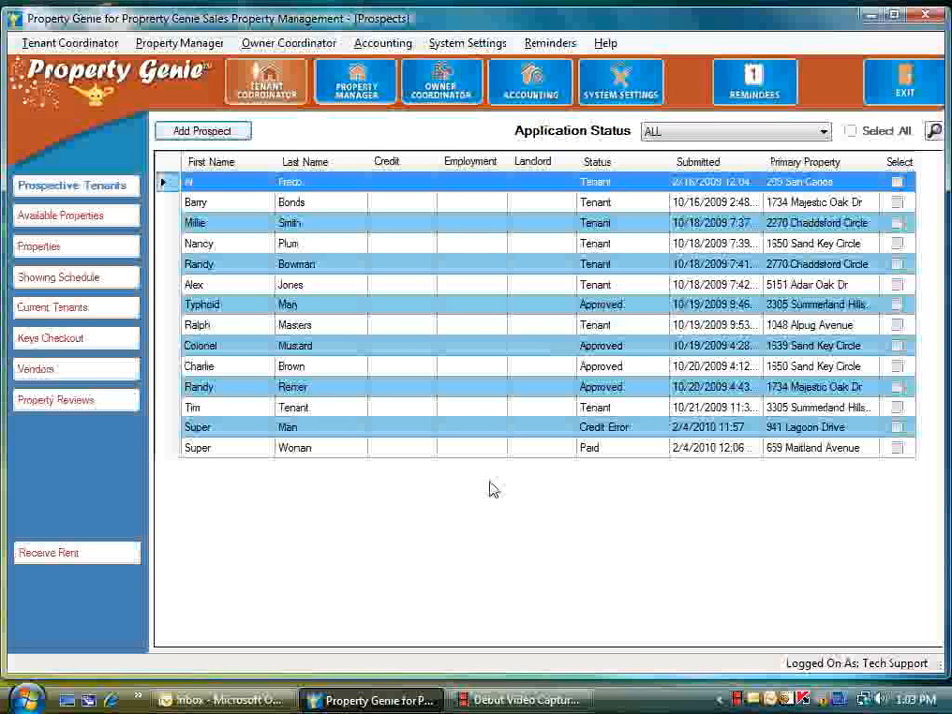
mouse_move(375, 322)
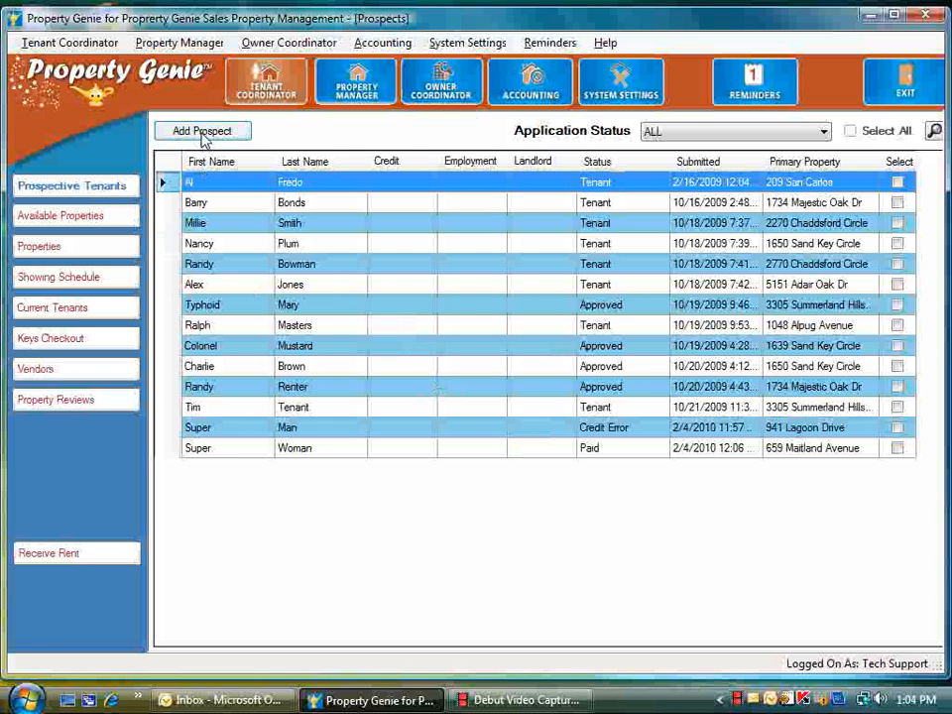
click(201, 130)
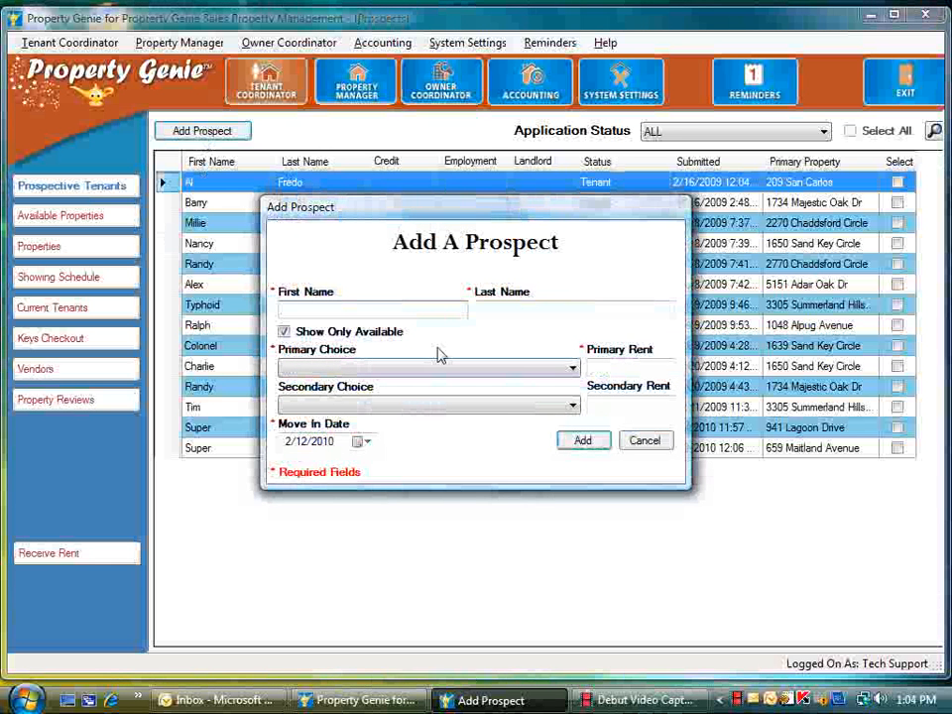
text(Super)
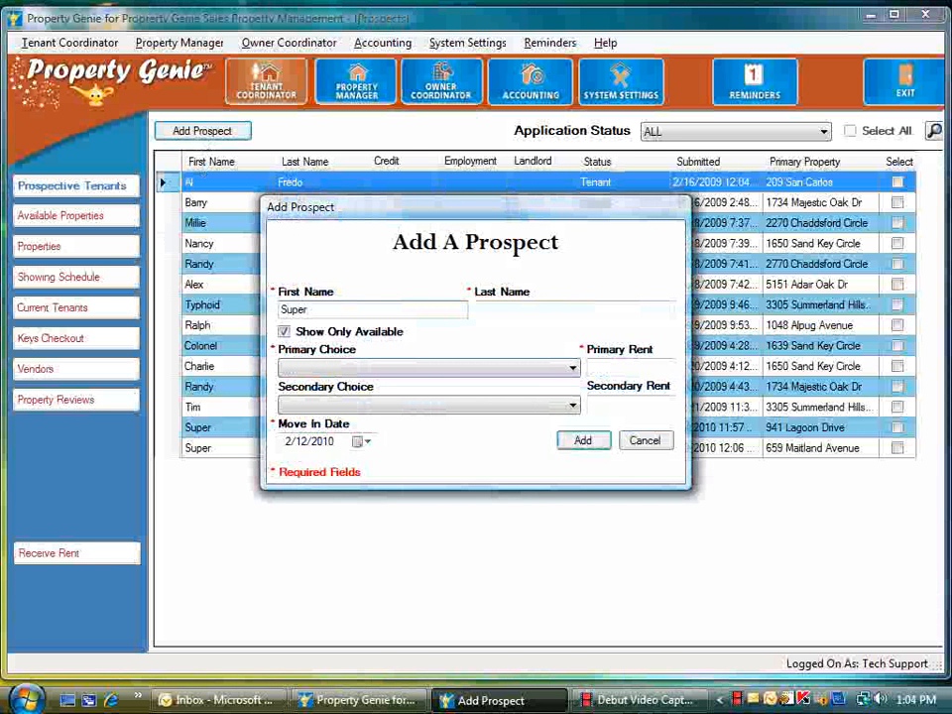
text(man)
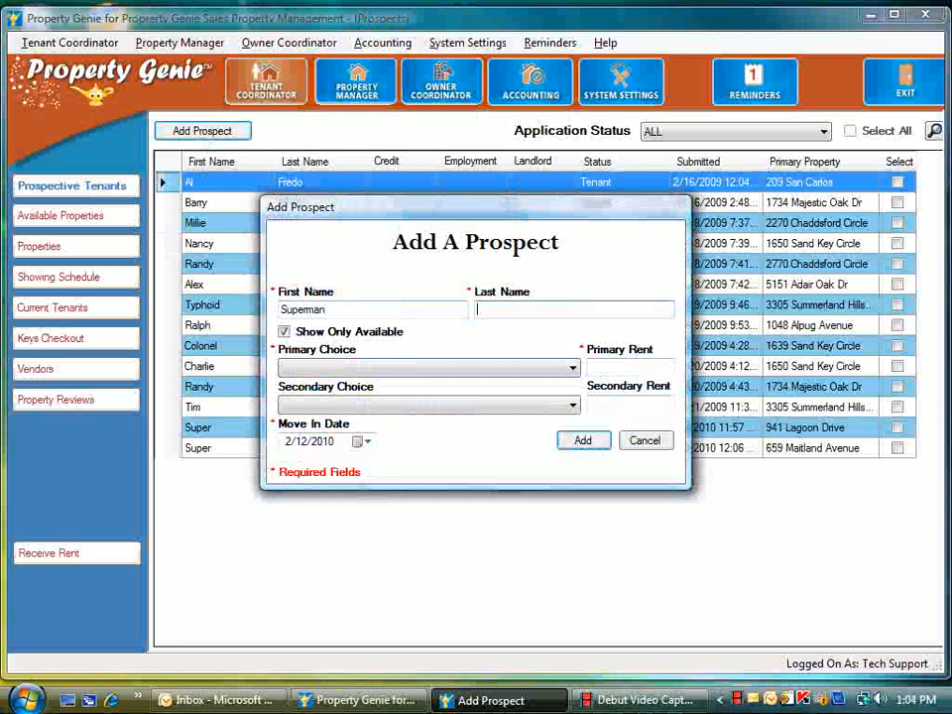
text(Super)
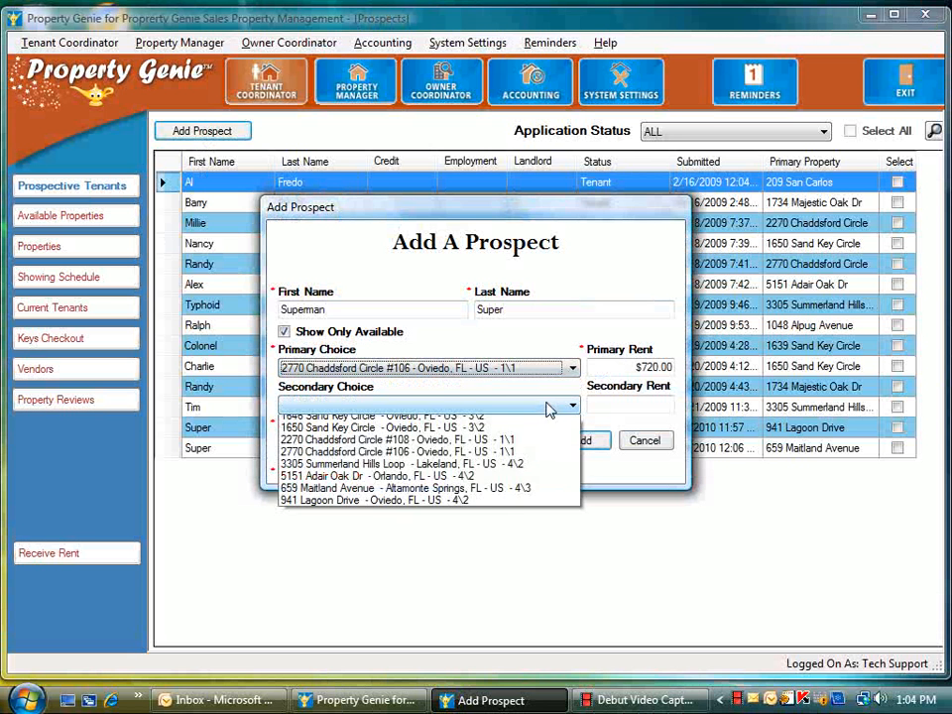
click(397, 464)
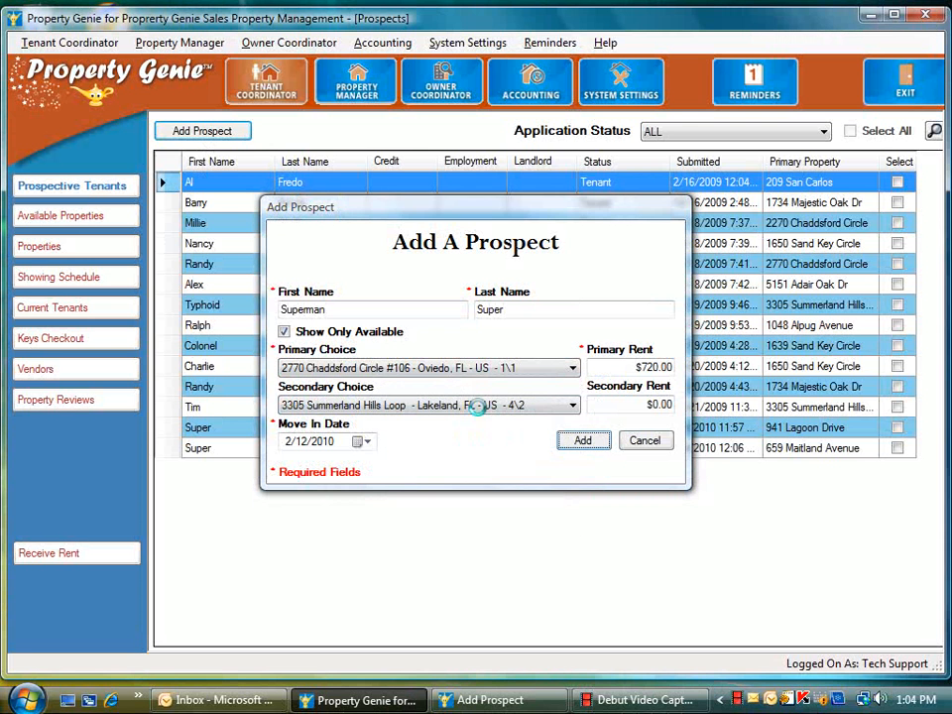
click(583, 440)
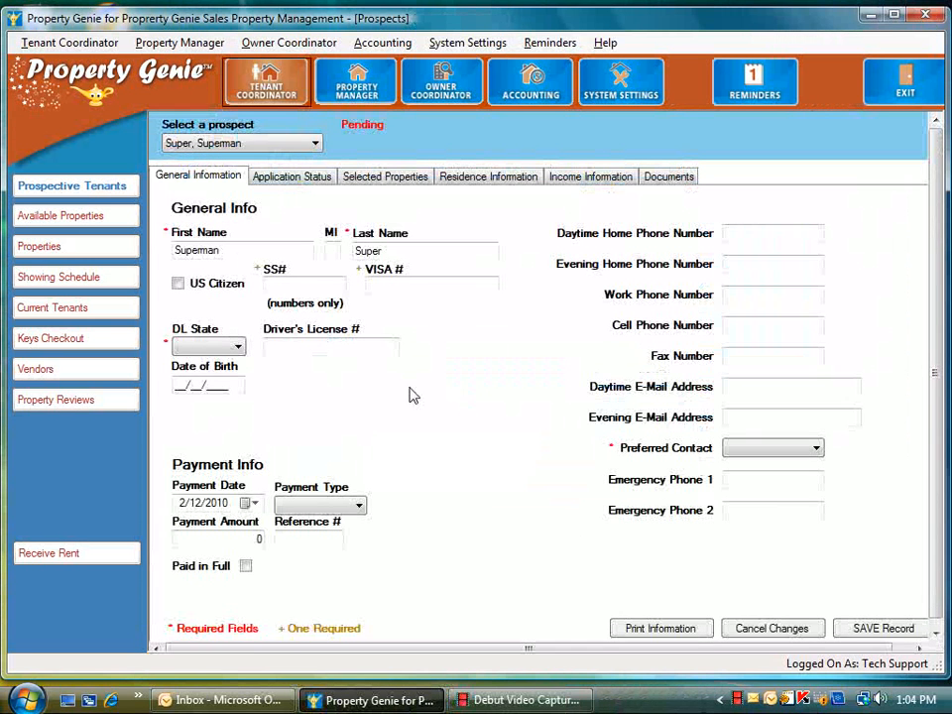
click(305, 285)
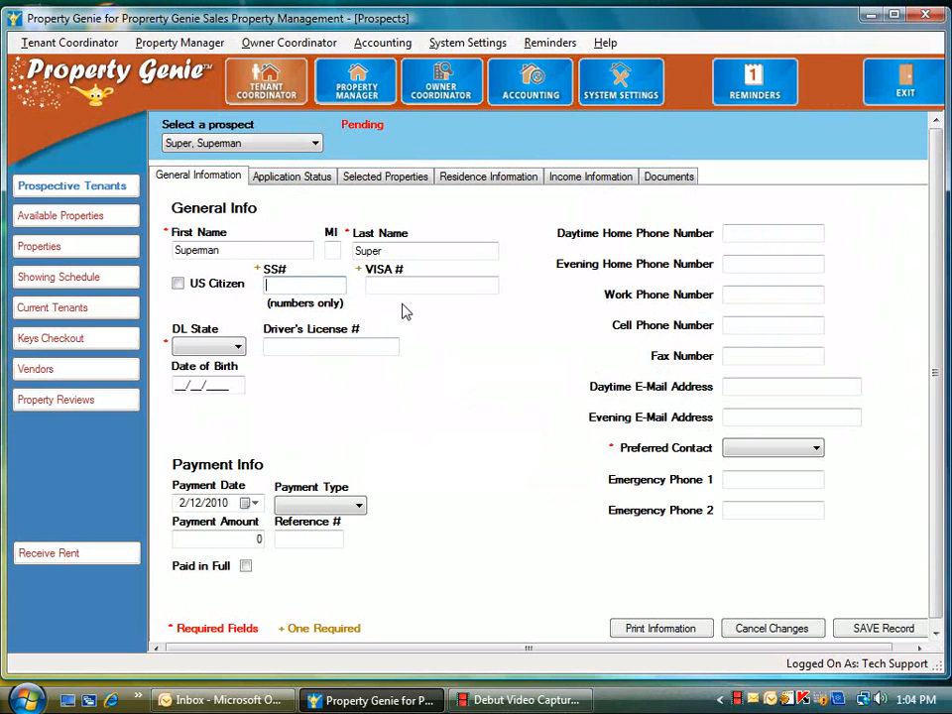
text(111-11-1111)
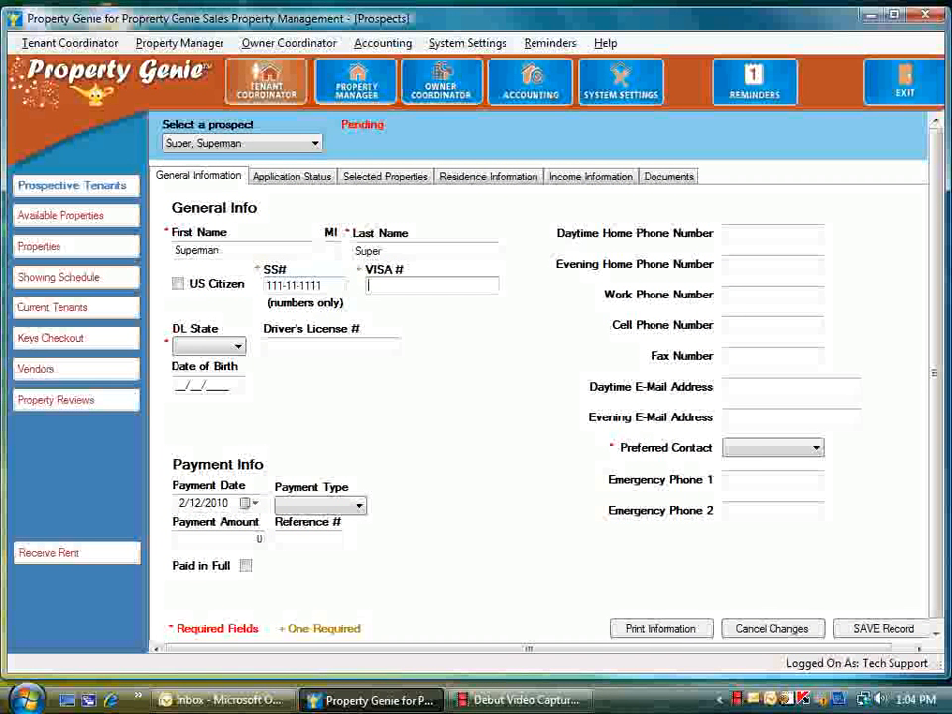
click(332, 345)
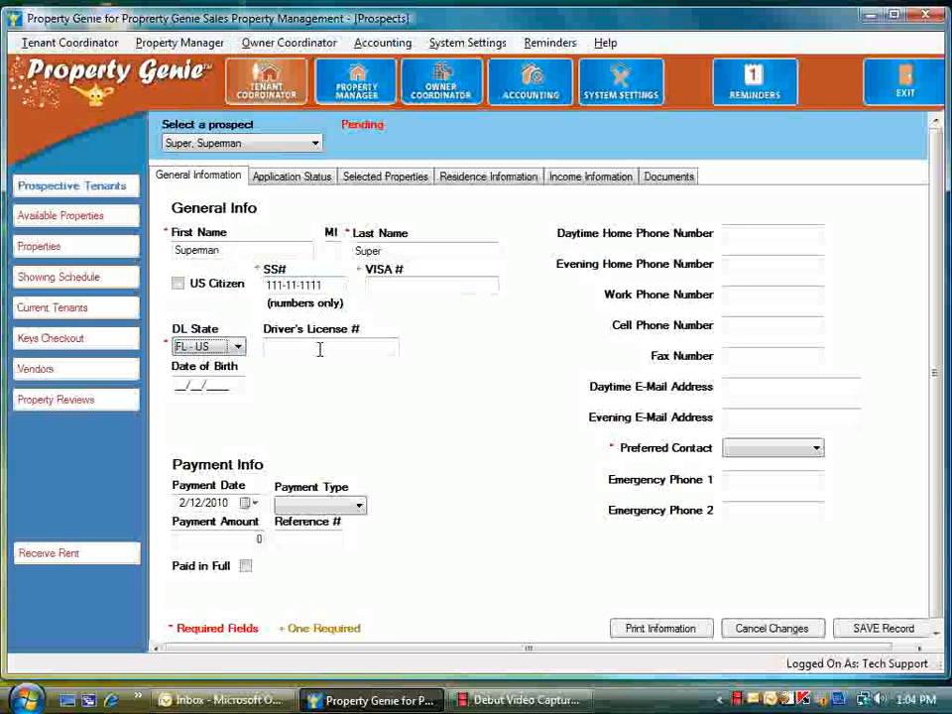
click(330, 345)
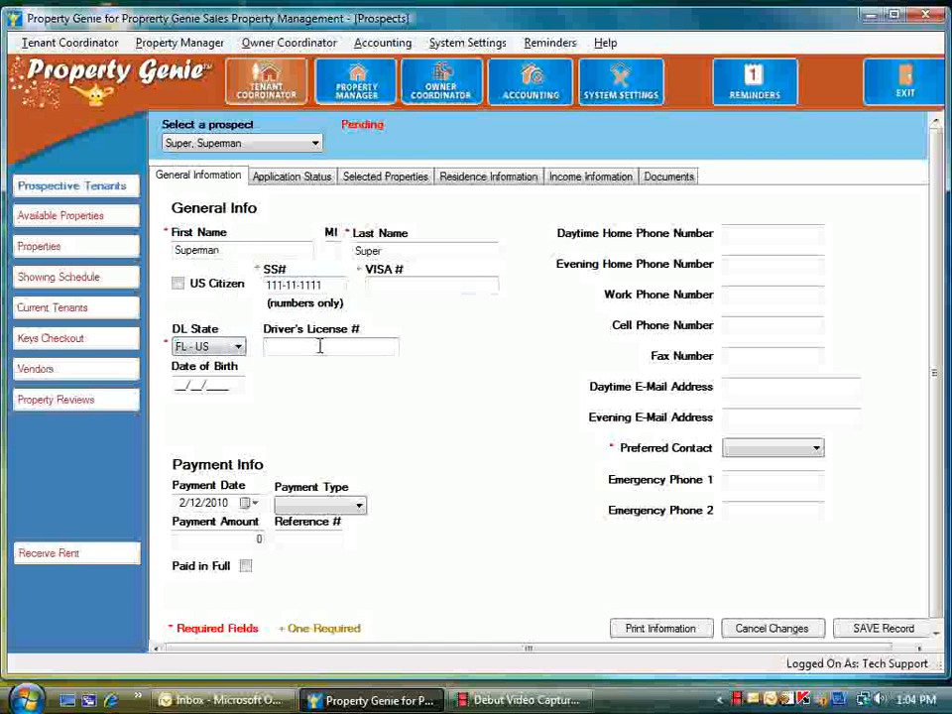
text(p3)
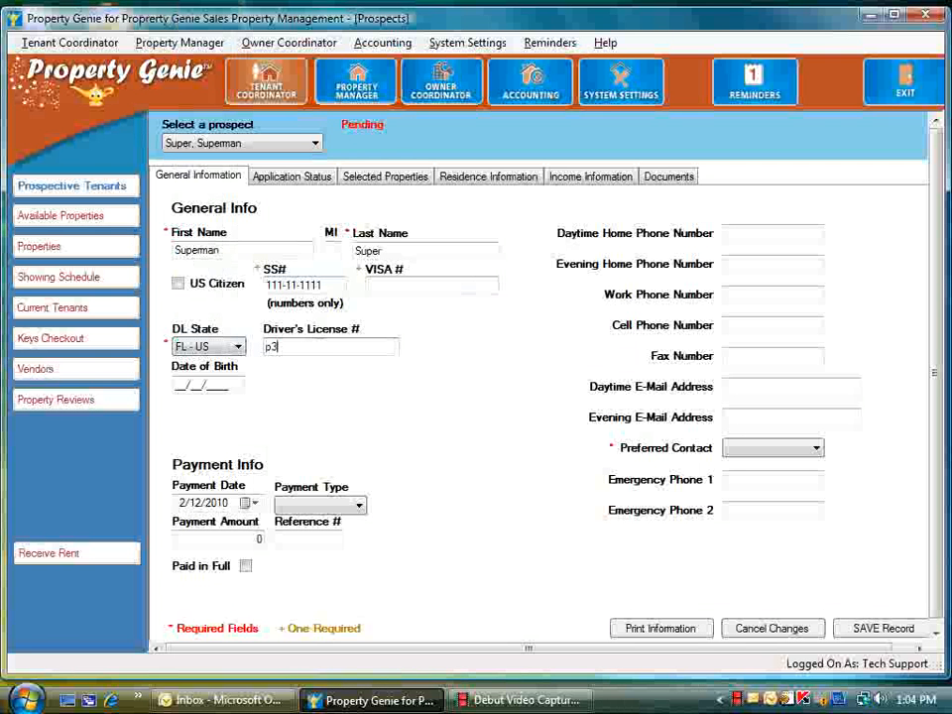
text(21222222)
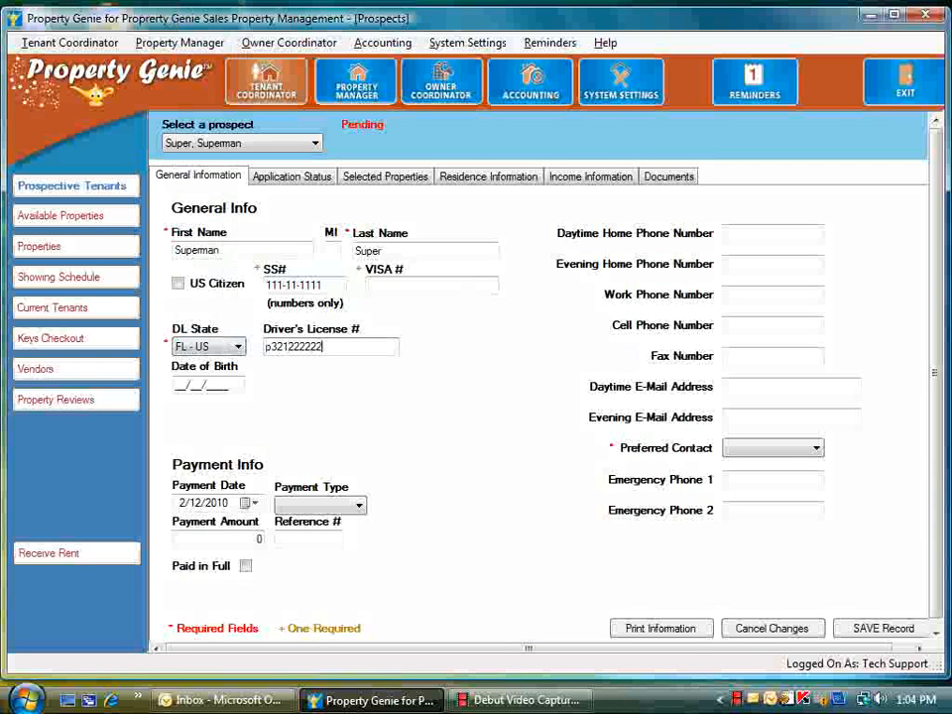
text(22)
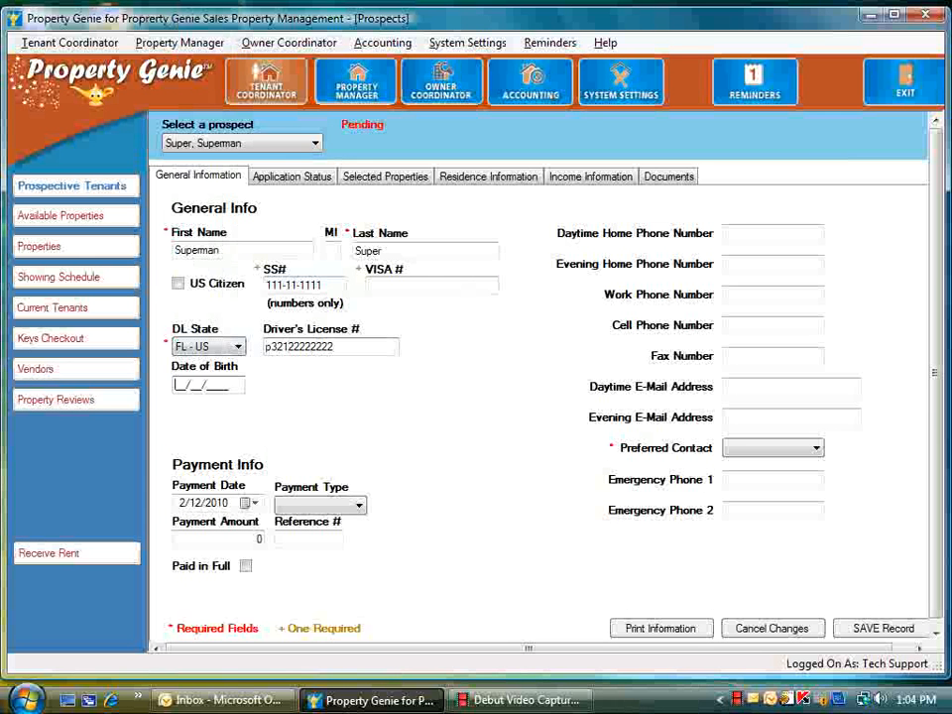
text(01/01/000)
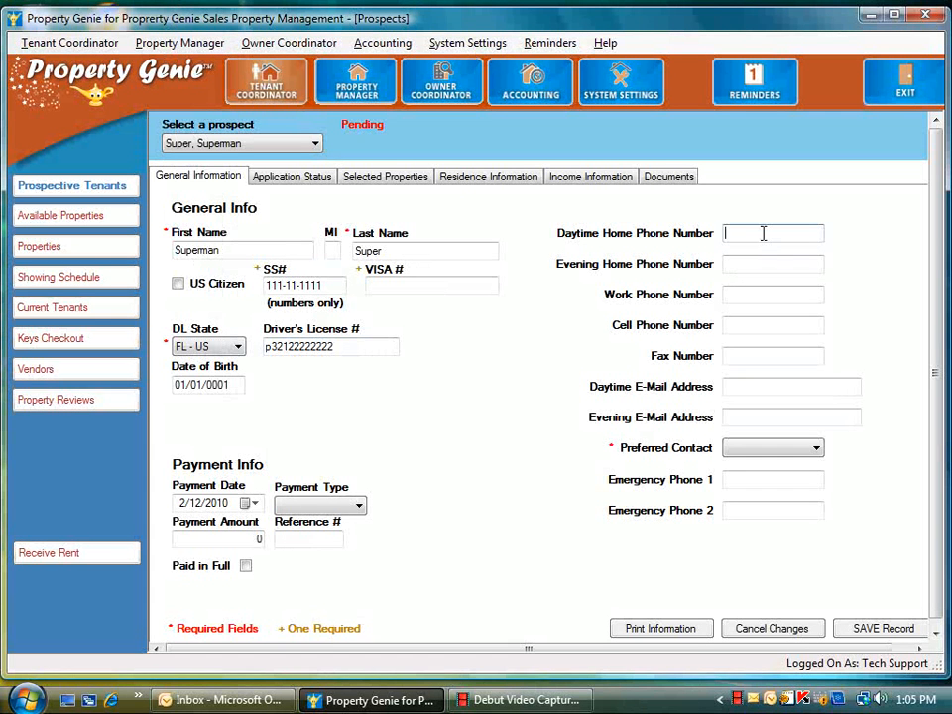
text(111-111-111)
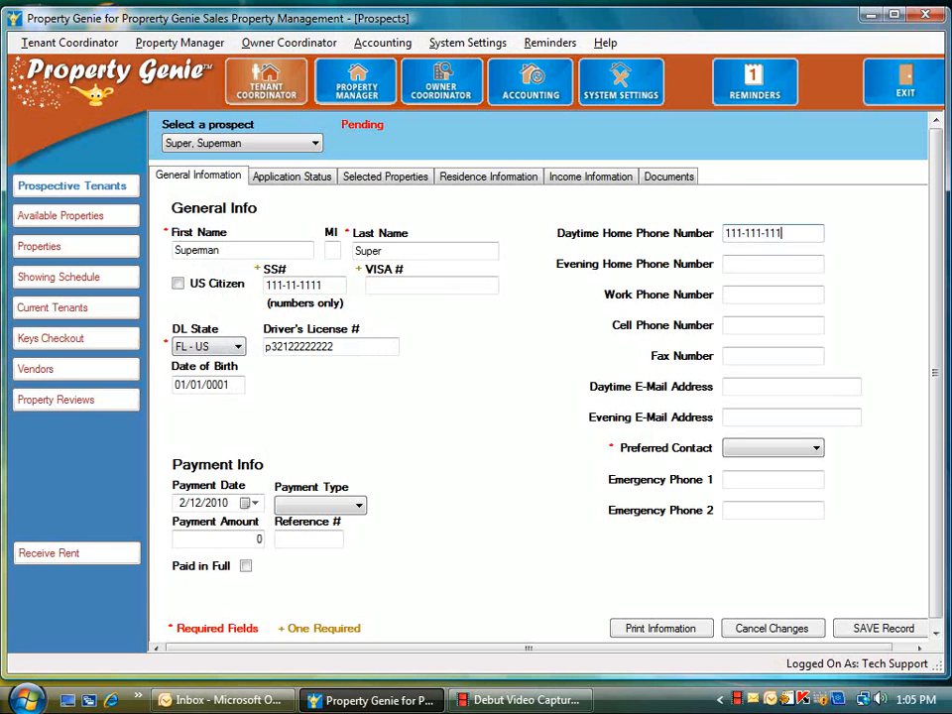
triple_click(773, 232)
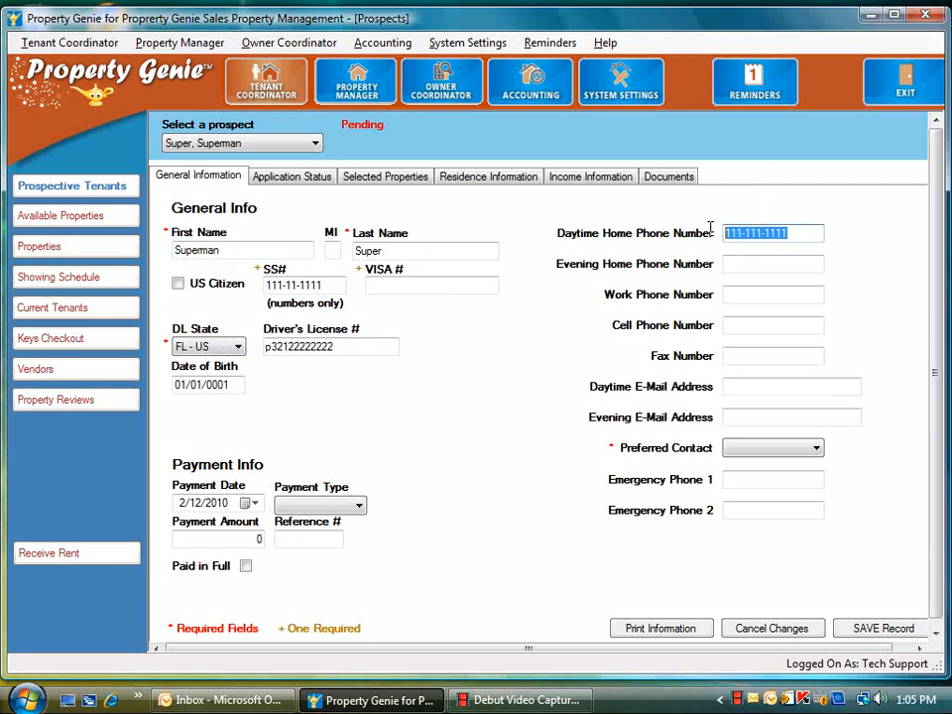
click(772, 264)
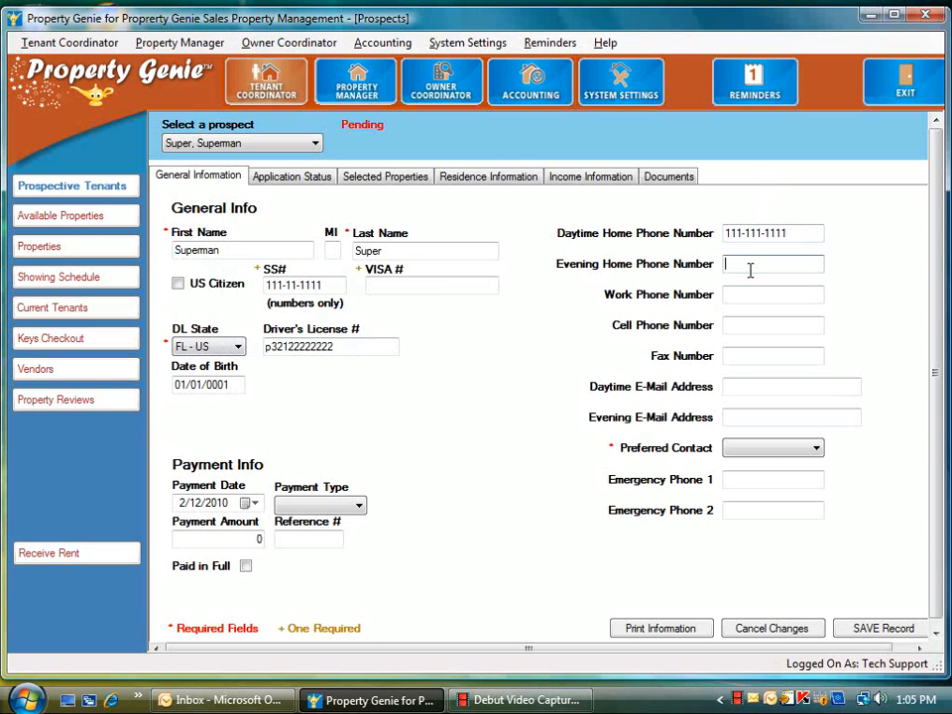
text(111-111-1111)
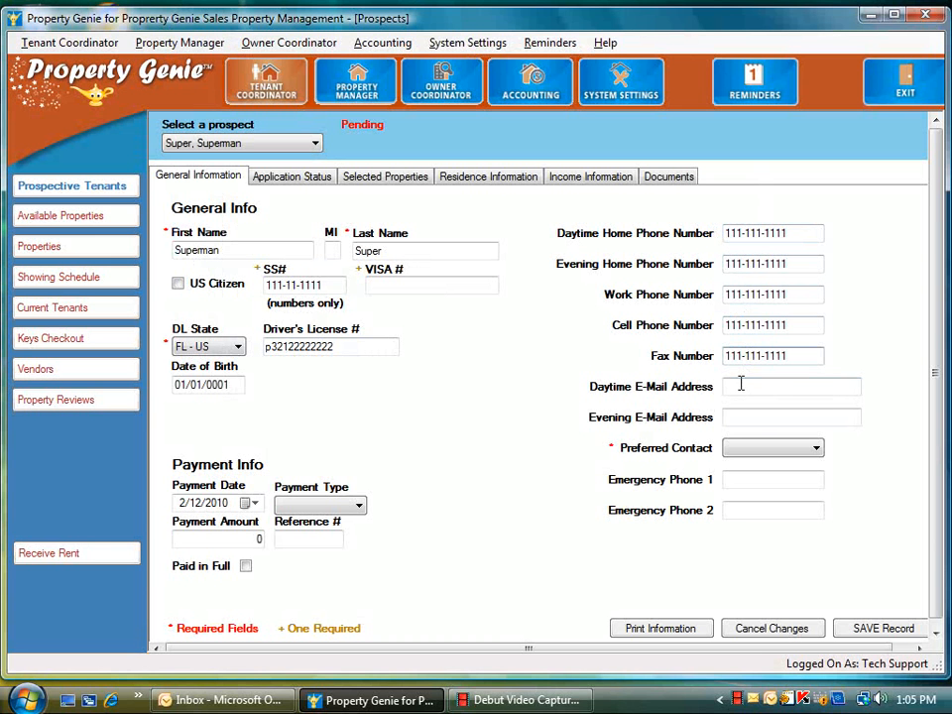
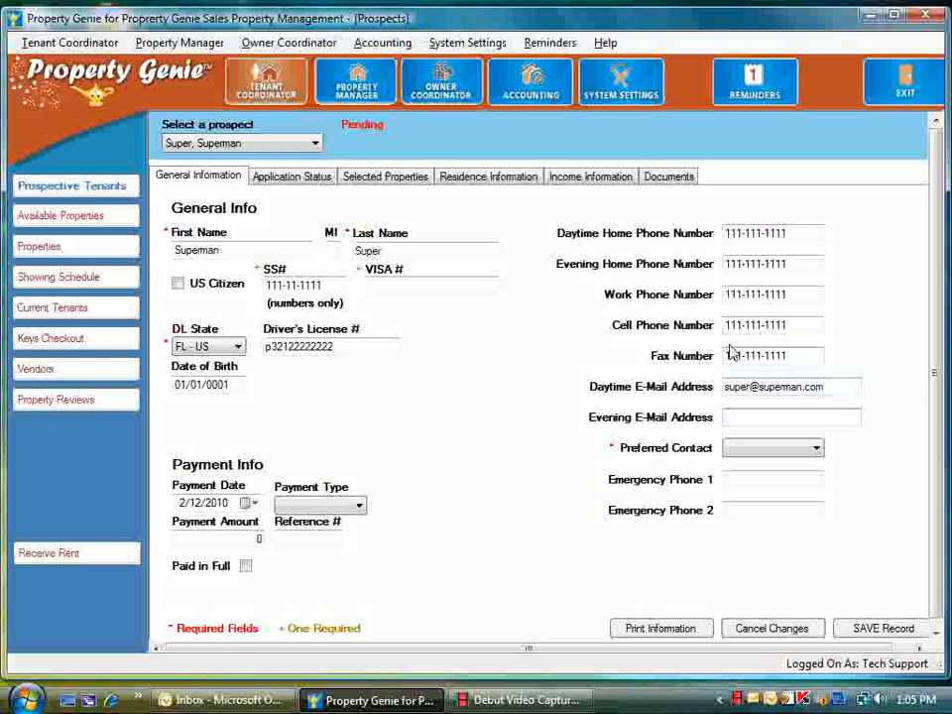
triple_click(790, 386)
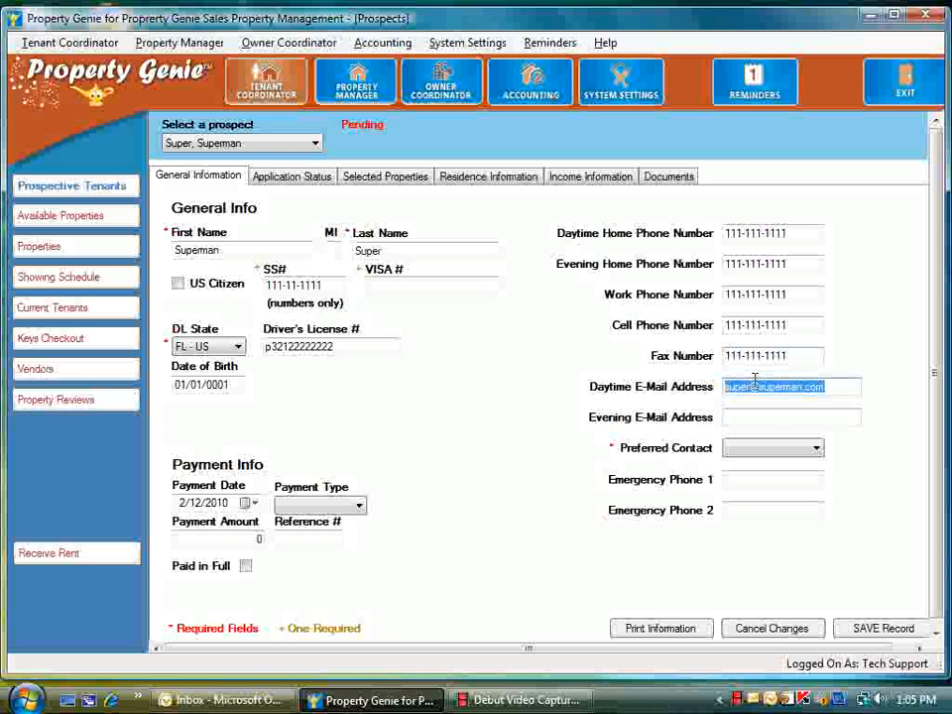
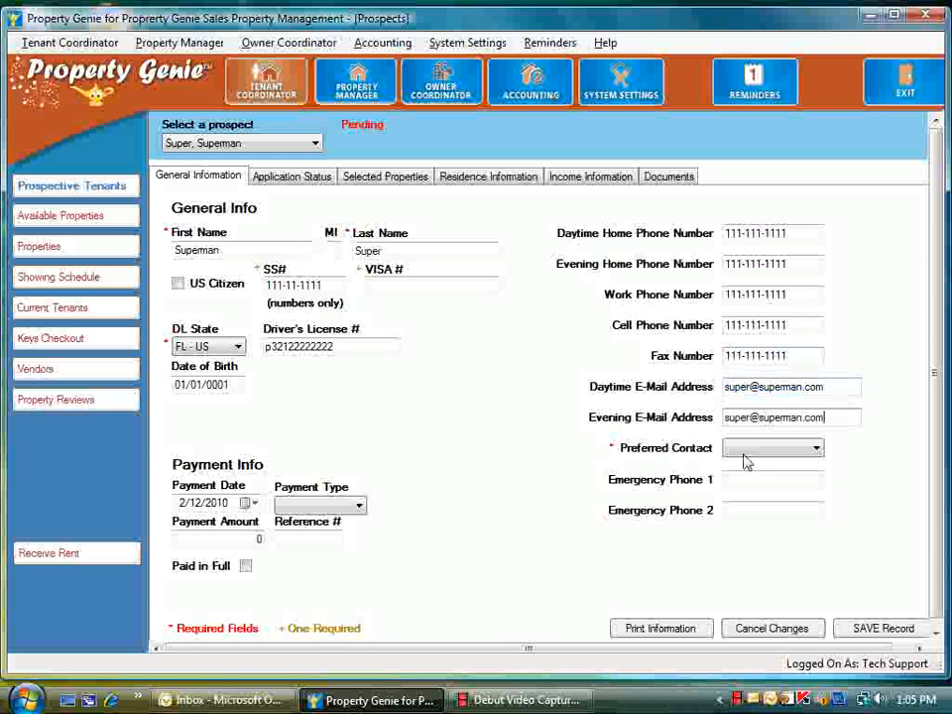
Choose Home Phone as preferred contact and Check as payment type, then save the record.
click(764, 447)
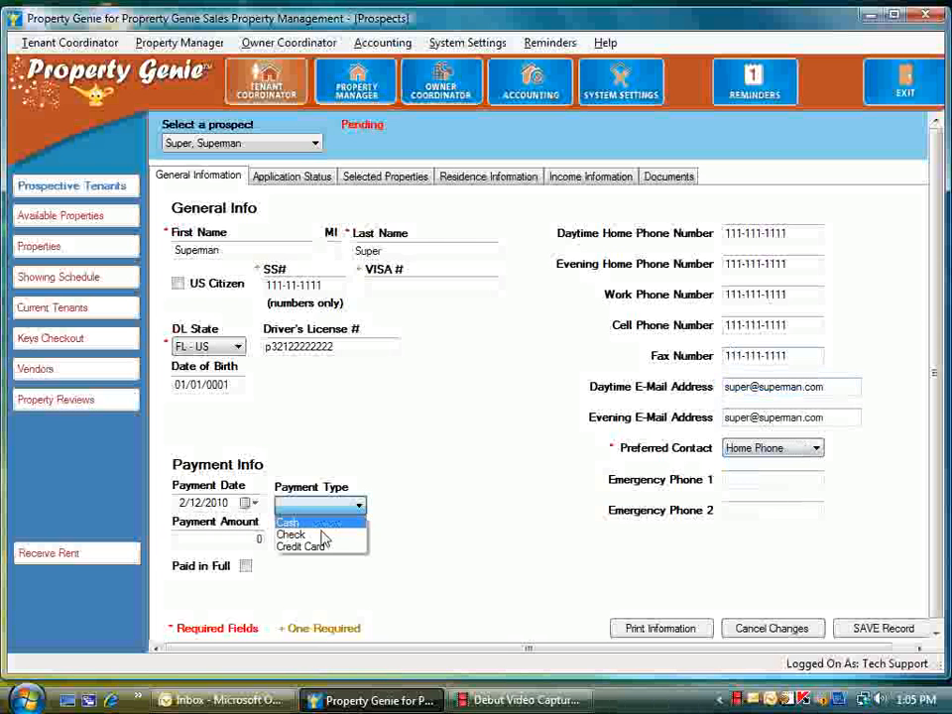
click(291, 534)
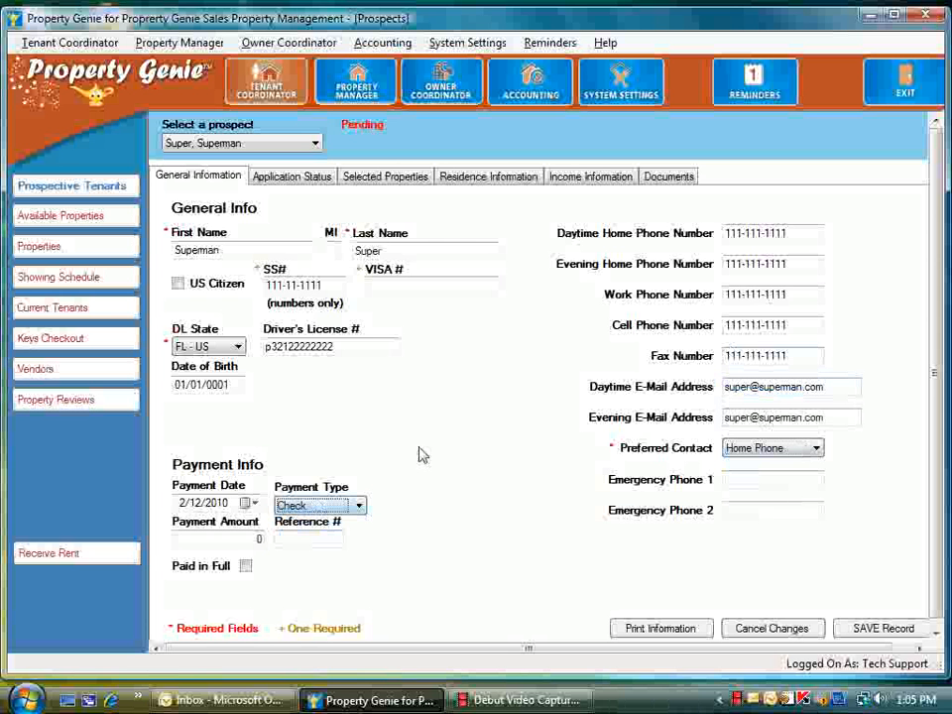
click(882, 628)
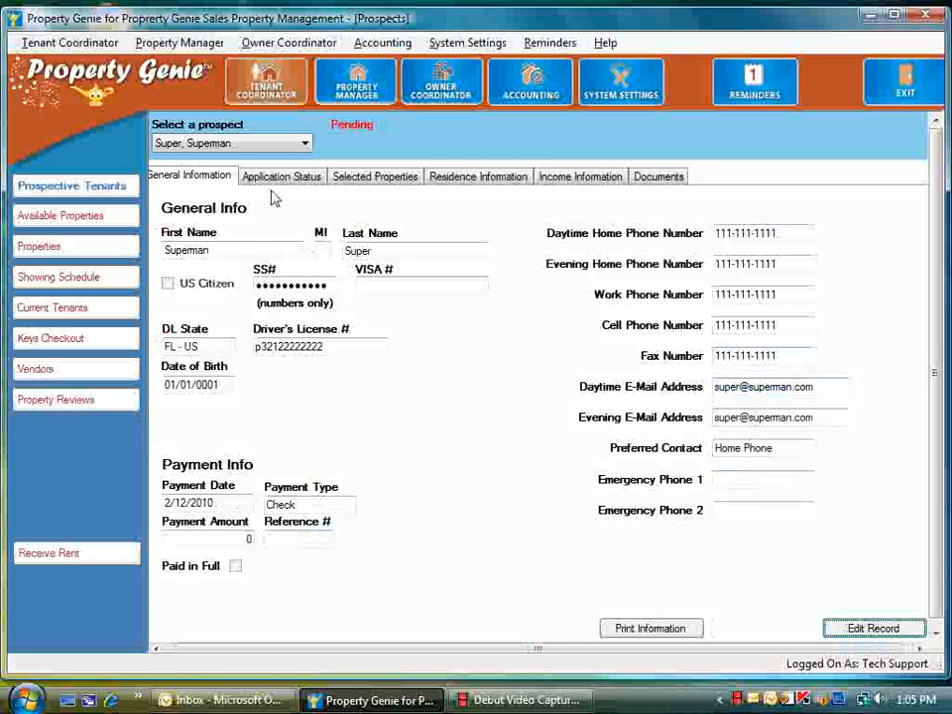
On the Application Status tab, edit and save the status as Application Received.
click(280, 176)
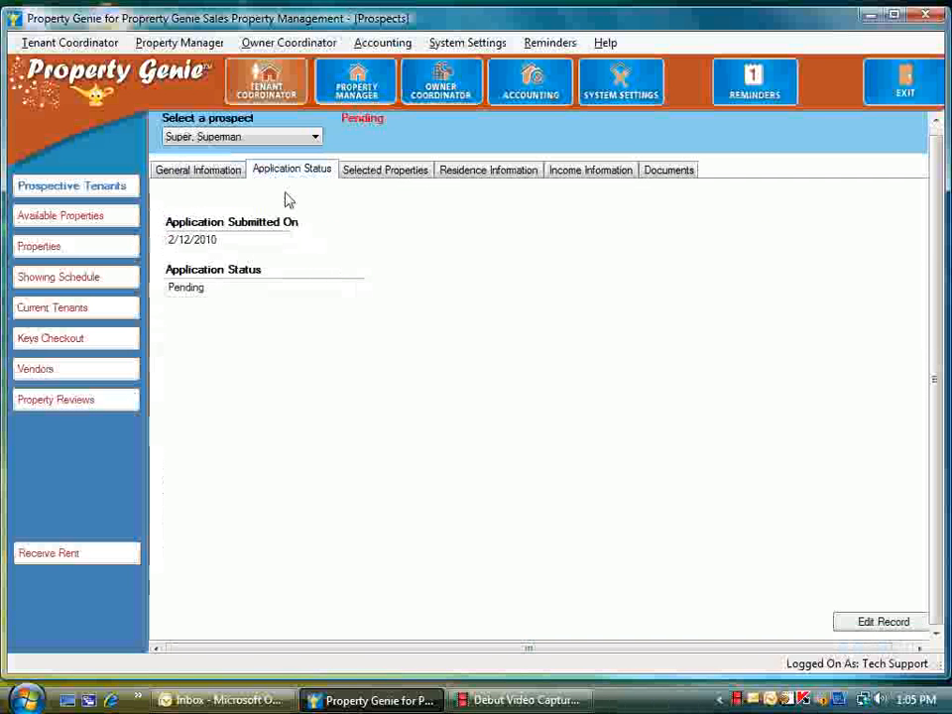
mouse_move(310, 228)
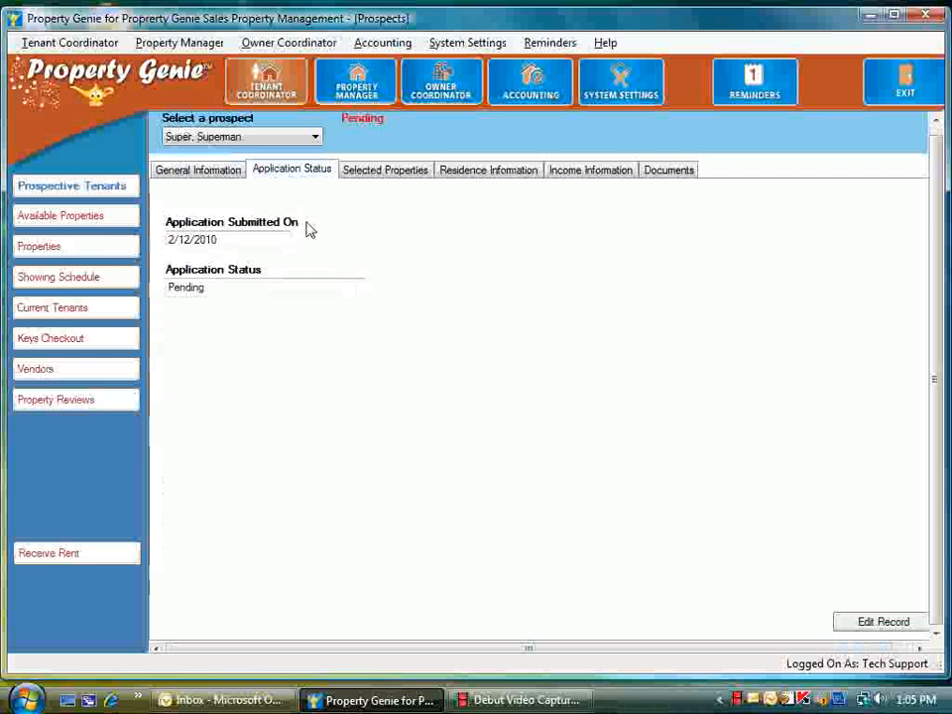
mouse_move(296, 199)
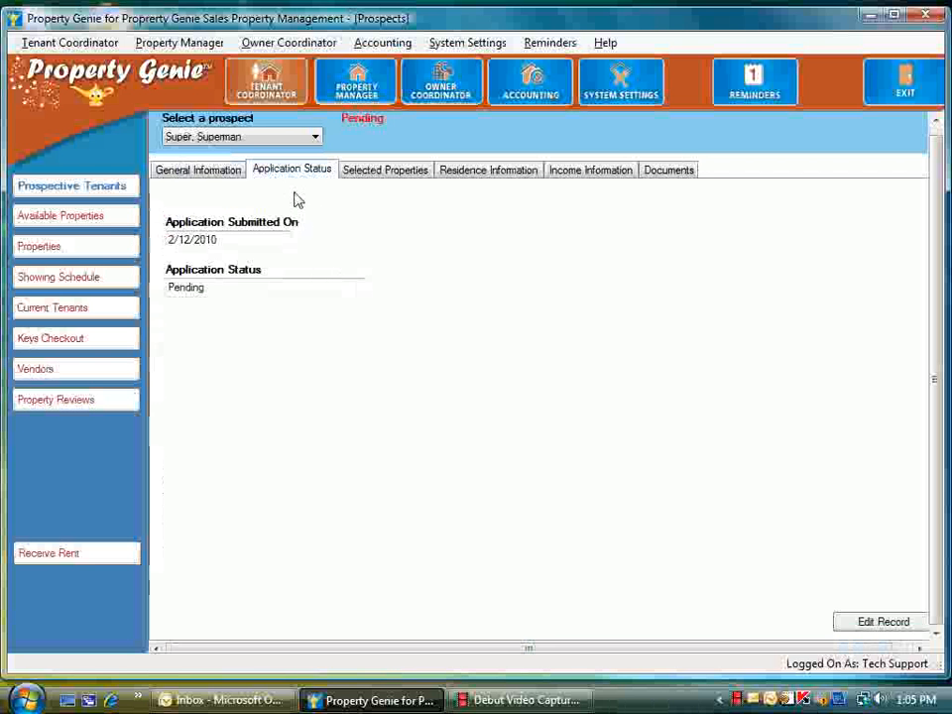
click(882, 622)
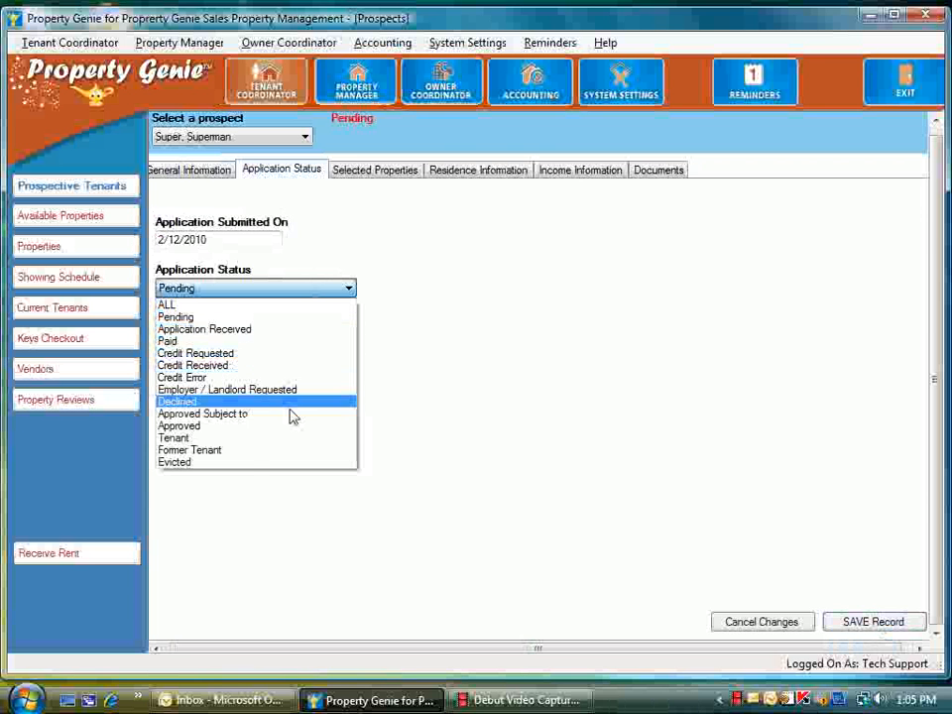
mouse_move(253, 342)
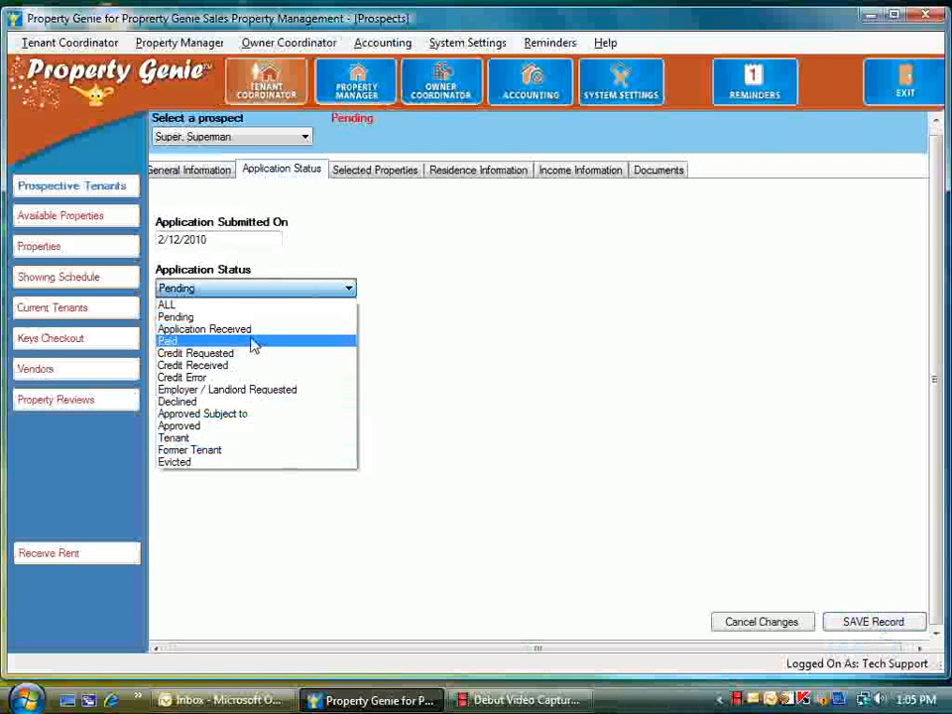
click(205, 328)
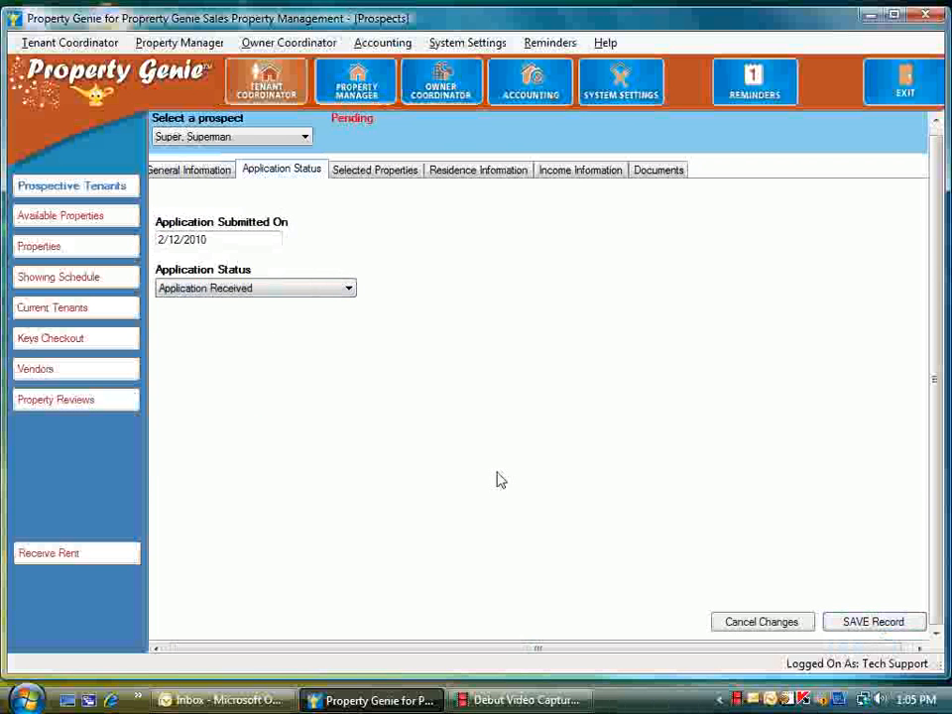
click(873, 621)
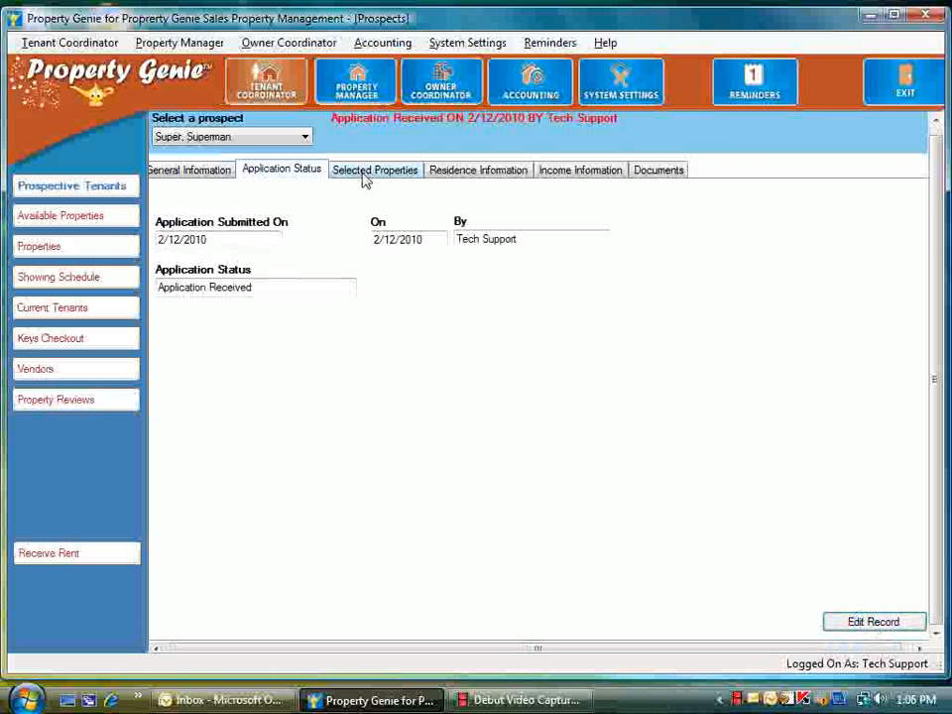
mouse_move(729, 524)
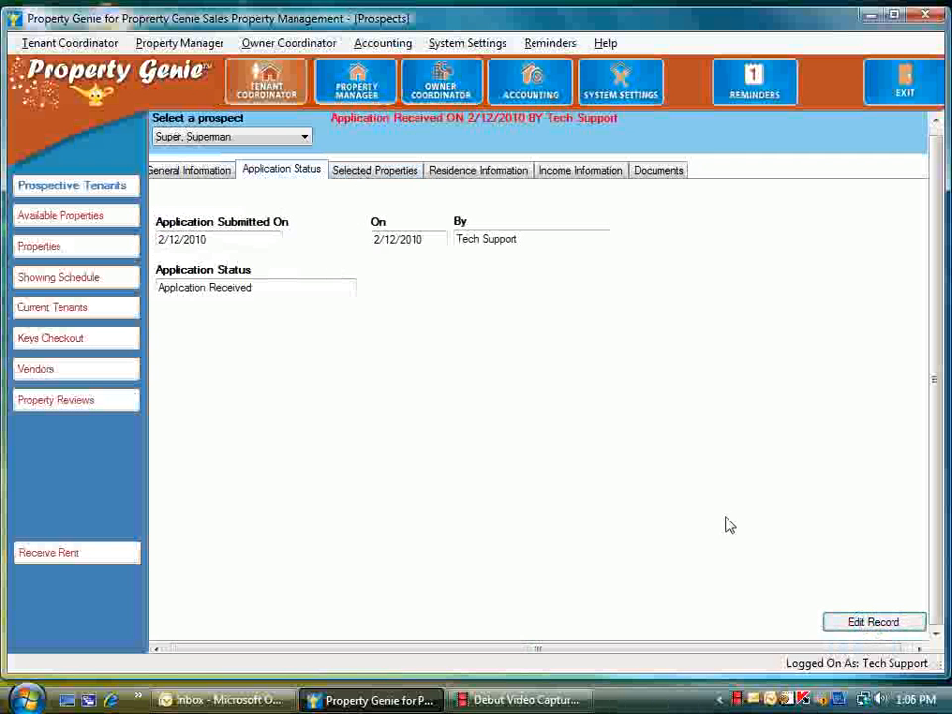
Edit the record and save the application status as Paid.
click(874, 622)
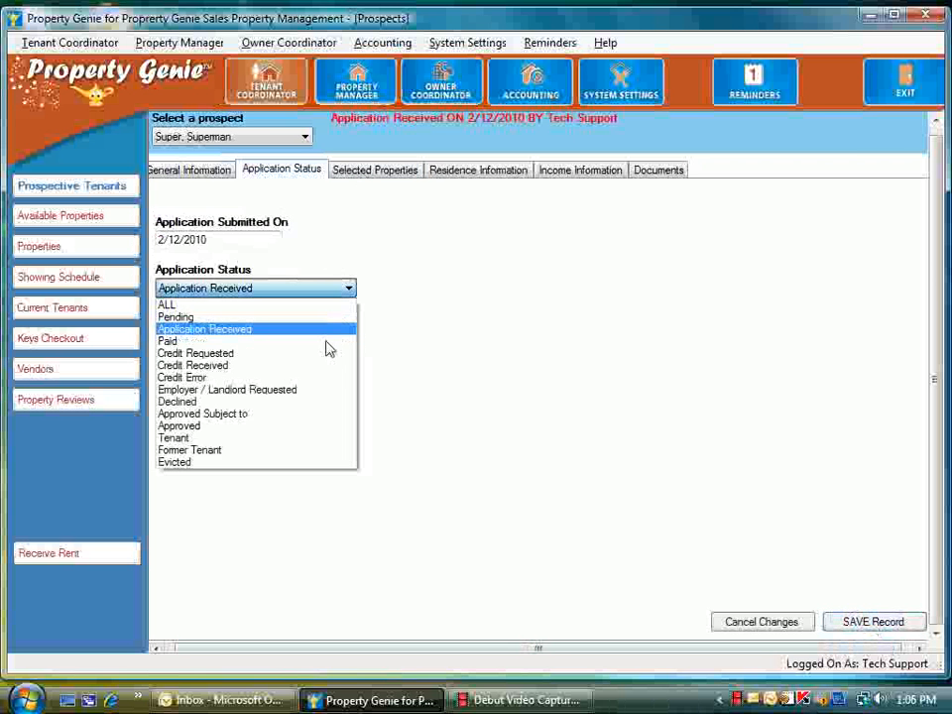
click(168, 342)
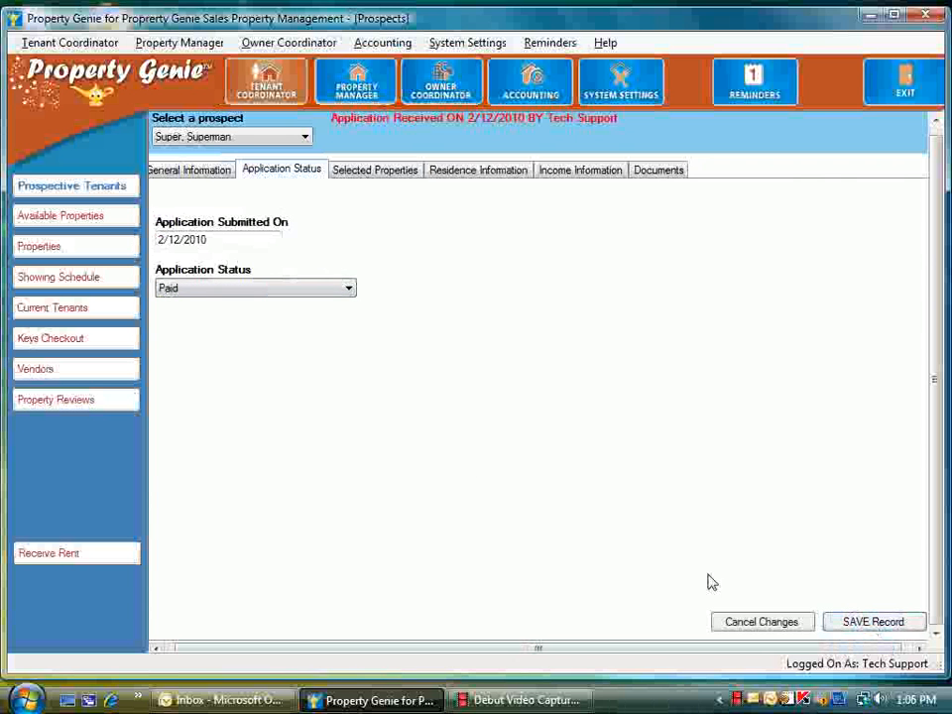
click(873, 622)
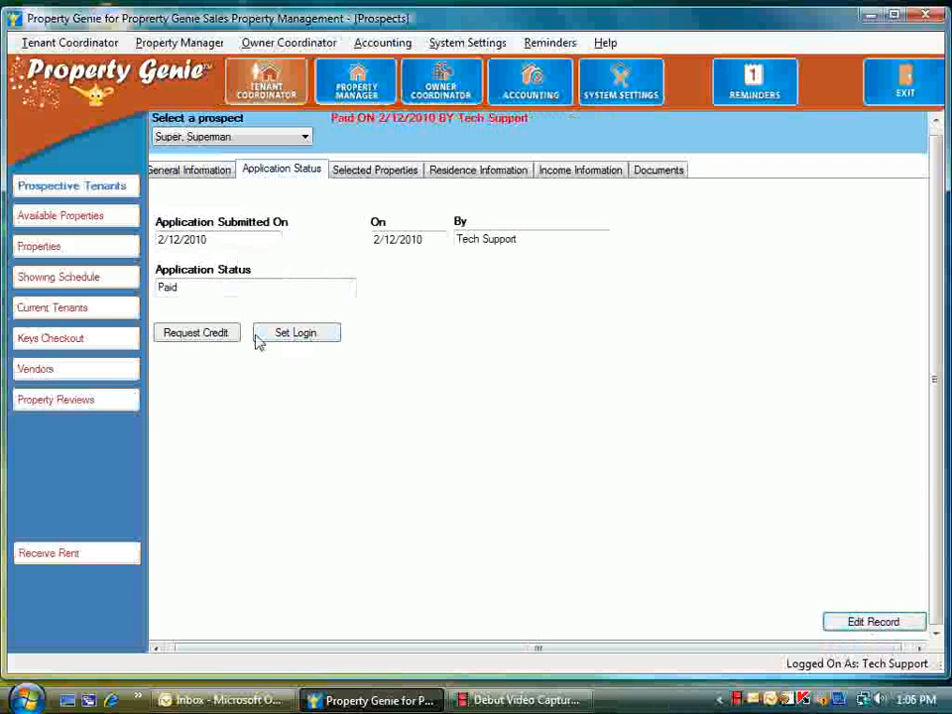
Request credit, dismiss the credit login dialog, and save the status as Credit Requested.
click(196, 332)
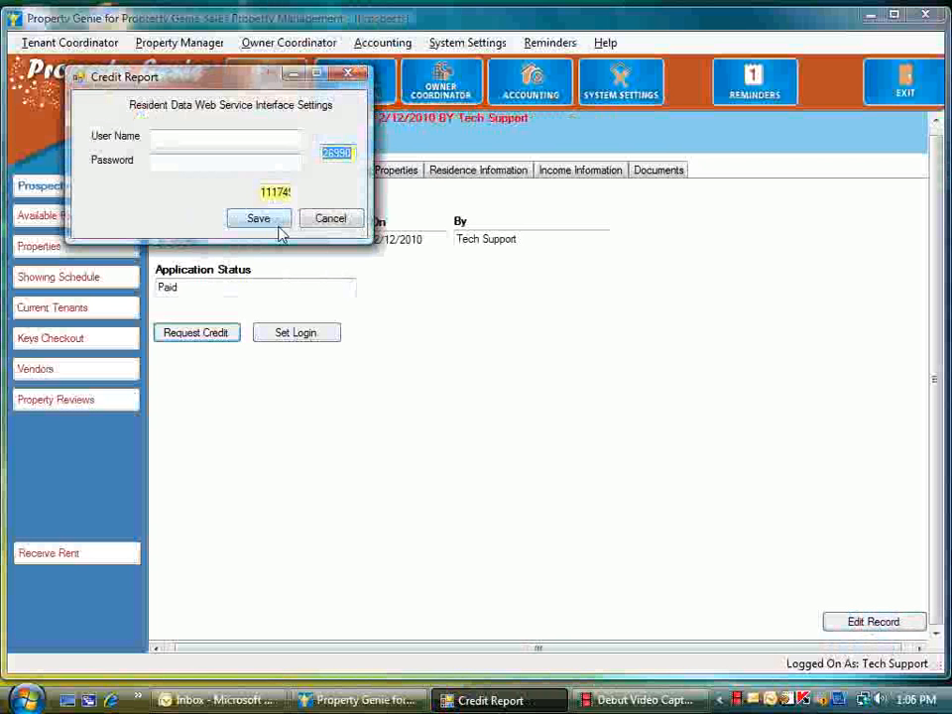
mouse_move(323, 228)
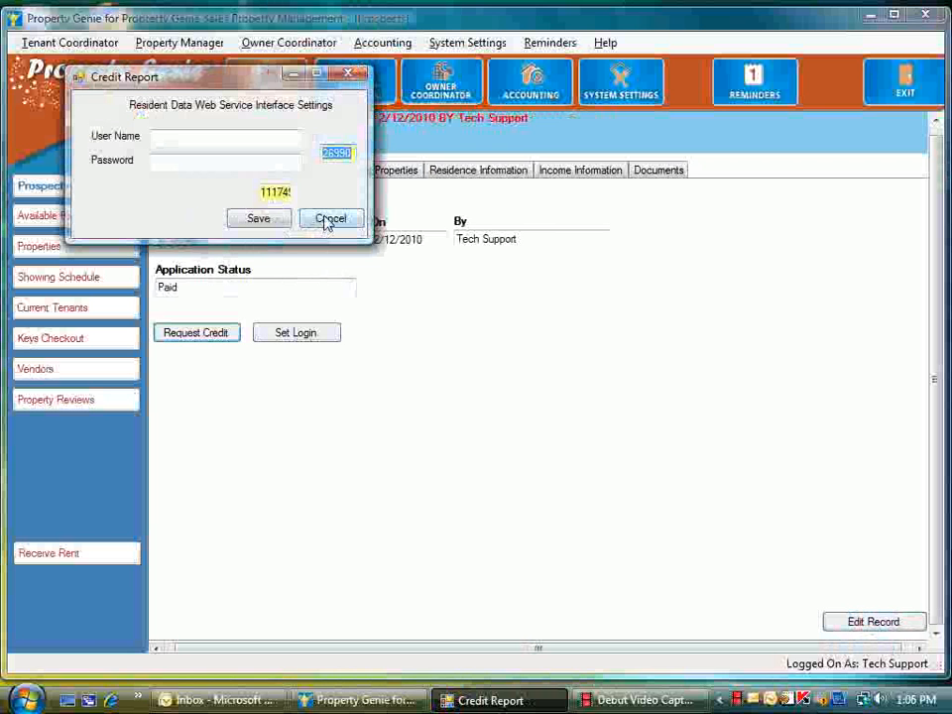
click(330, 218)
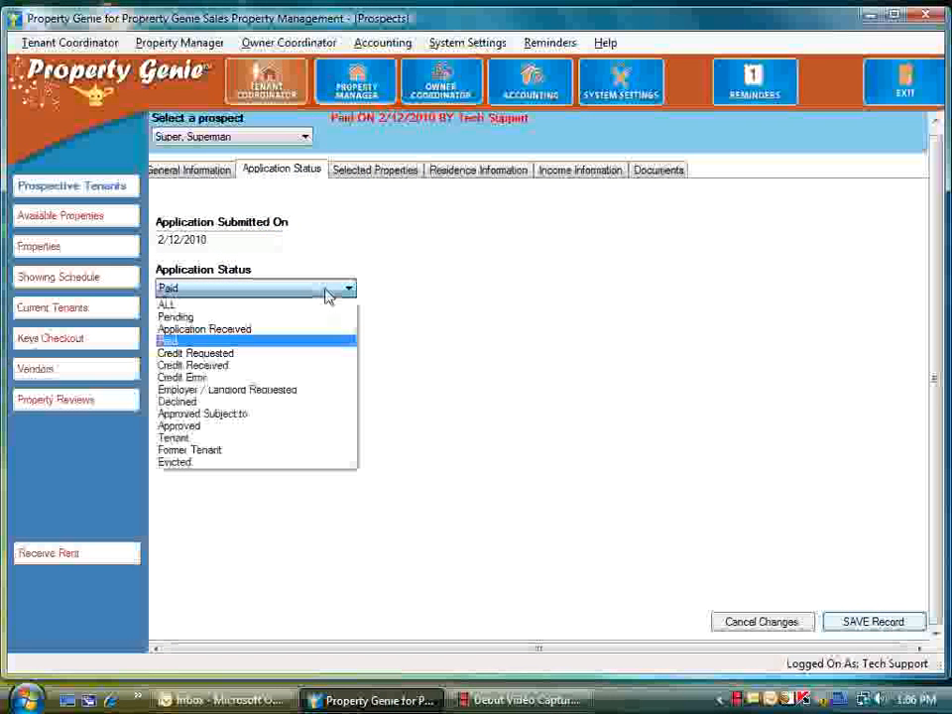
click(195, 352)
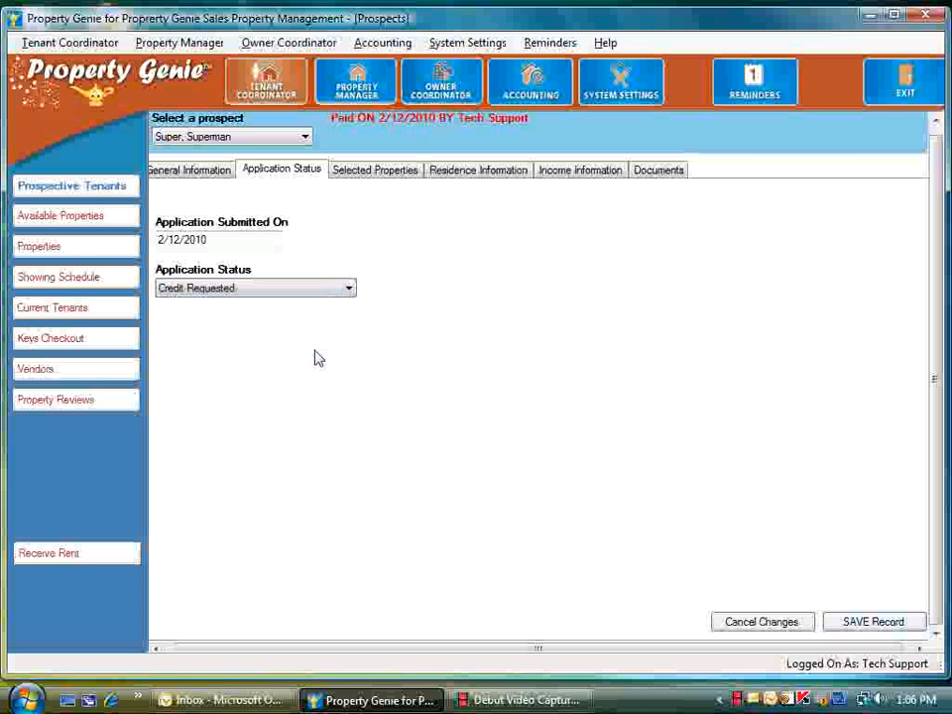
click(872, 621)
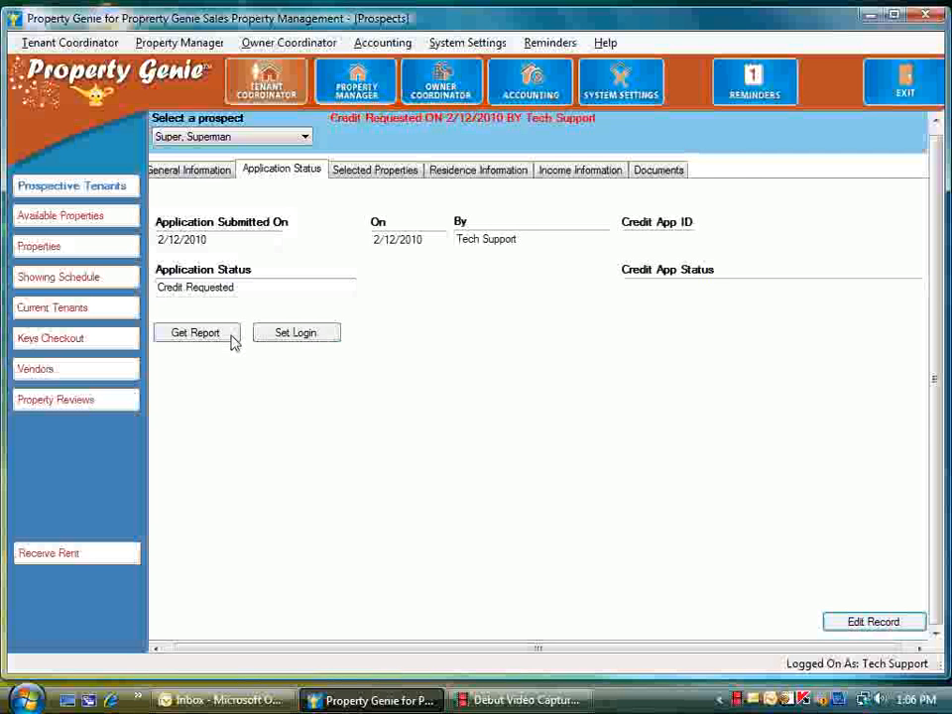
mouse_move(650, 414)
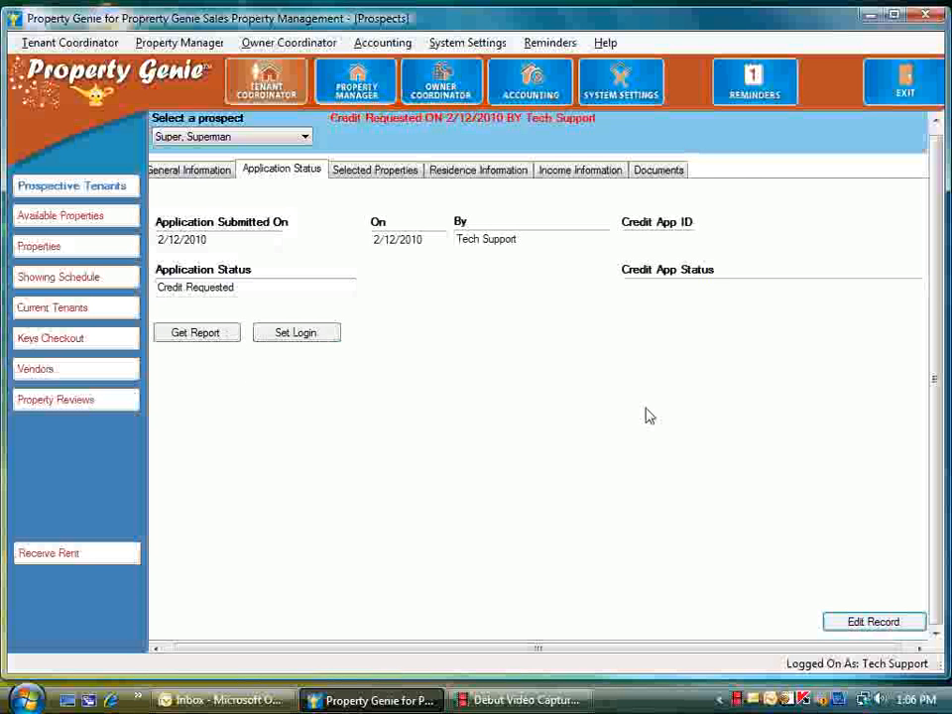
mouse_move(723, 388)
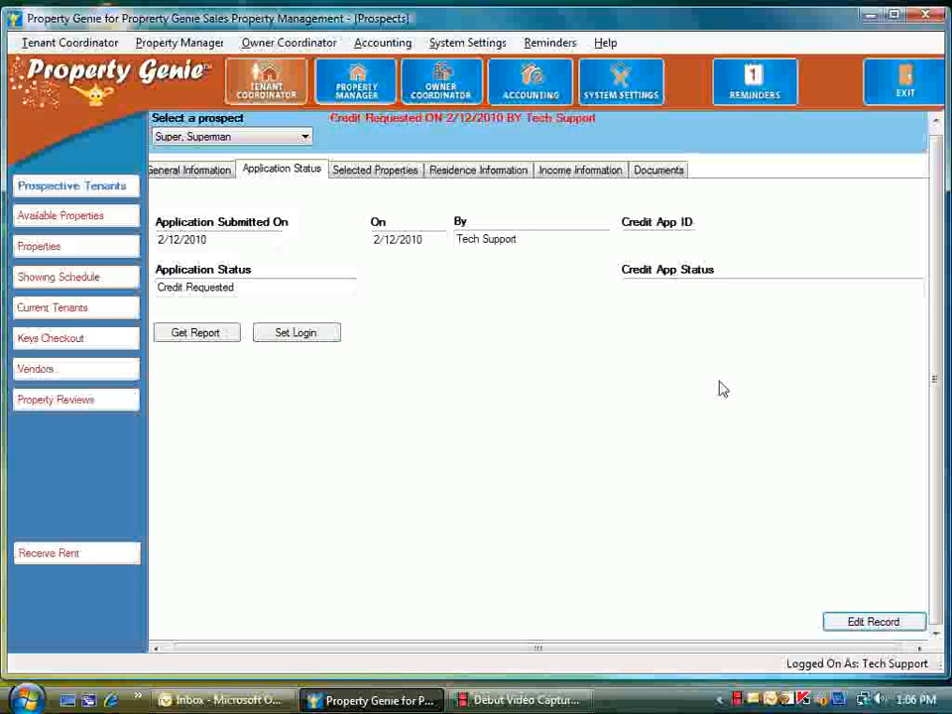
Edit the record and save the application status as Credit Received.
click(872, 622)
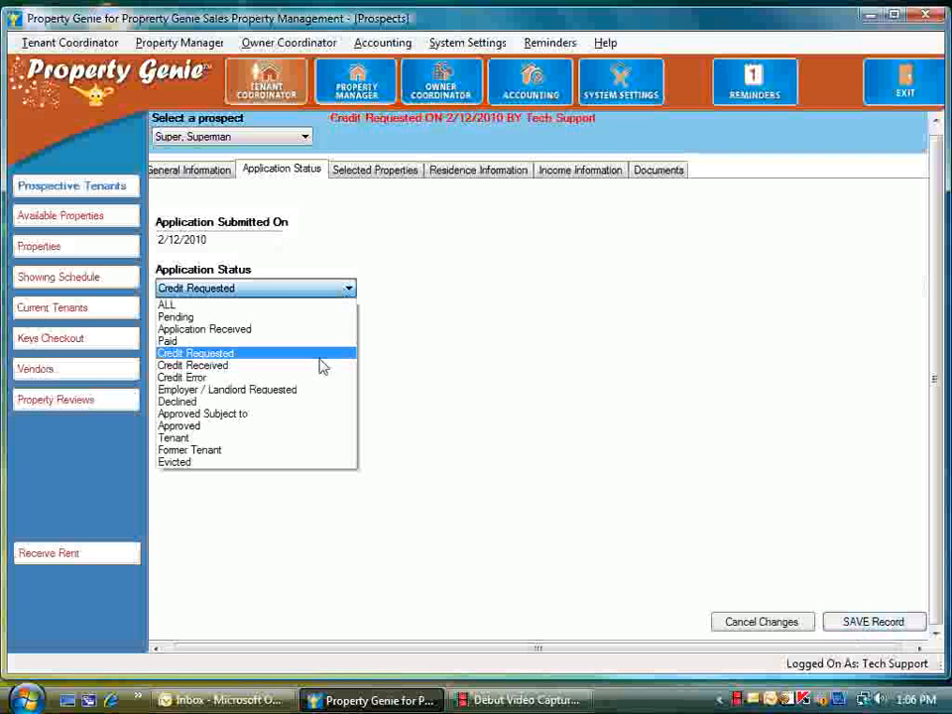
click(191, 365)
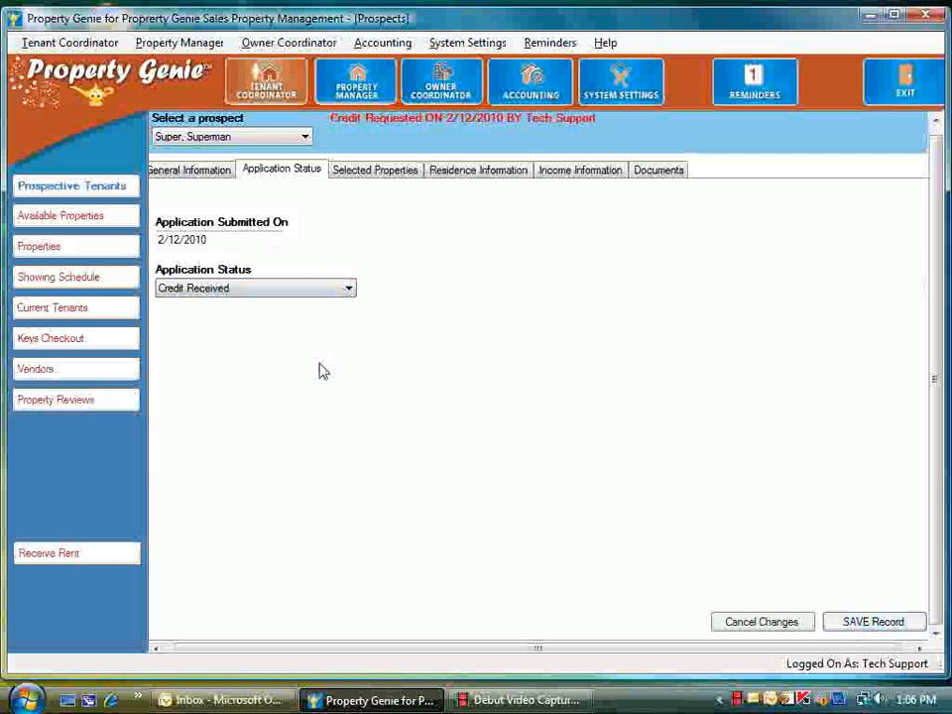
click(873, 622)
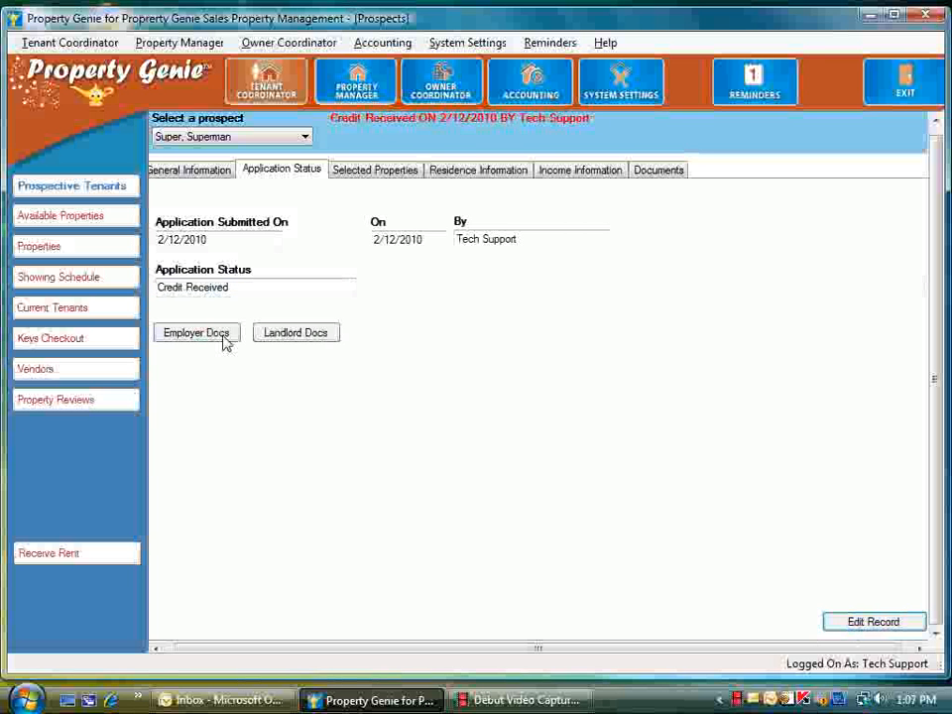
Generate the employment verification document from Employer Docs with View set to Yes.
click(196, 333)
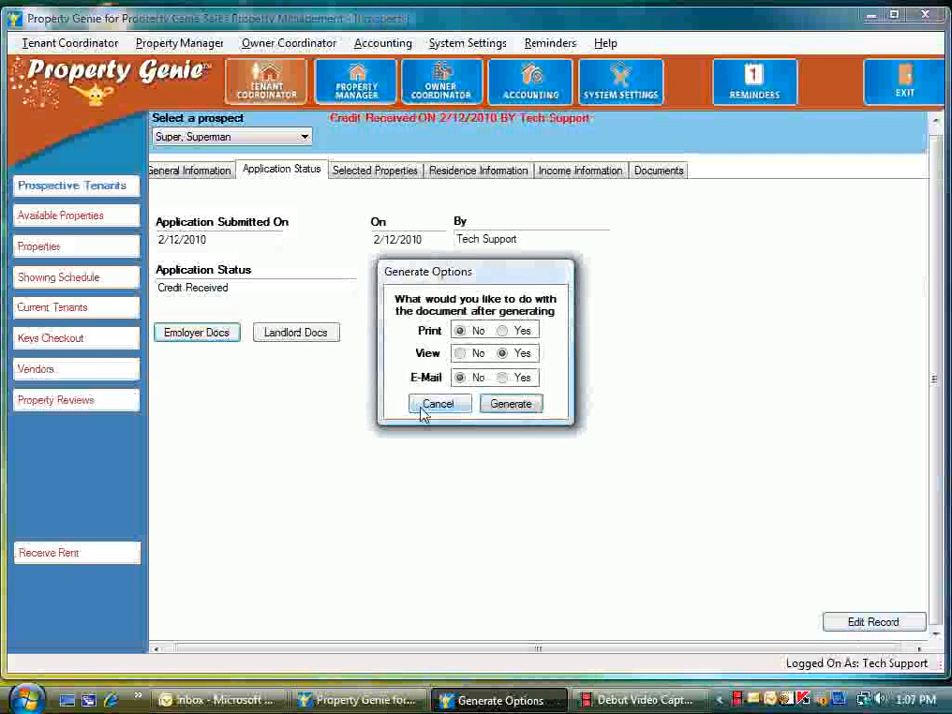
click(511, 403)
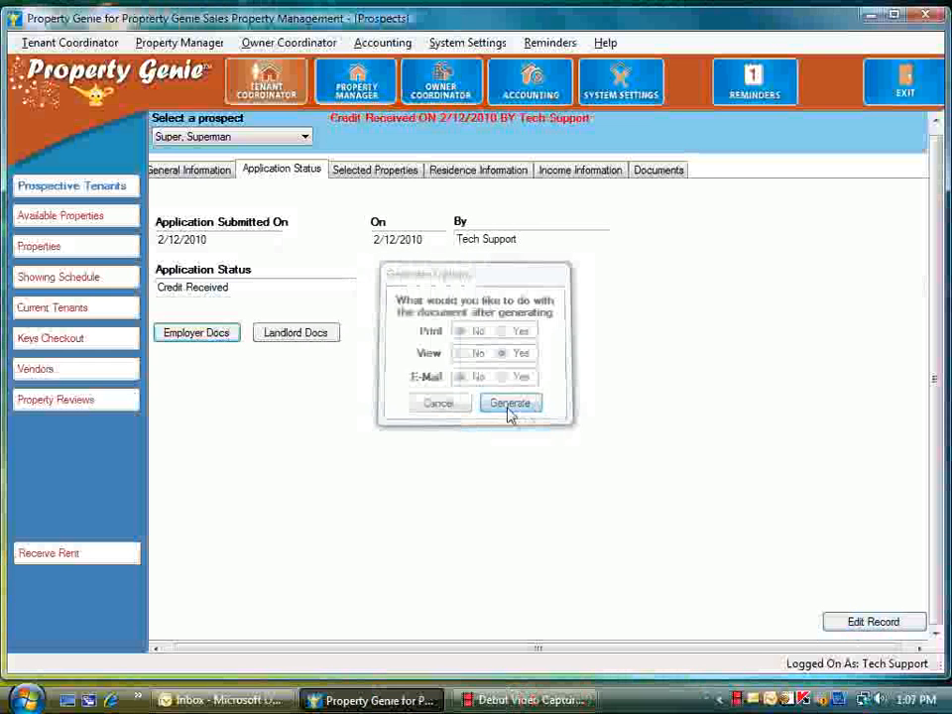
click(510, 403)
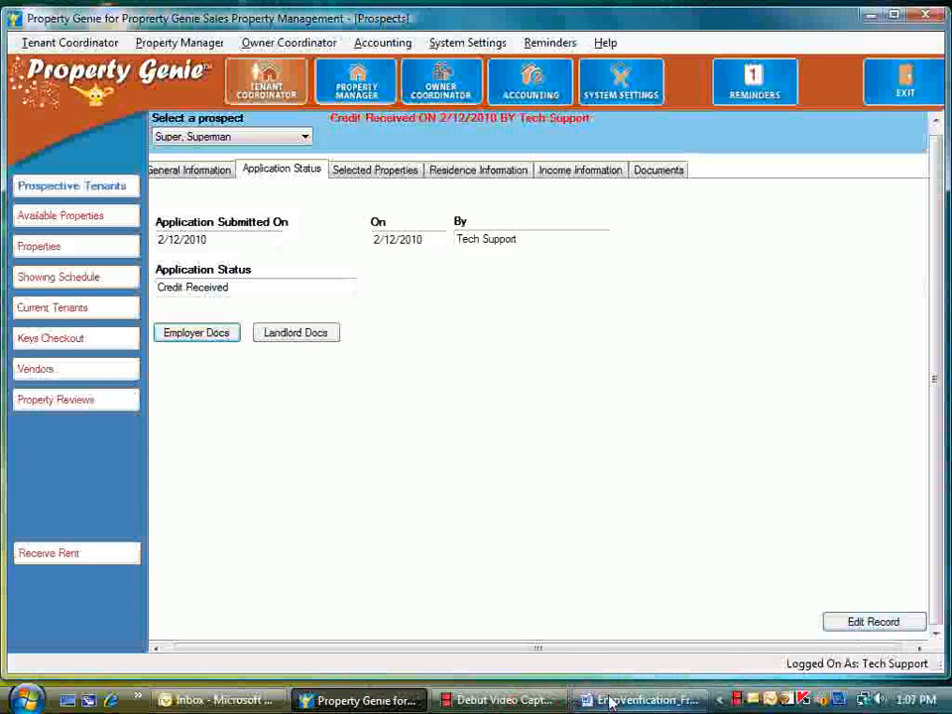
View the EmpVerification letter in Microsoft Word, then close it.
click(197, 333)
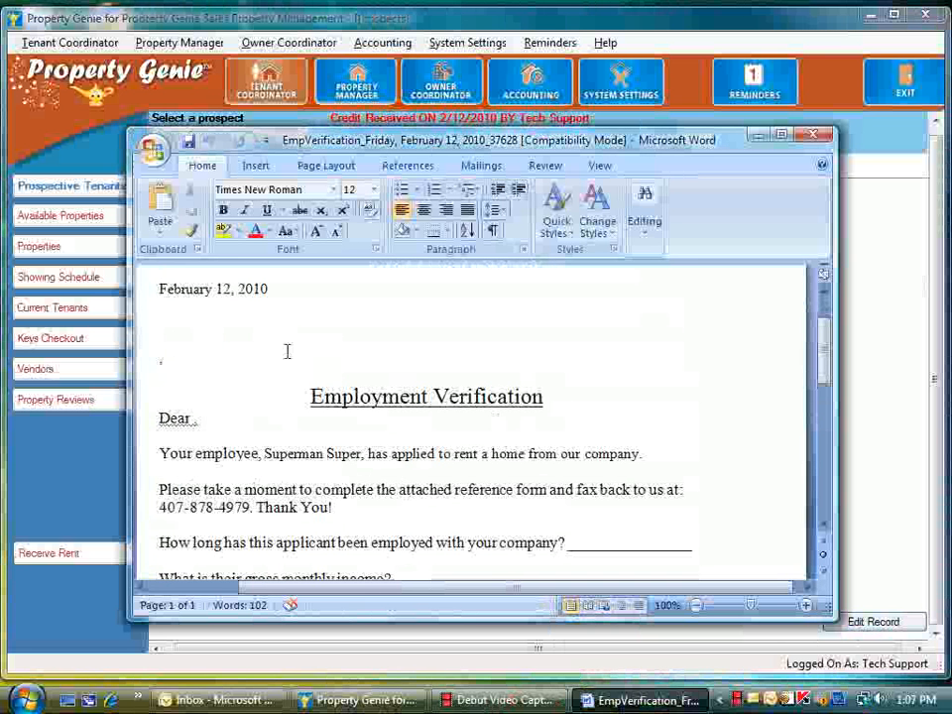
mouse_move(516, 511)
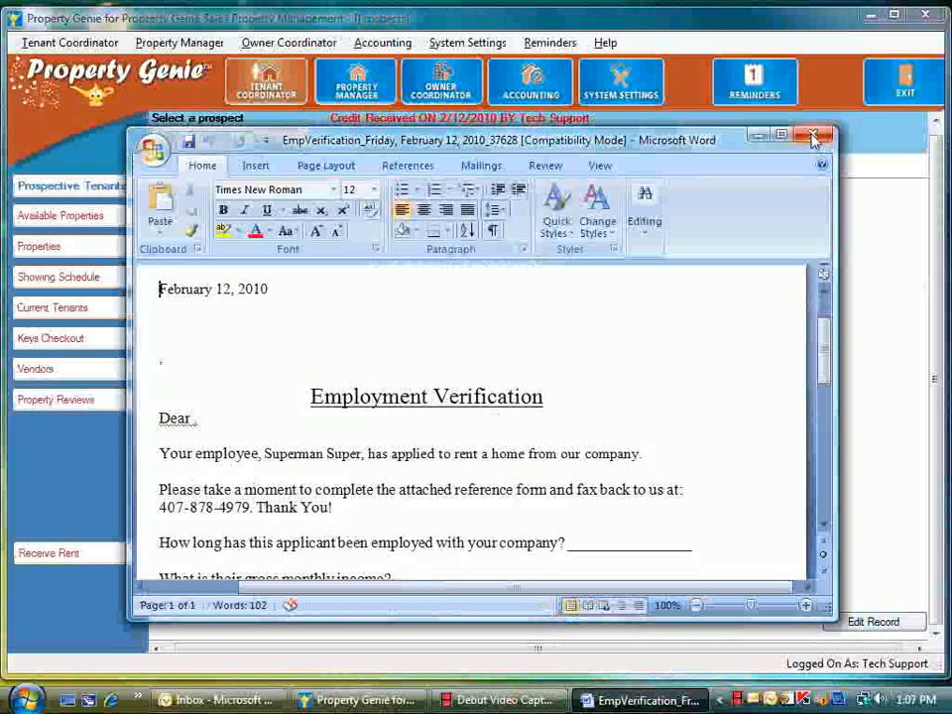
click(812, 137)
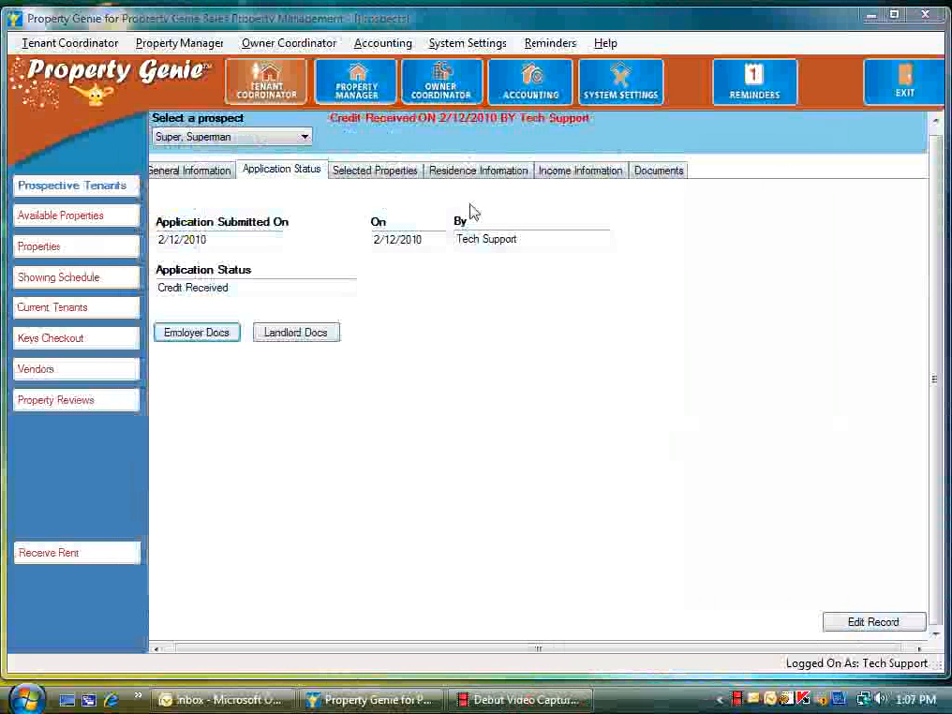
Edit the income information with employer Earth, 123 address, Orlando, FL - US 32835.
click(580, 170)
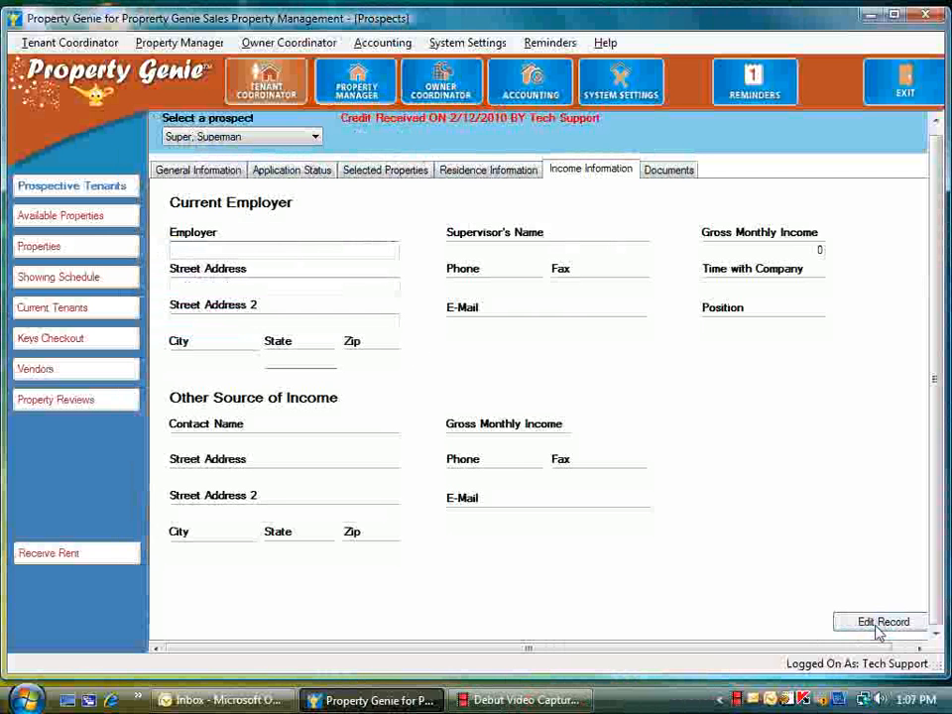
click(883, 622)
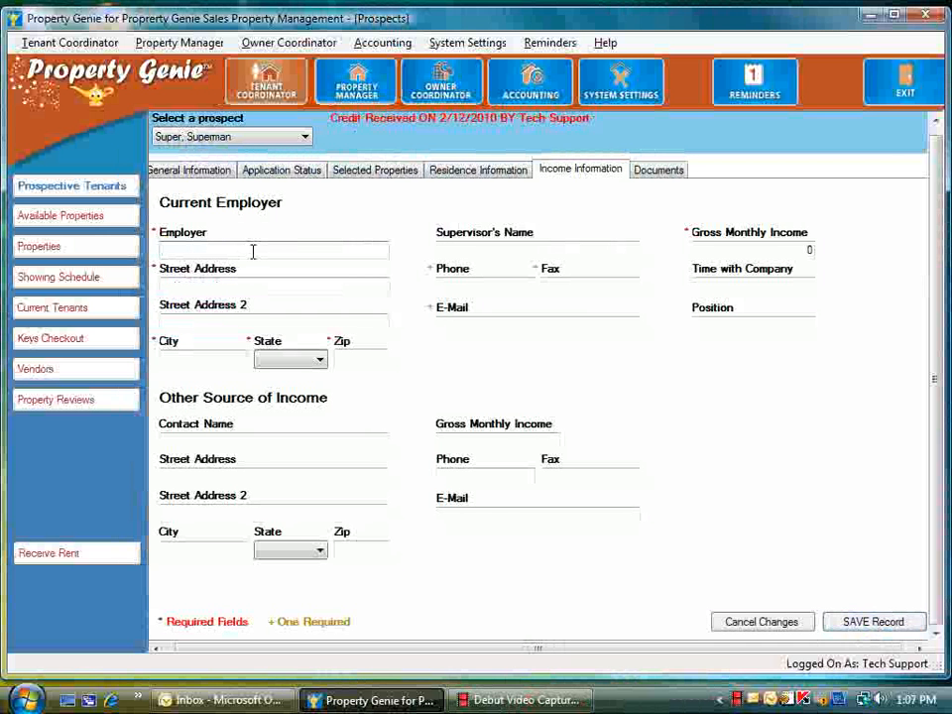
text(Earth)
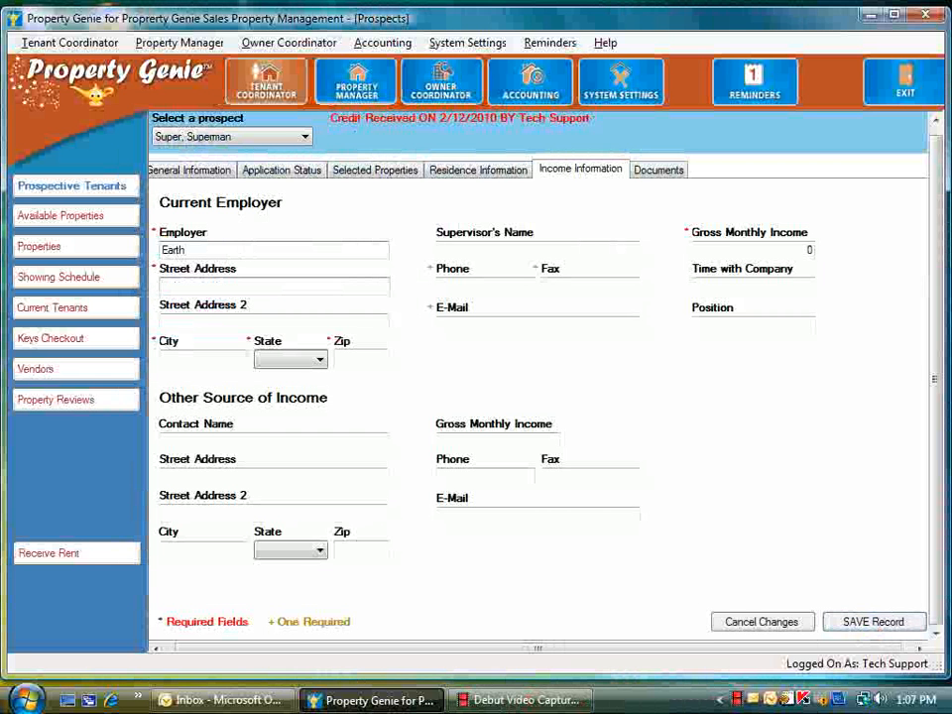
text(123 Earth stree)
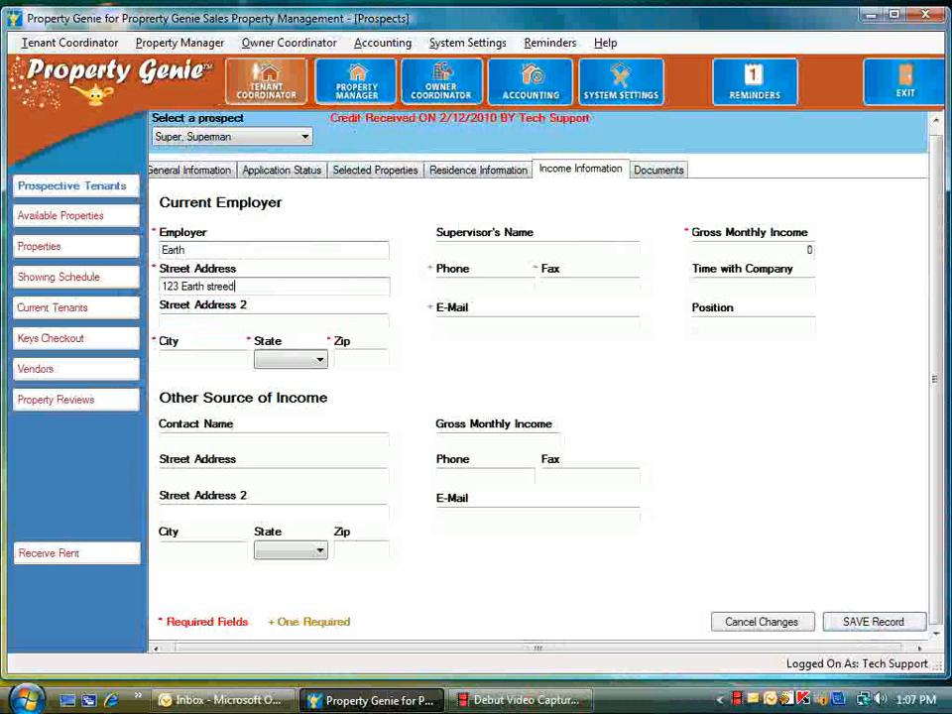
text(Orlando)
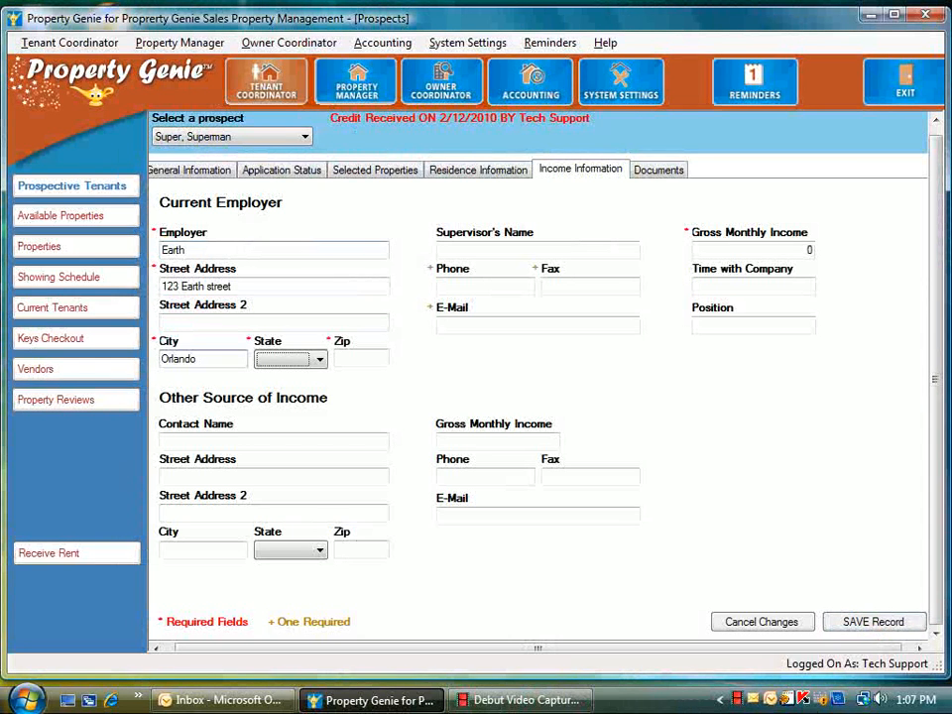
click(285, 359)
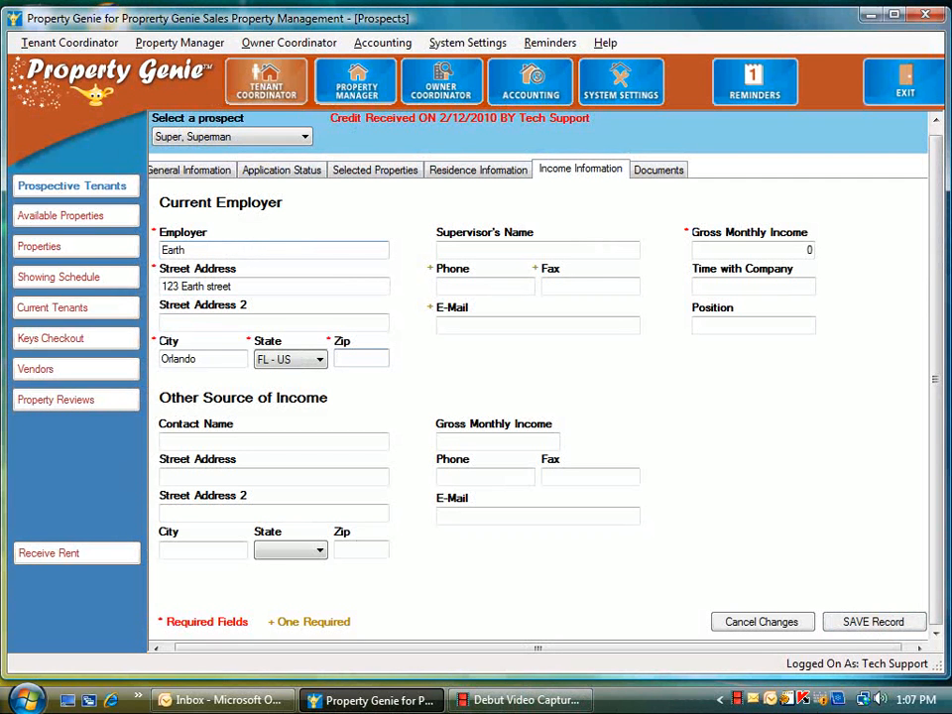
text(32835)
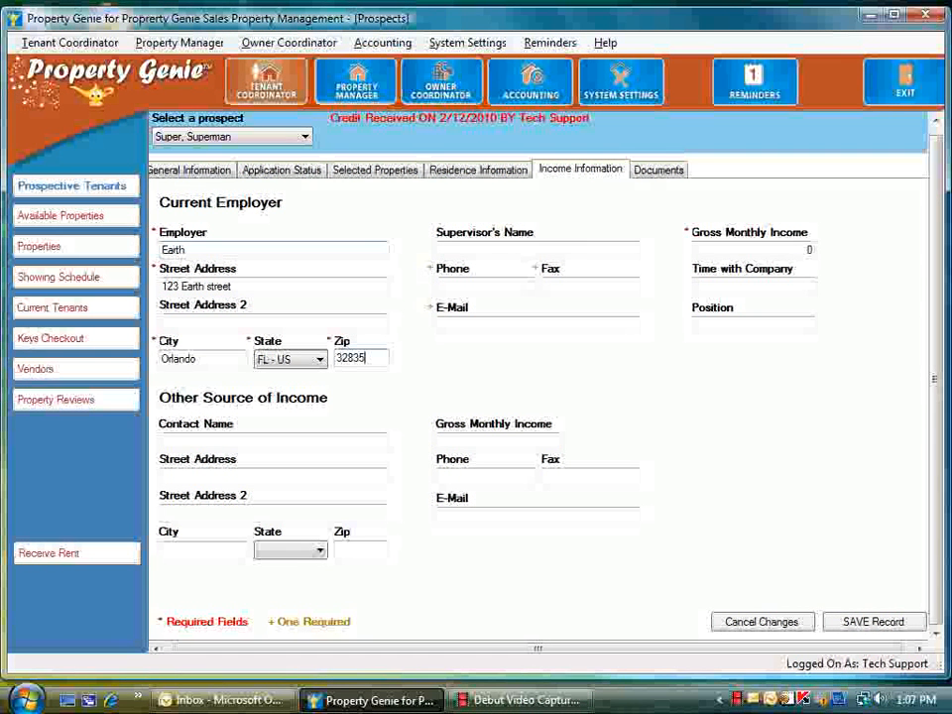
Add supervisor Joe Smith's contacts, 2500 monthly income, 5 Years as SuperHero, and save.
click(536, 249)
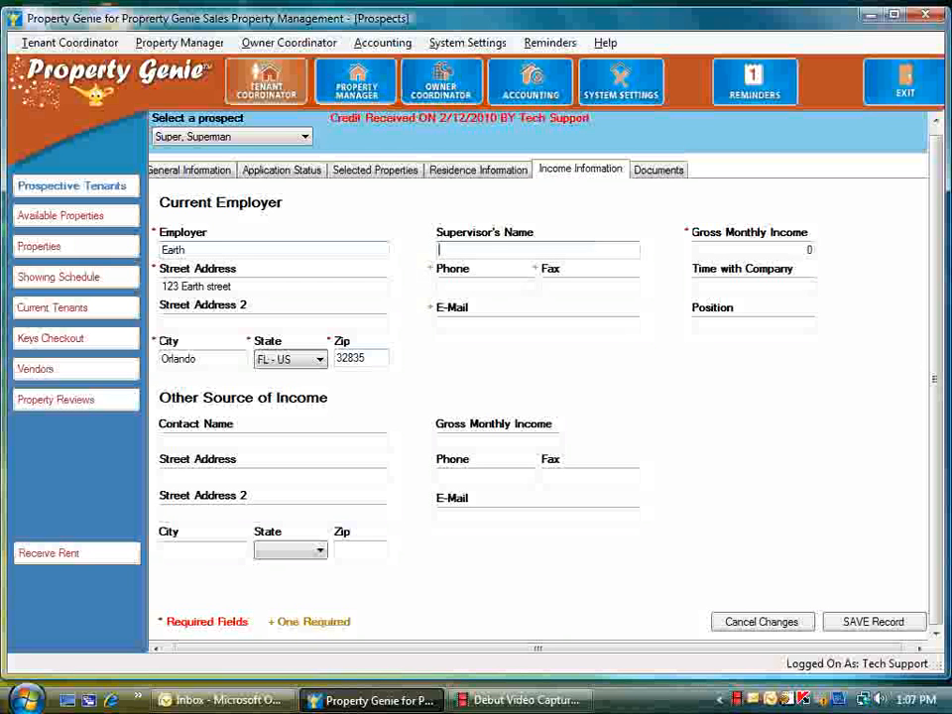
text(Joe Smith)
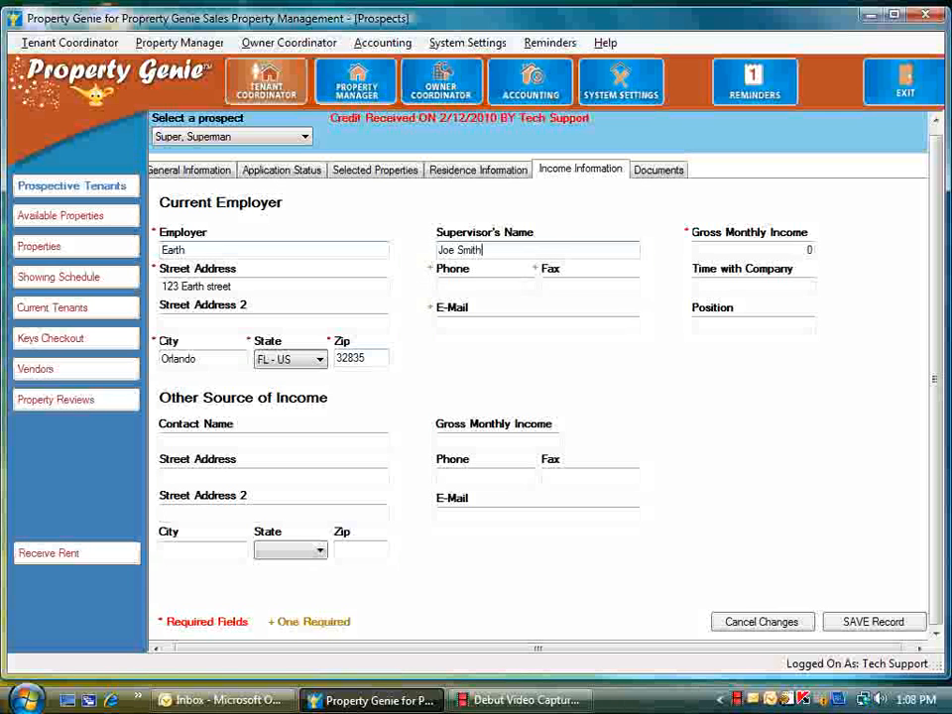
text(123)
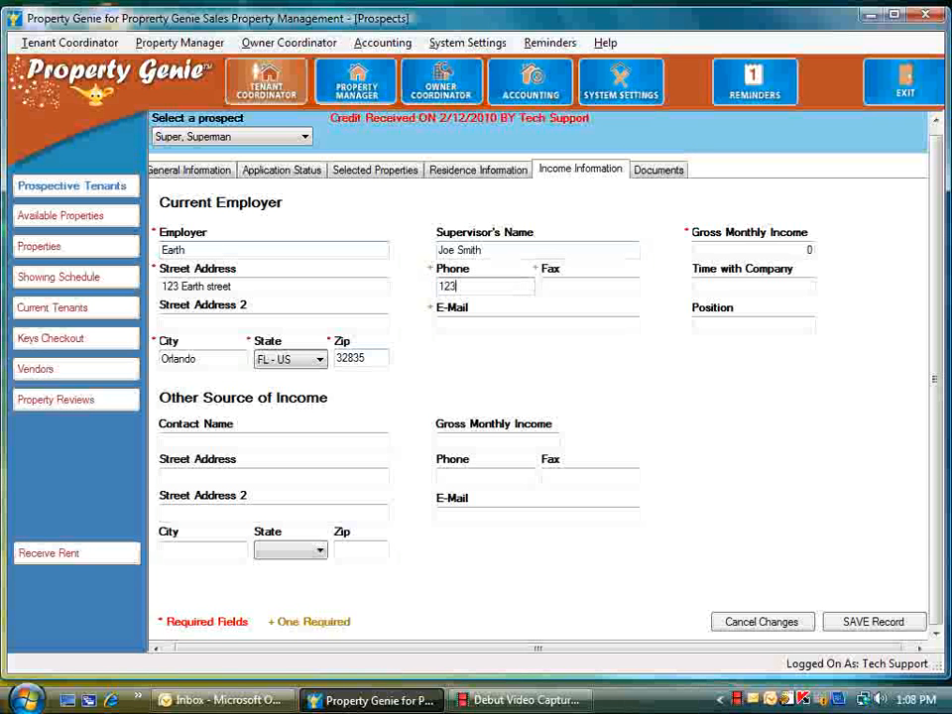
text(123123)
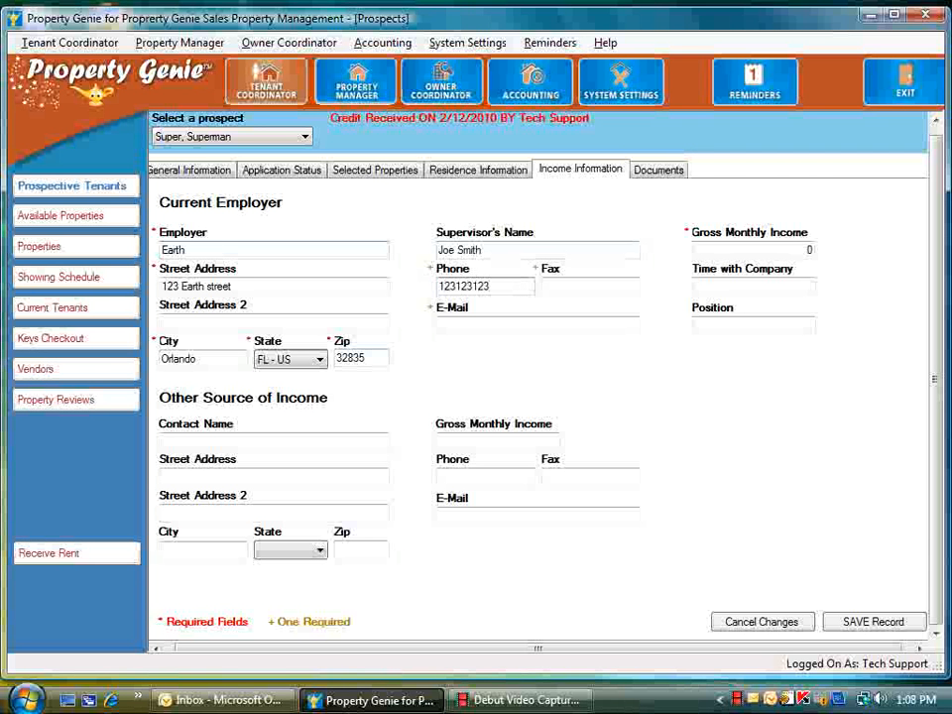
text(555-555-)
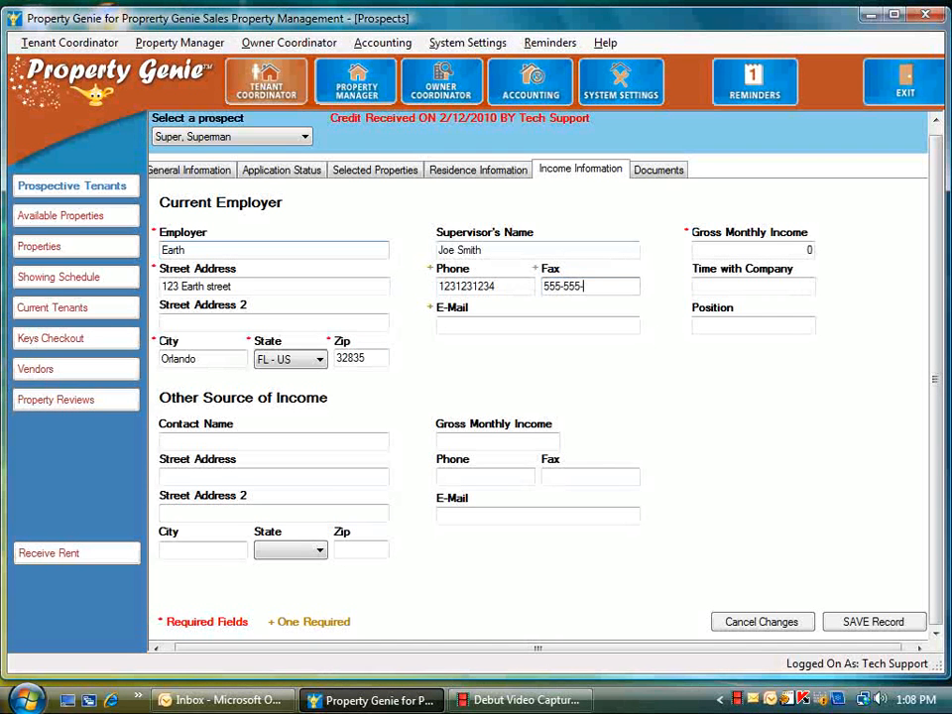
text(5555)
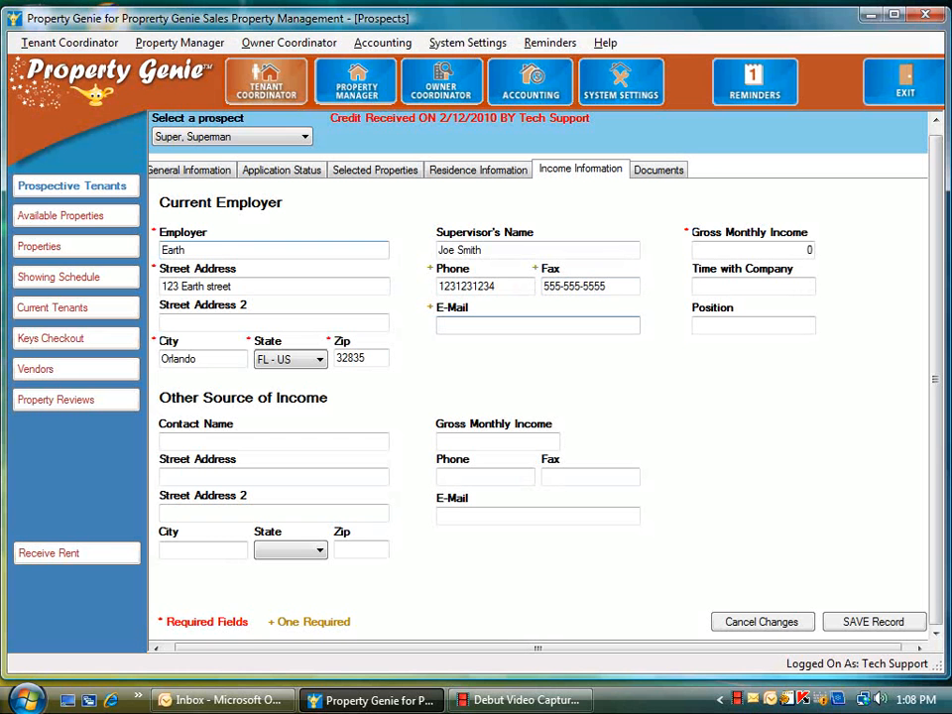
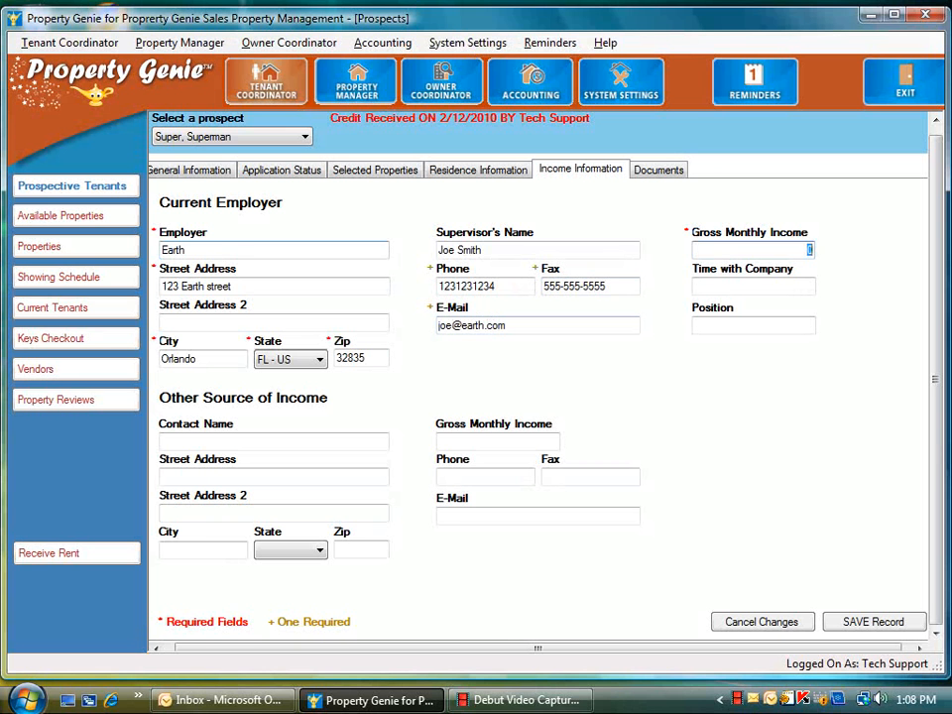
text(2500.00)
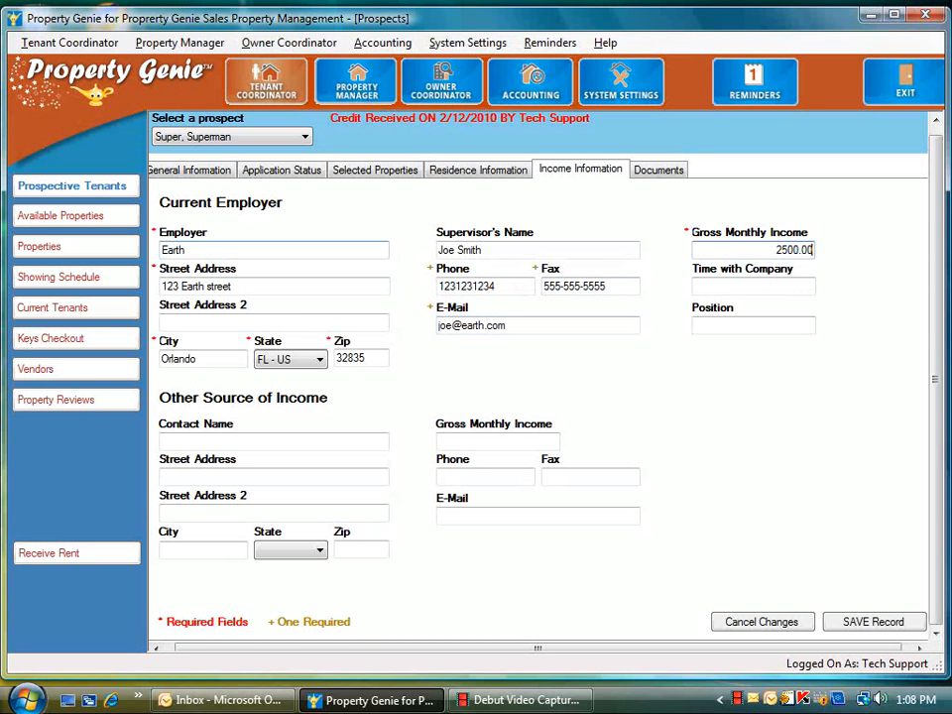
text(S)
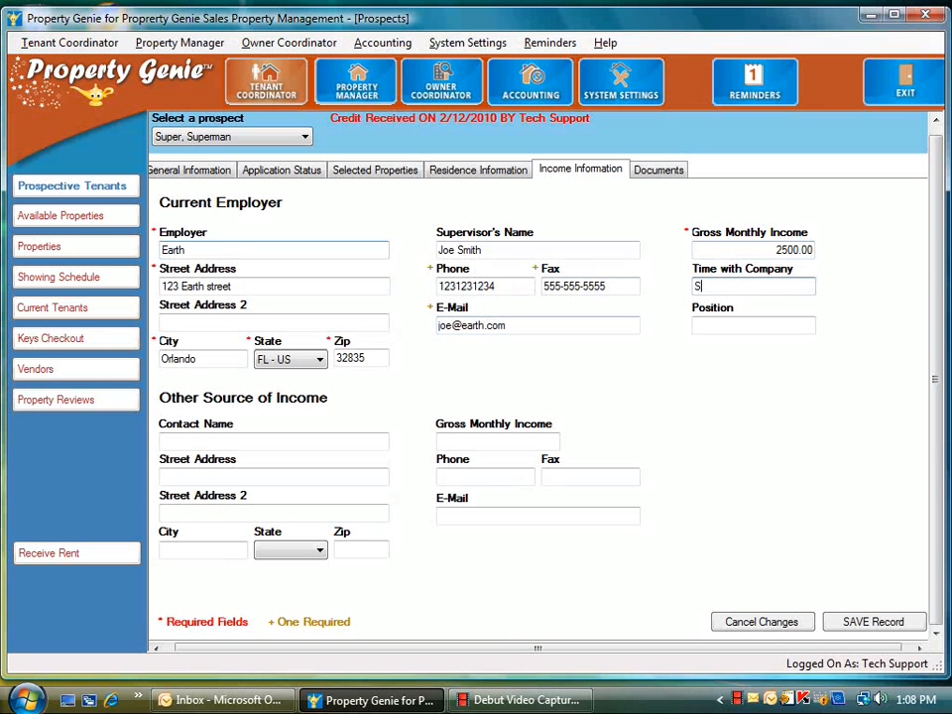
text(SuperHero)
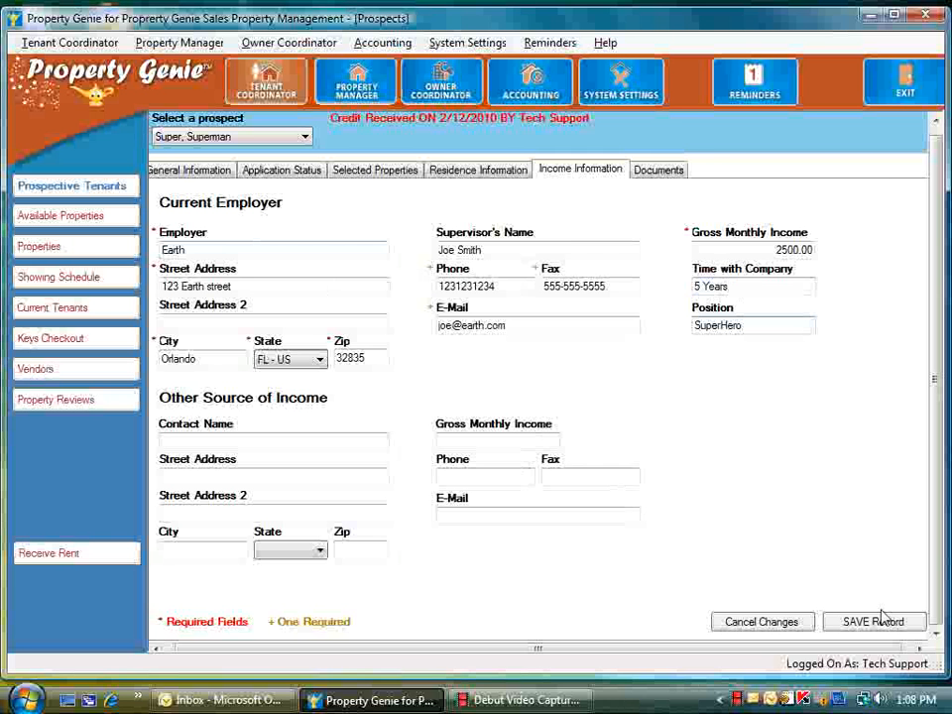
click(874, 622)
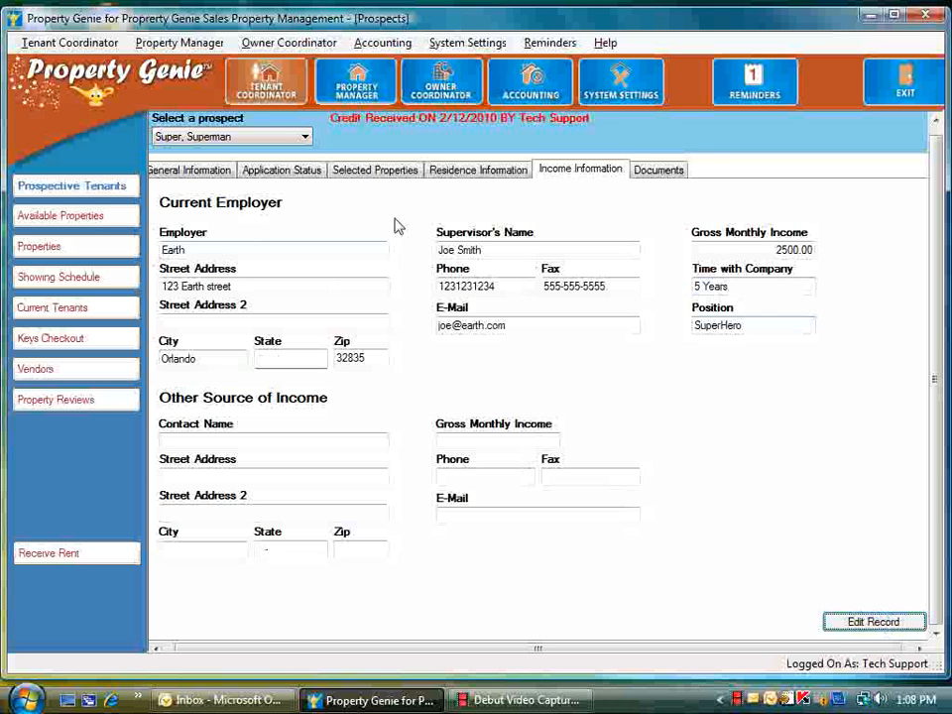
Generate a new Employment Verification letter to Joe Smith from Employer Docs, confirming a new copy.
click(281, 170)
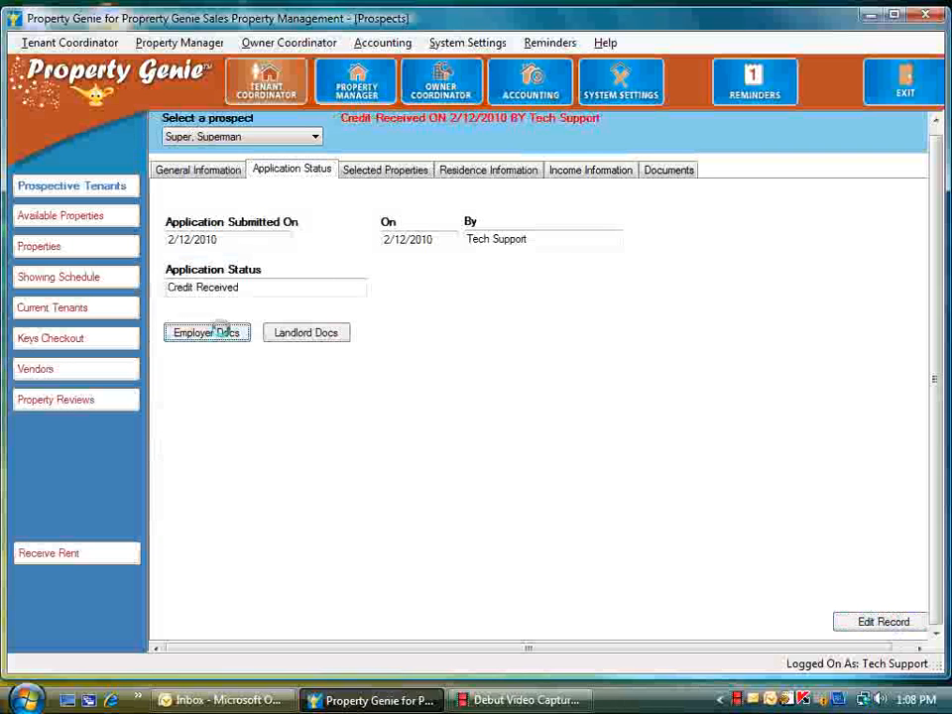
click(206, 332)
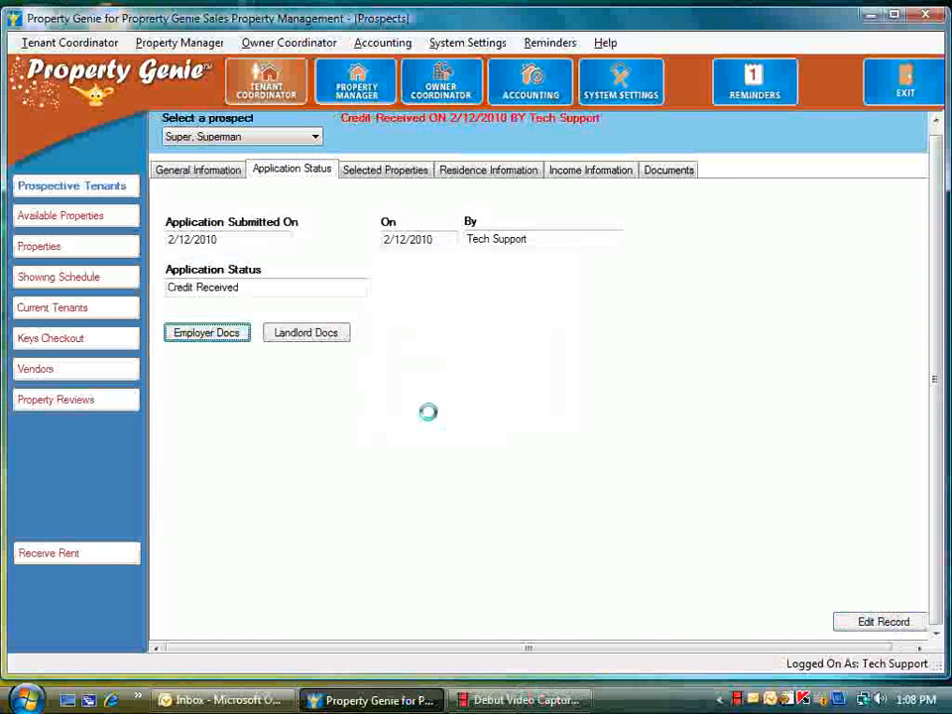
click(207, 333)
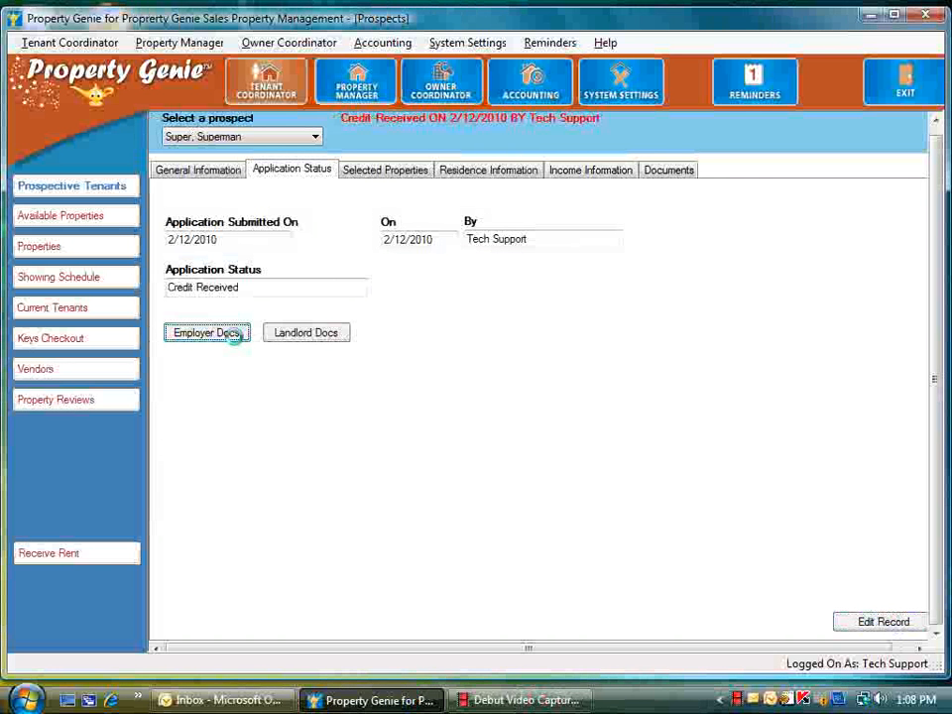
click(206, 332)
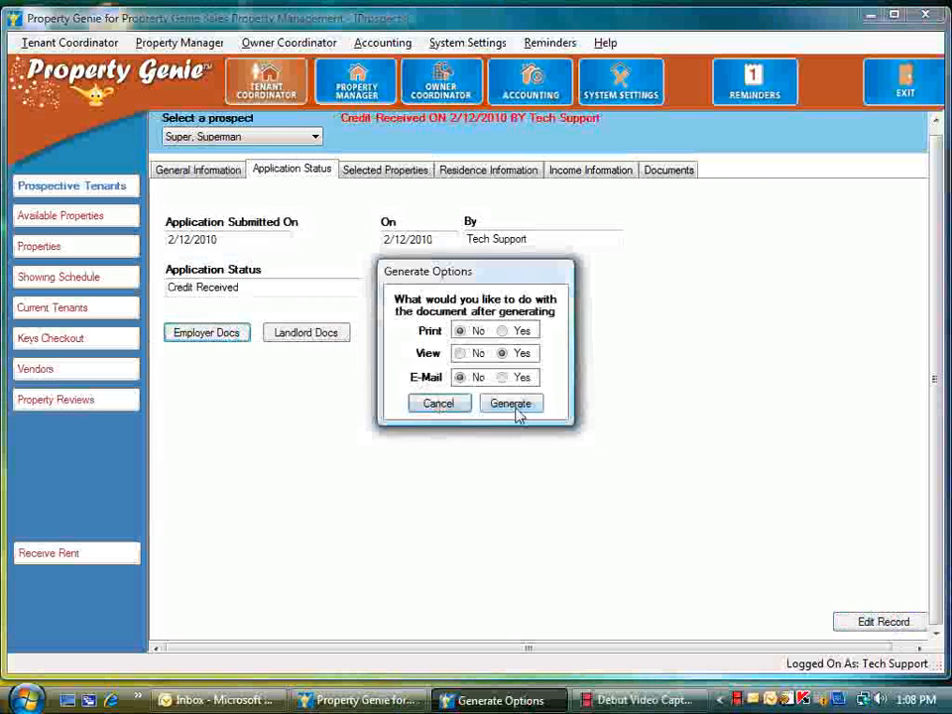
click(511, 402)
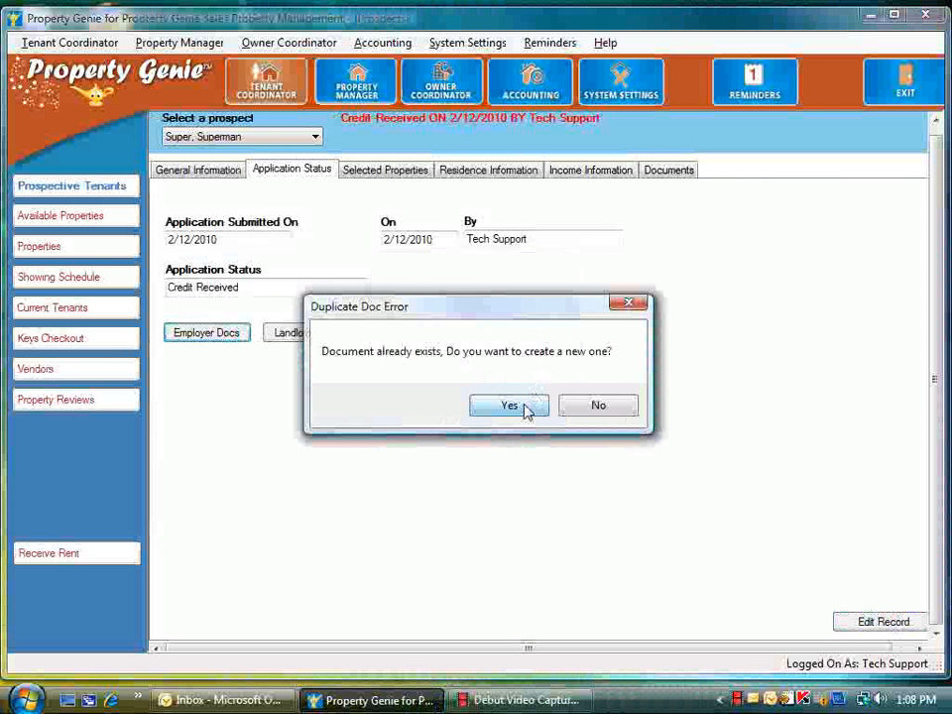
click(509, 404)
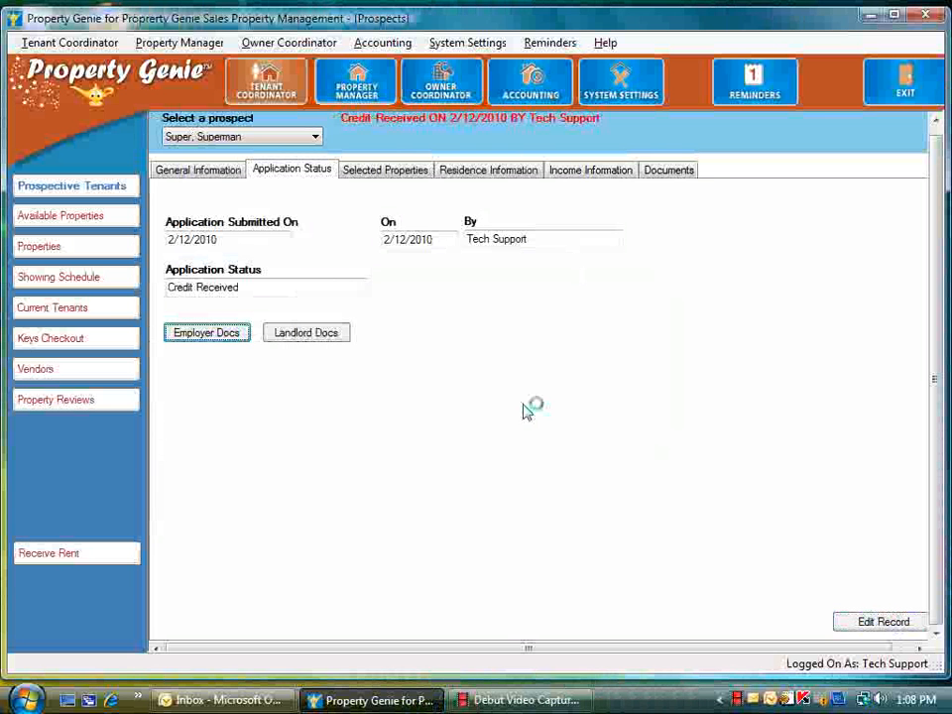
Review the generated employment verification letter by scrolling through it in Word.
click(207, 332)
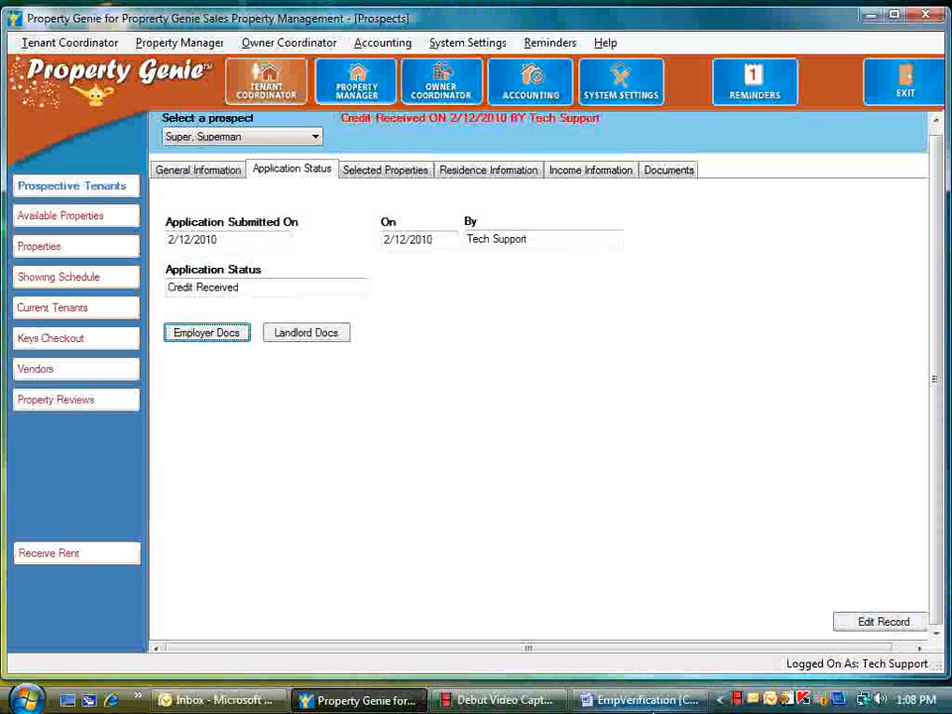
click(206, 332)
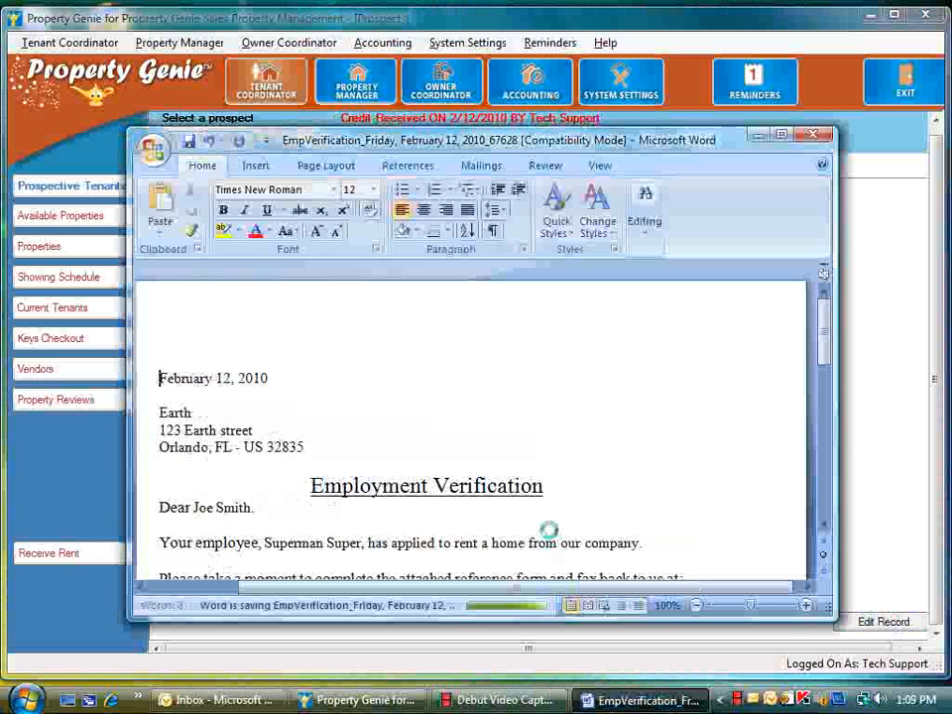
scroll(down, 3)
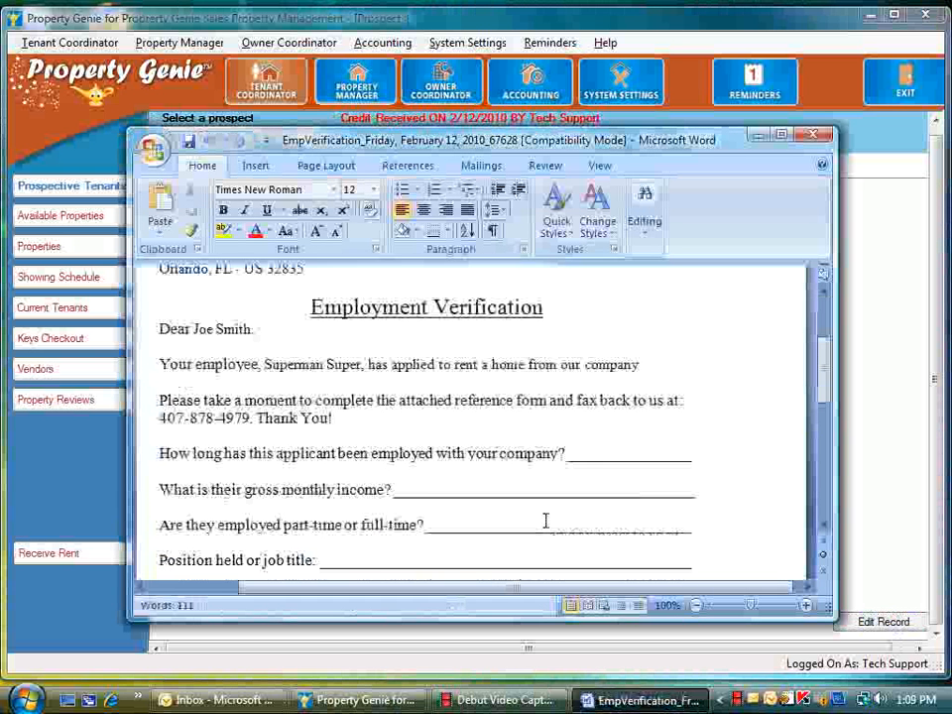
scroll(down, 3)
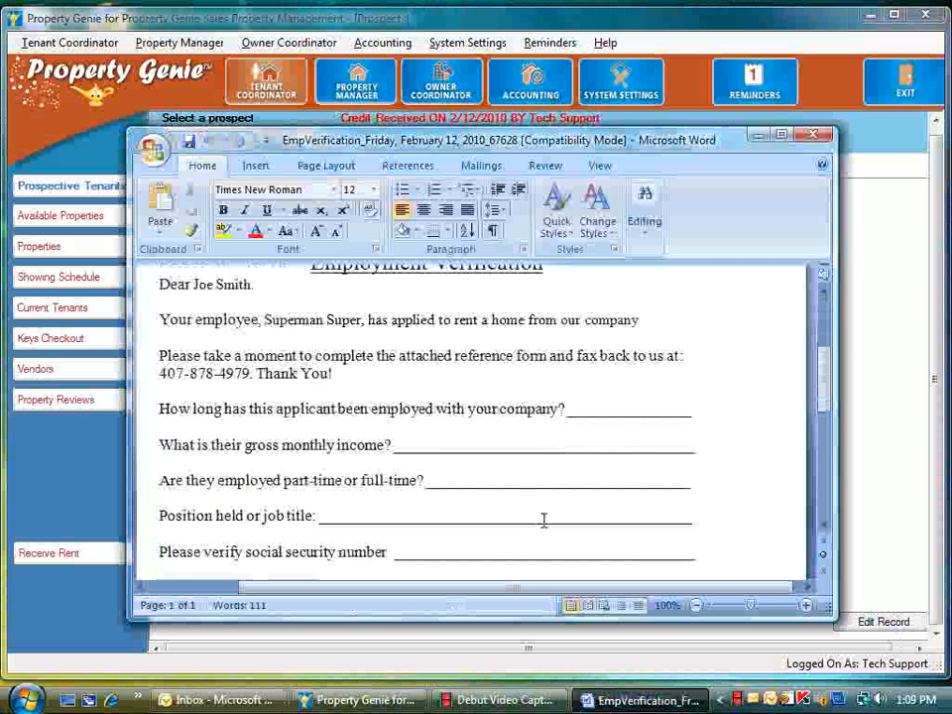
scroll(down, 3)
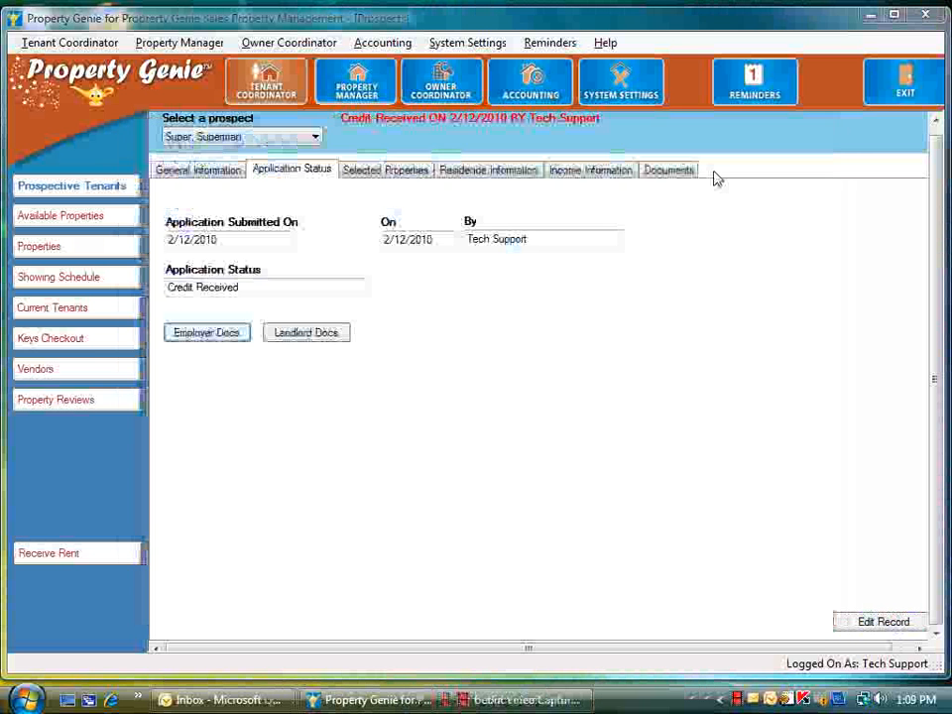
Check the documents list, then generate, view and close the former landlord reference letter.
click(667, 169)
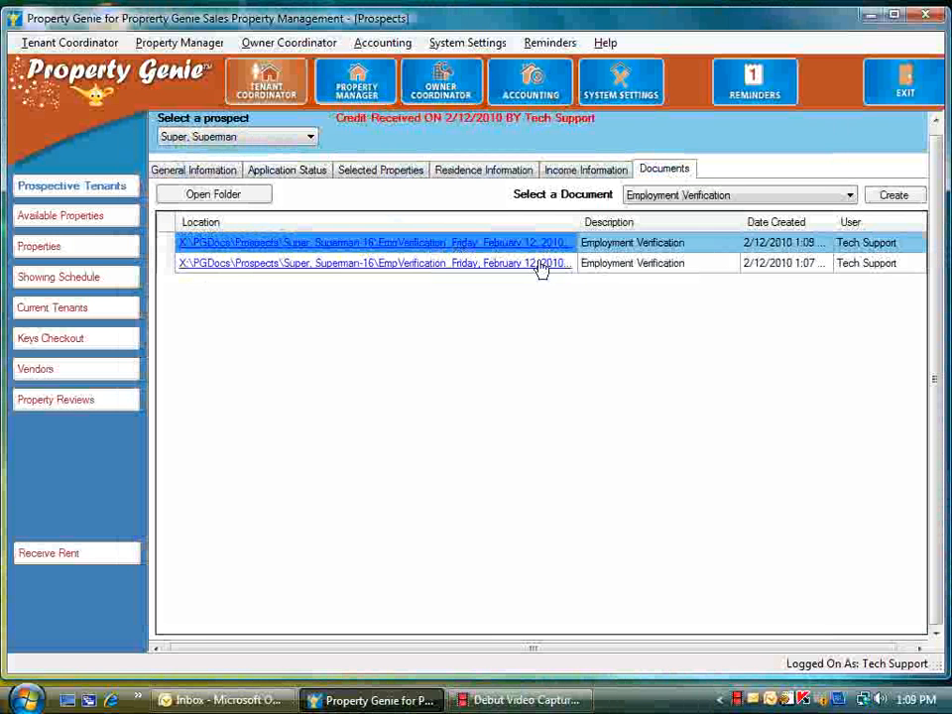
click(292, 169)
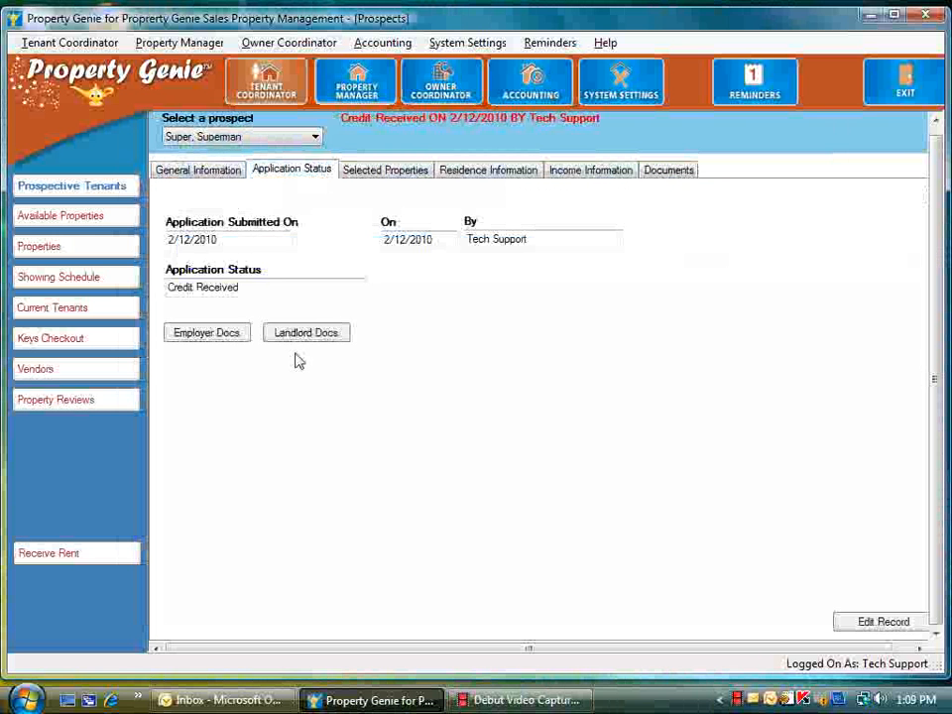
click(305, 333)
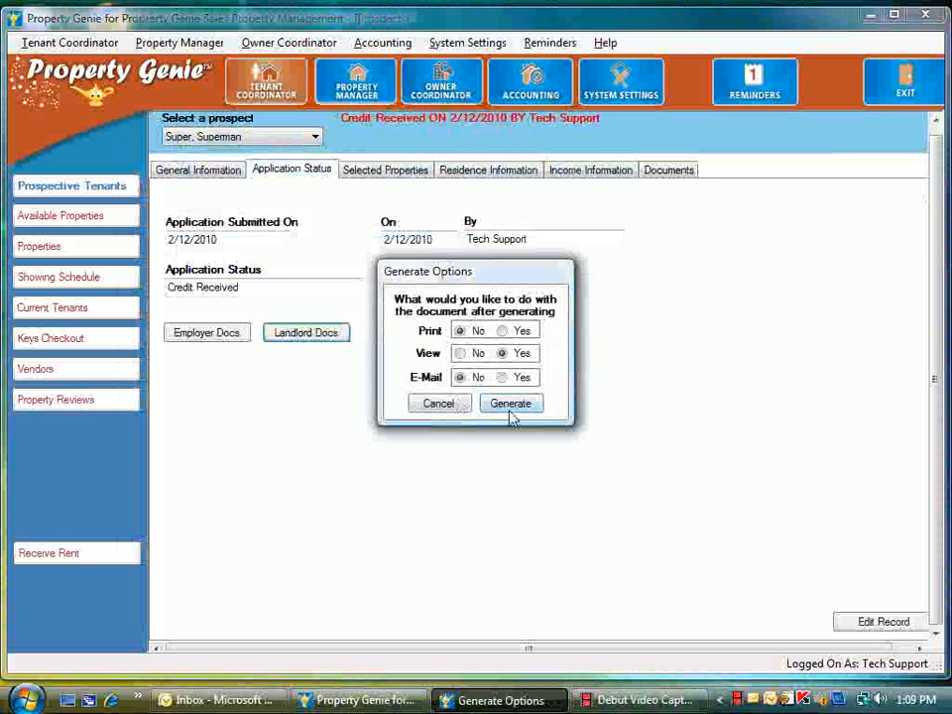
click(511, 403)
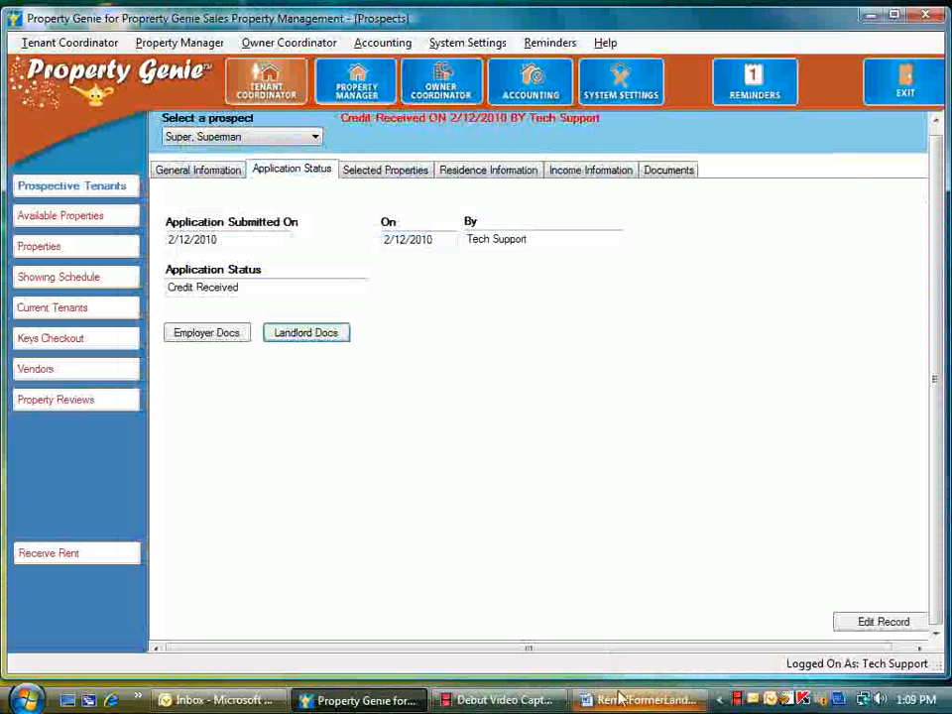
click(306, 332)
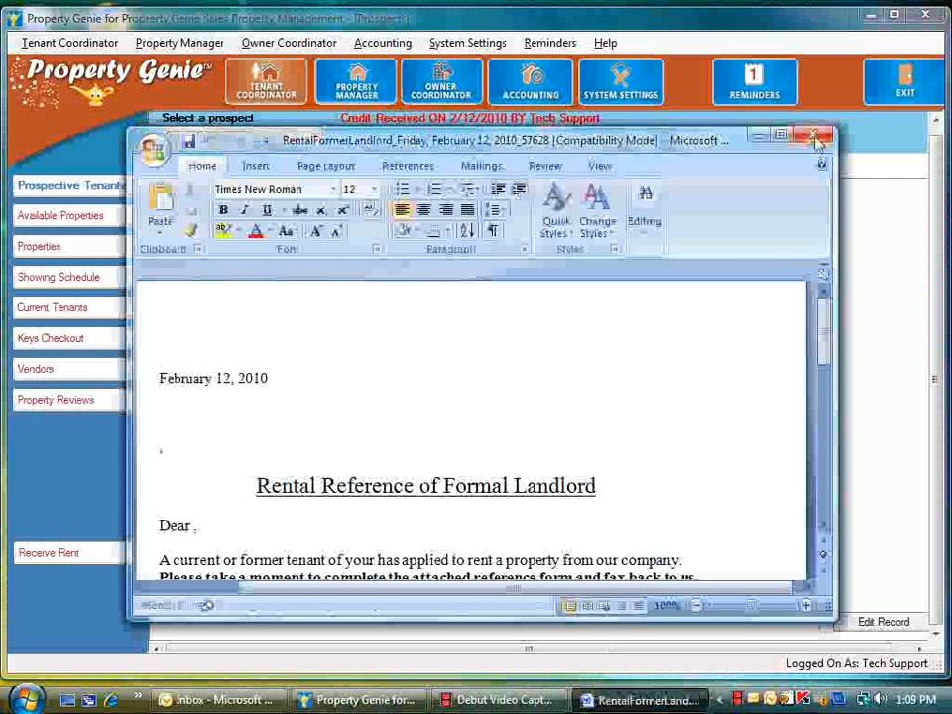
click(815, 135)
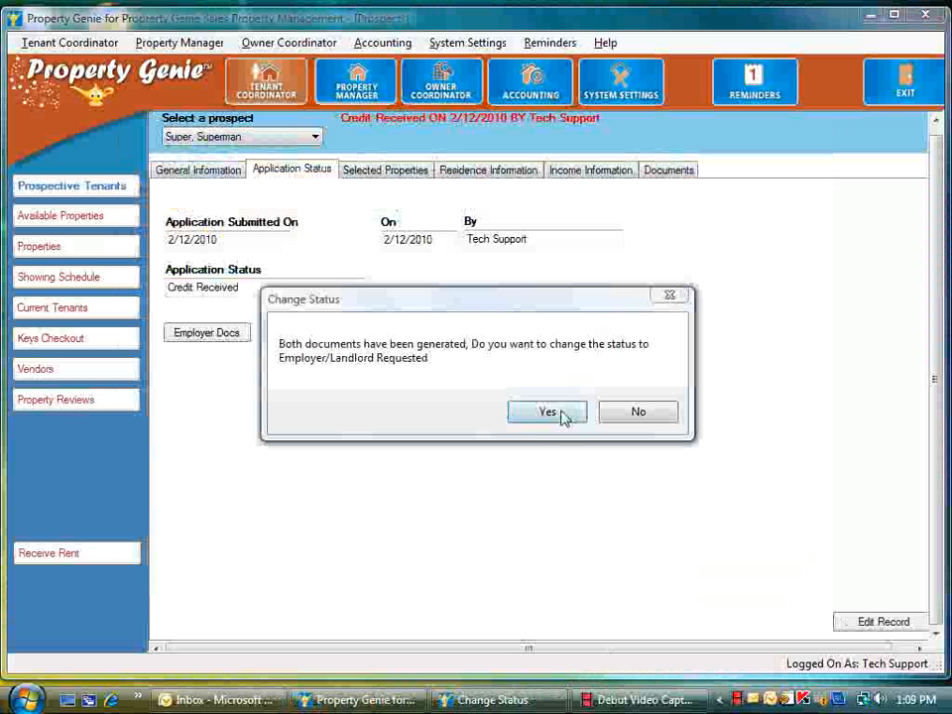
mouse_move(547, 412)
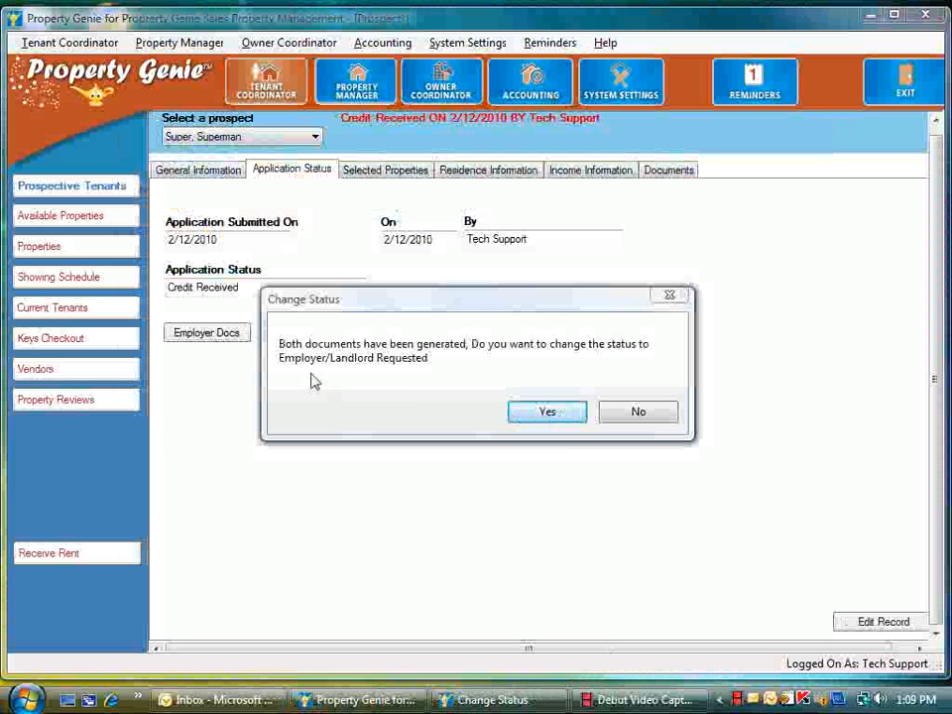
mouse_move(434, 372)
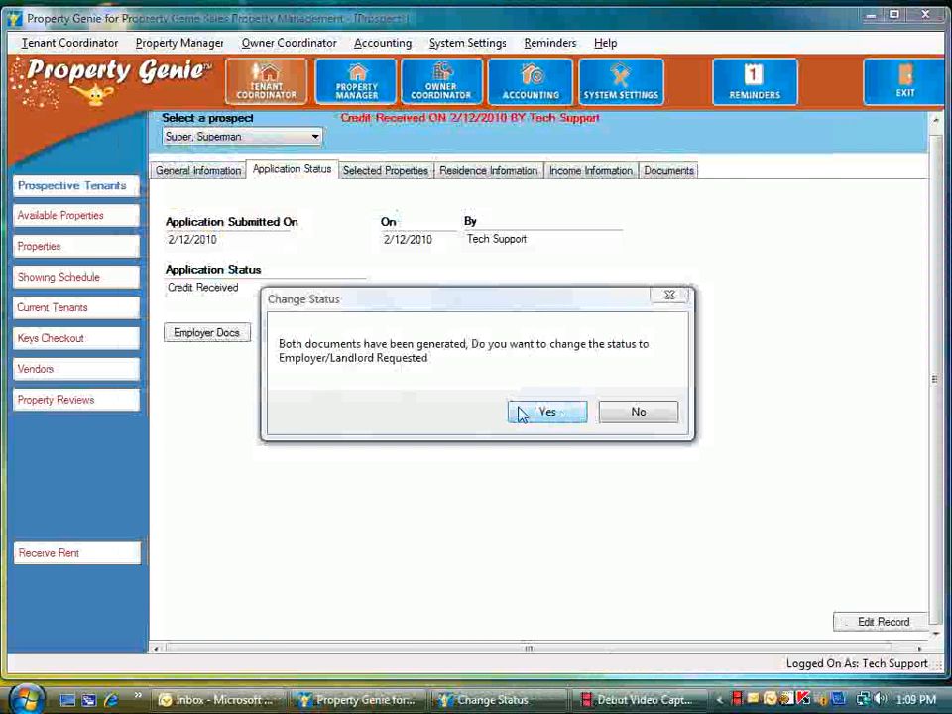
Accept the Employer/Landlord Requested status change and start editing the Credit Error record.
click(546, 411)
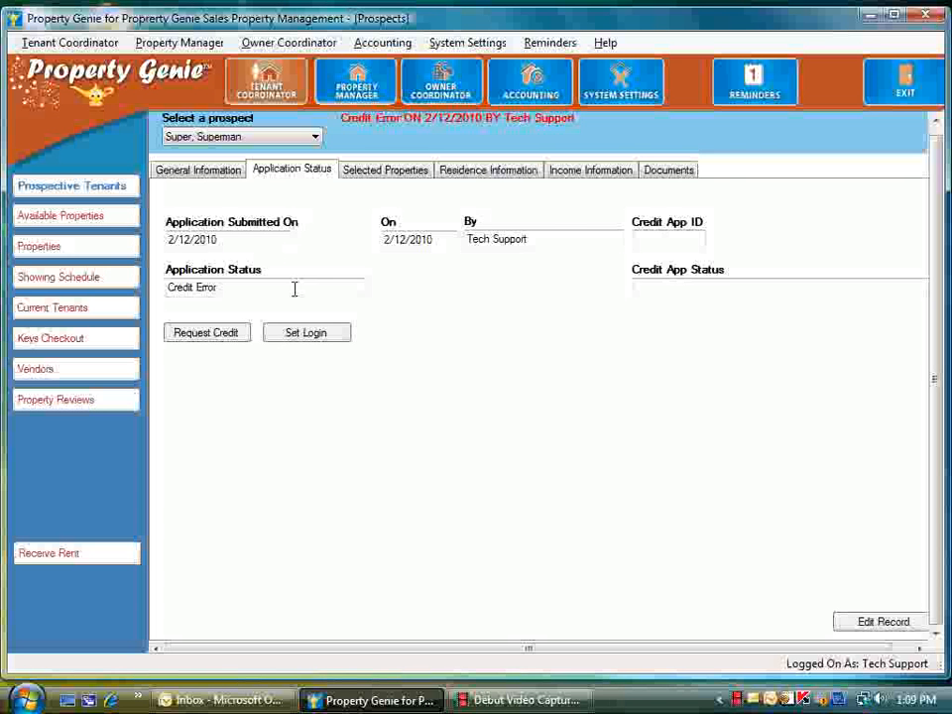
mouse_move(509, 354)
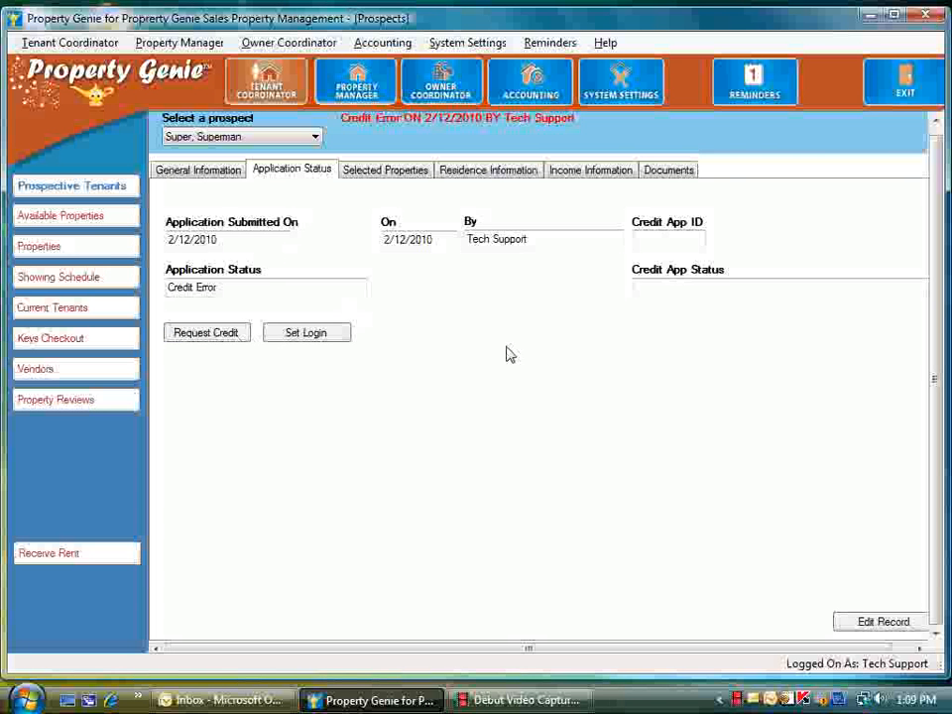
click(880, 622)
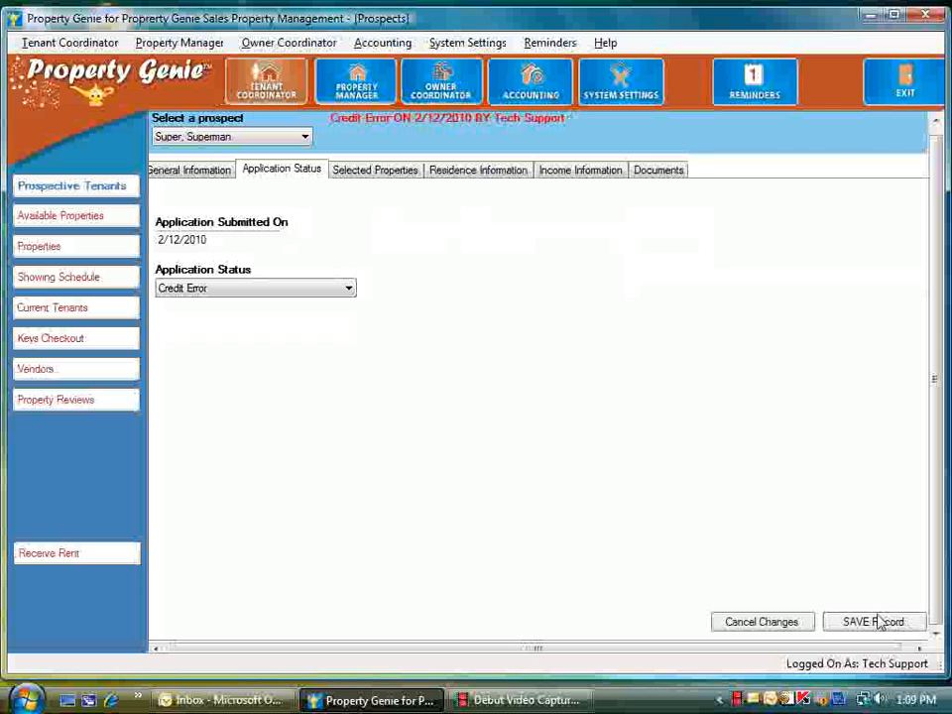
click(349, 288)
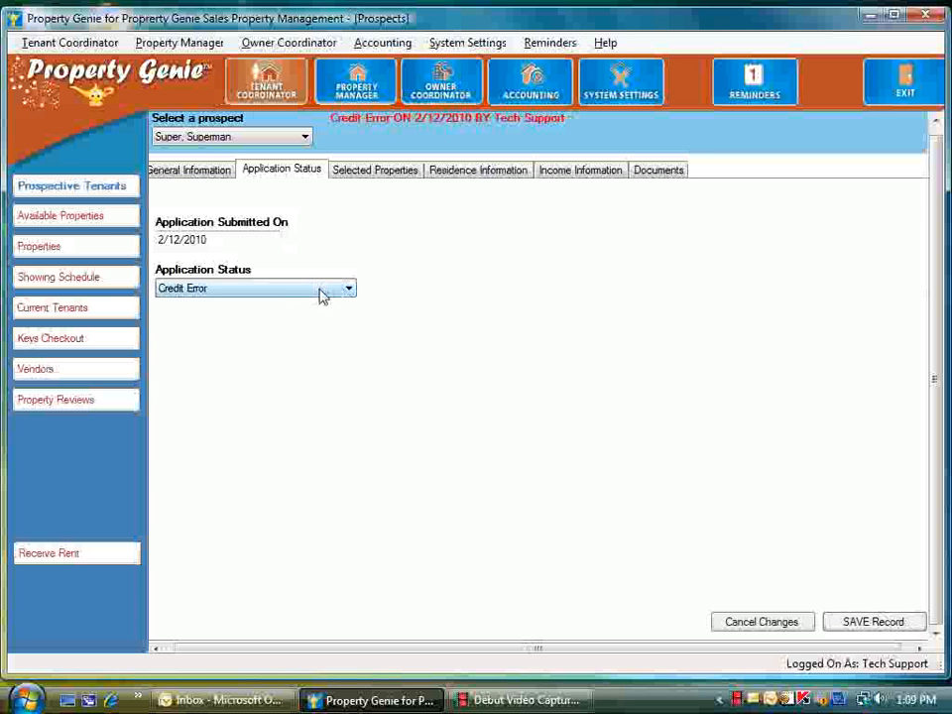
click(348, 288)
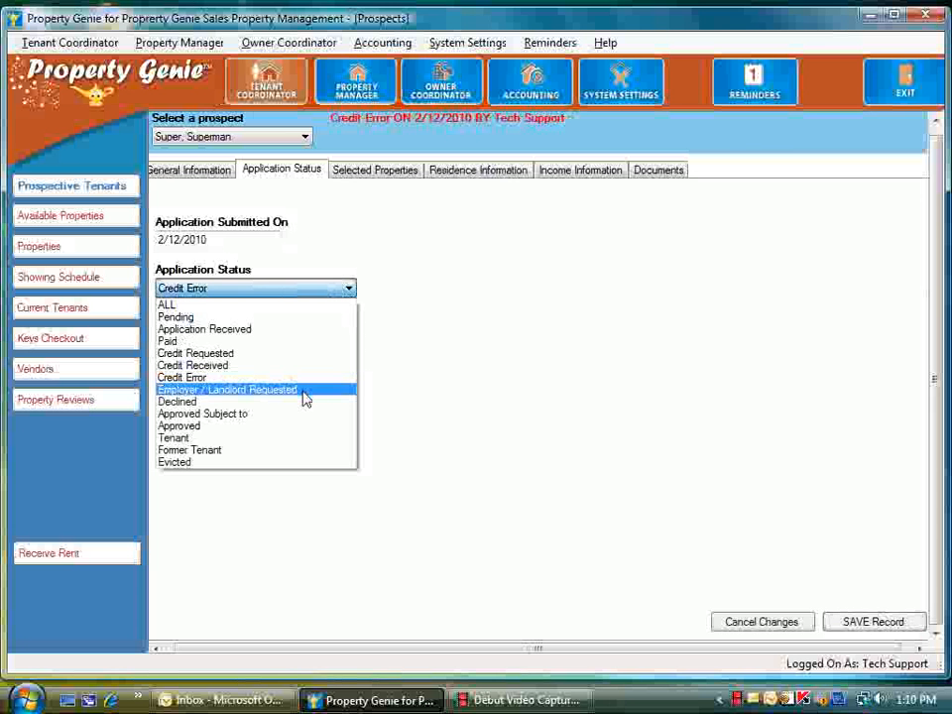
click(226, 389)
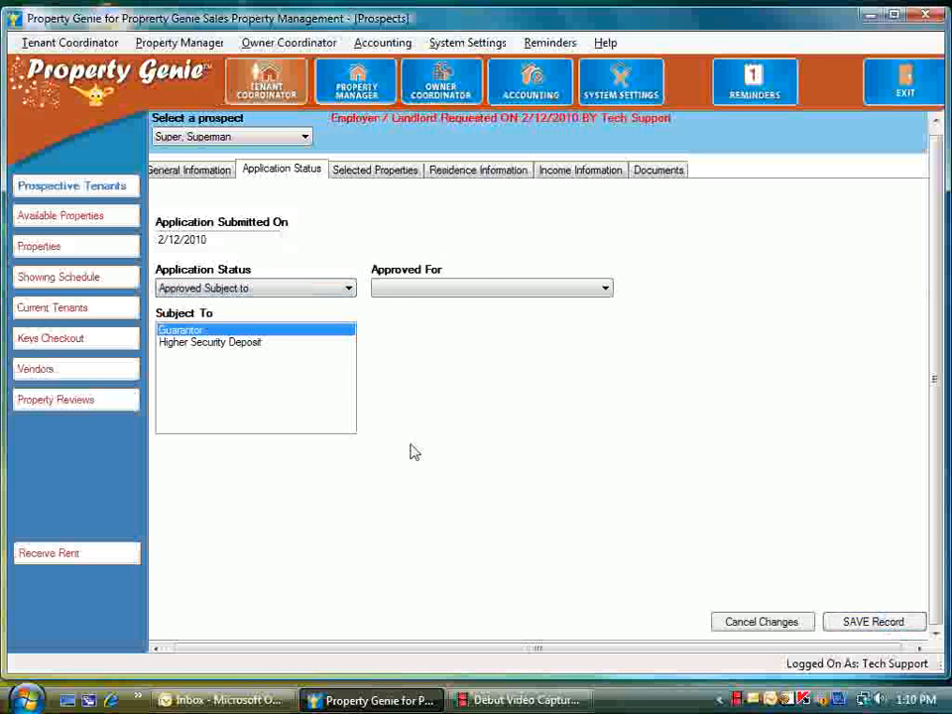
mouse_move(325, 337)
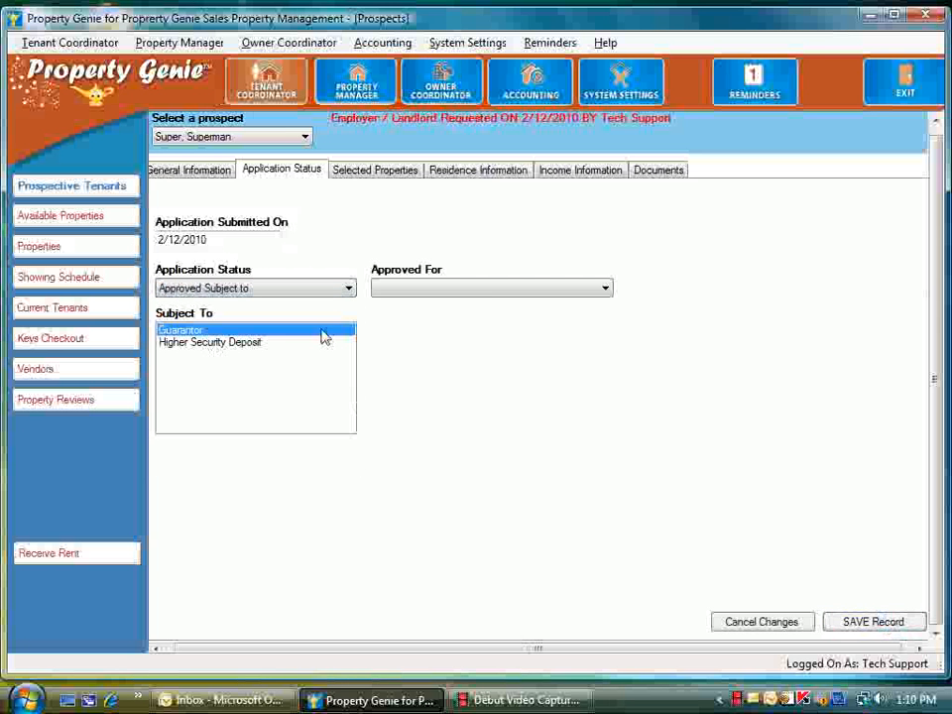
click(604, 288)
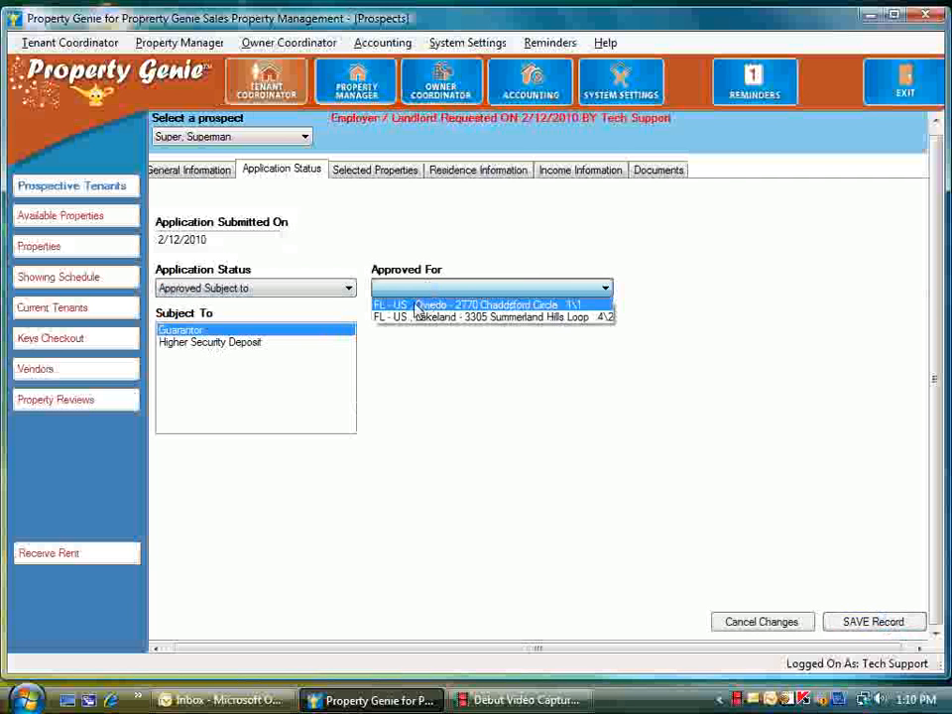
click(491, 304)
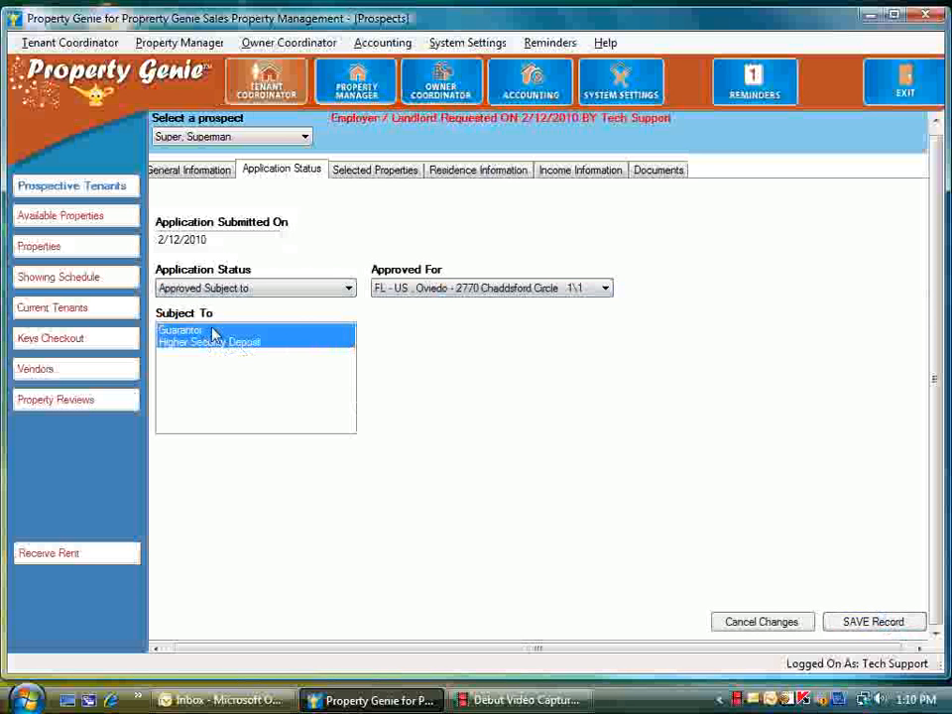
mouse_move(801, 603)
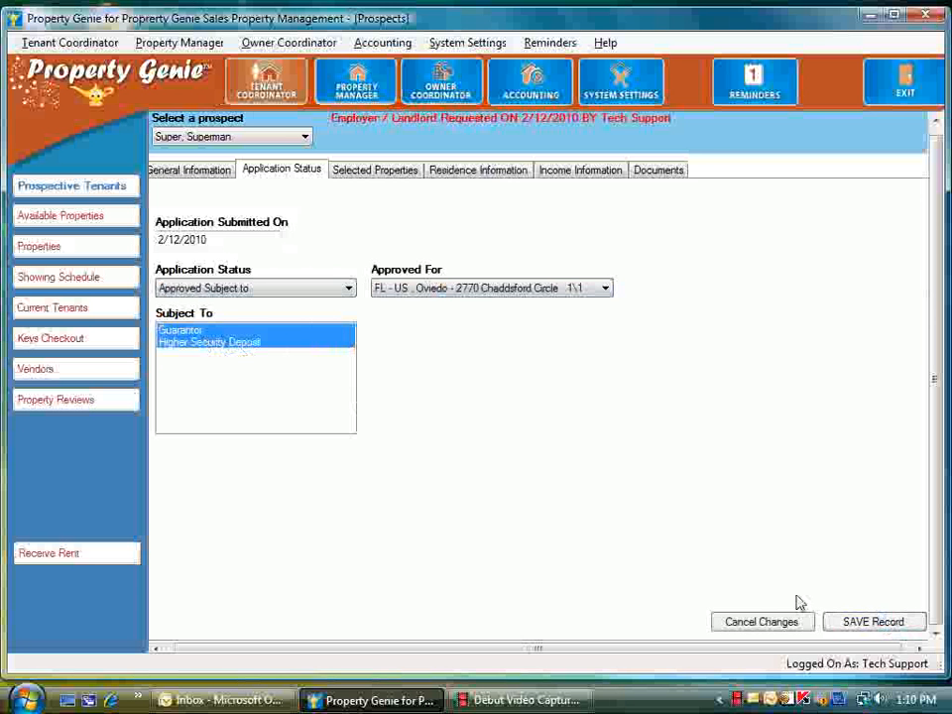
click(873, 621)
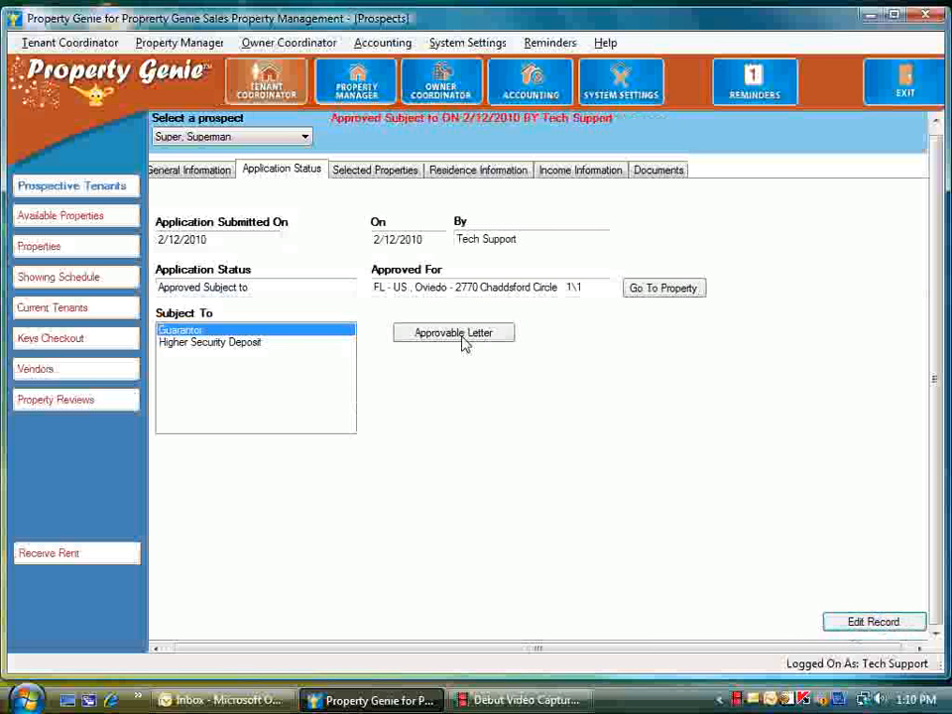
Generate and view Superman's approvable application letter.
click(453, 332)
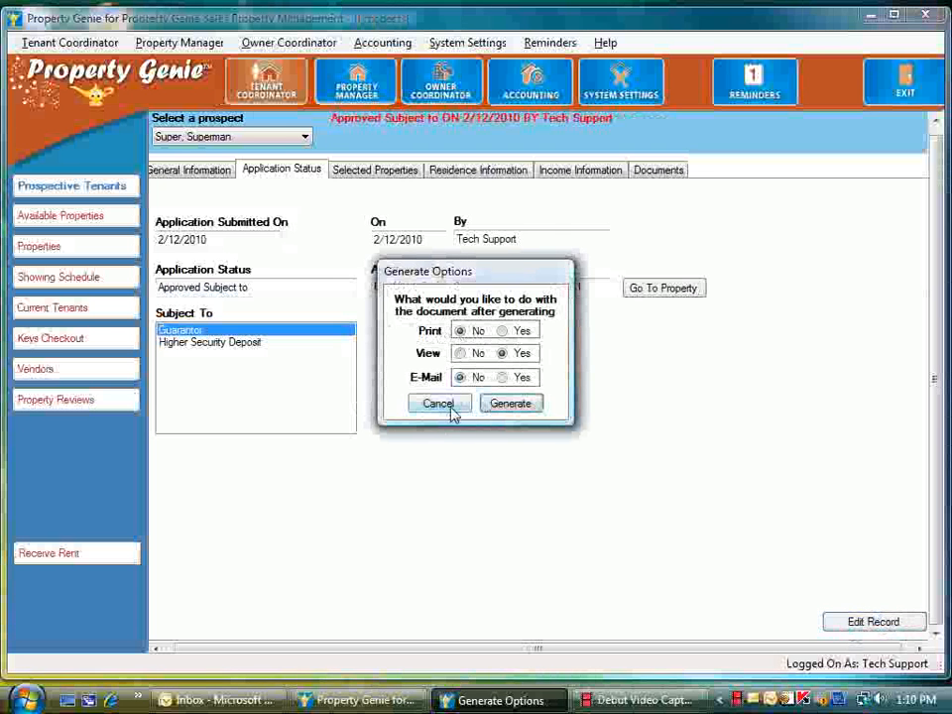
click(510, 403)
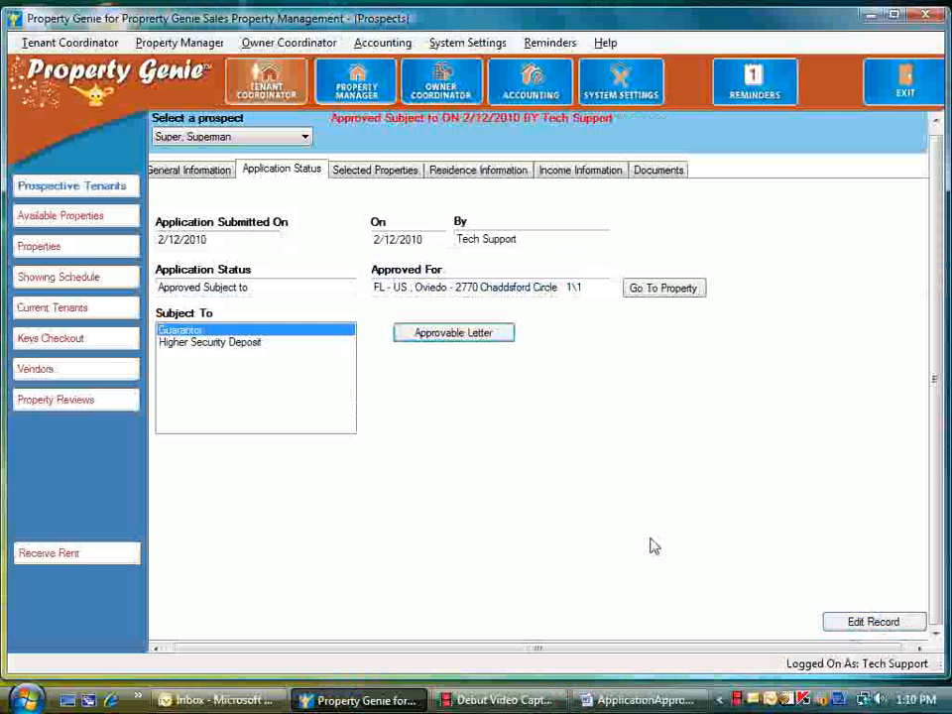
click(454, 332)
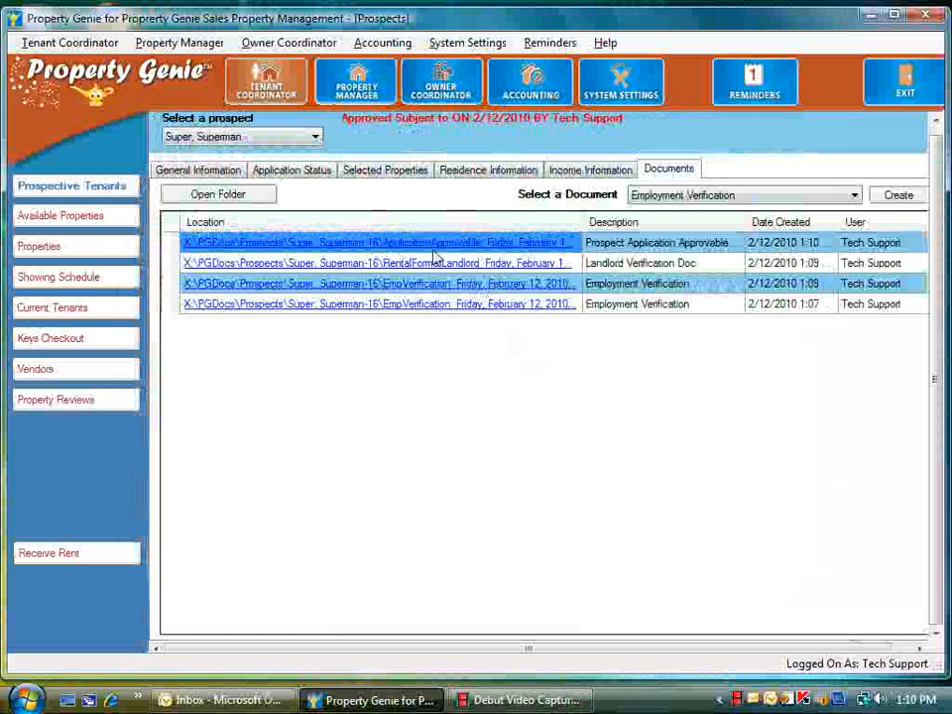
mouse_move(417, 196)
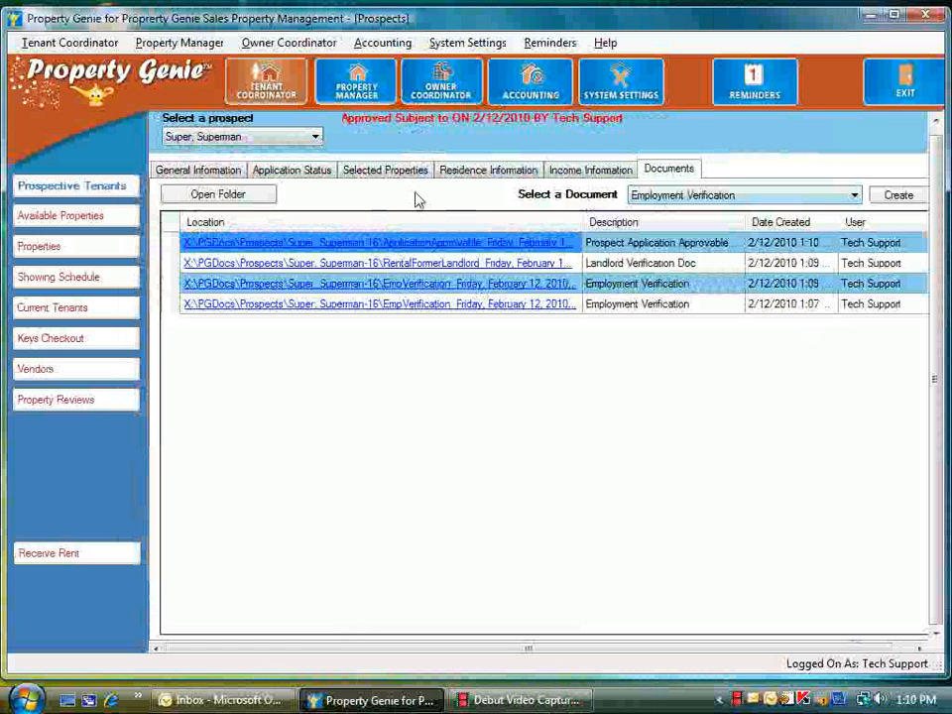
Generate the Prospect Application document, review it in Word, then return to Application Status.
click(853, 194)
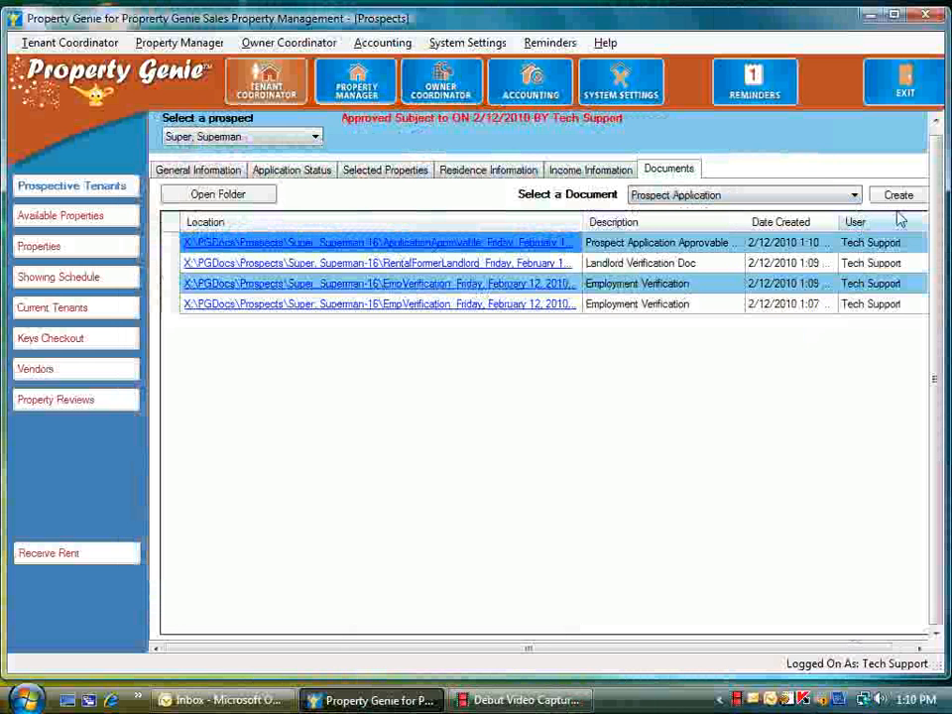
click(896, 195)
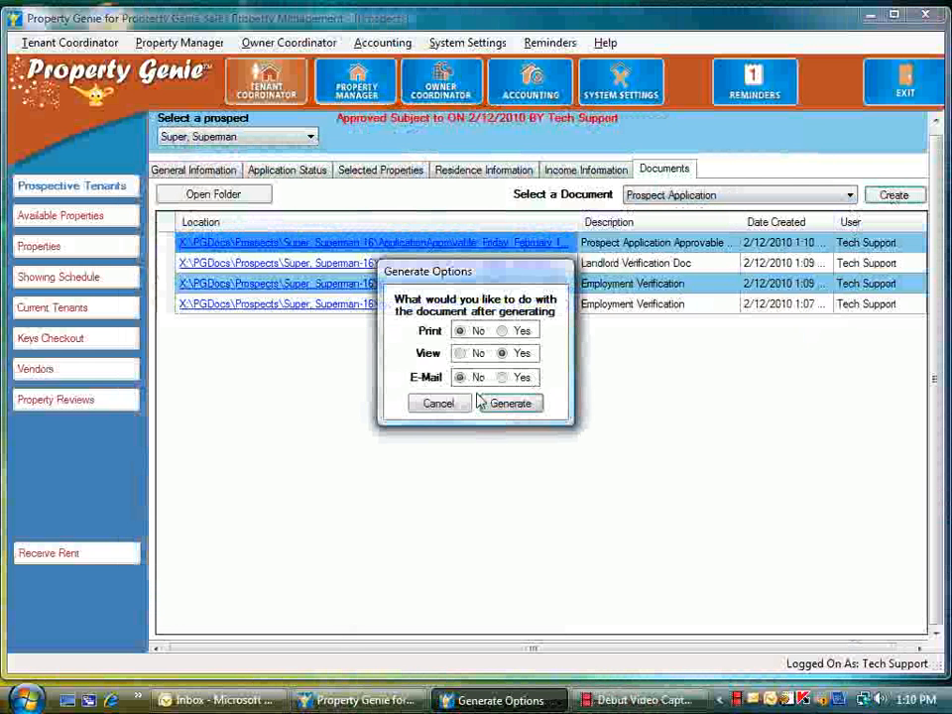
click(509, 403)
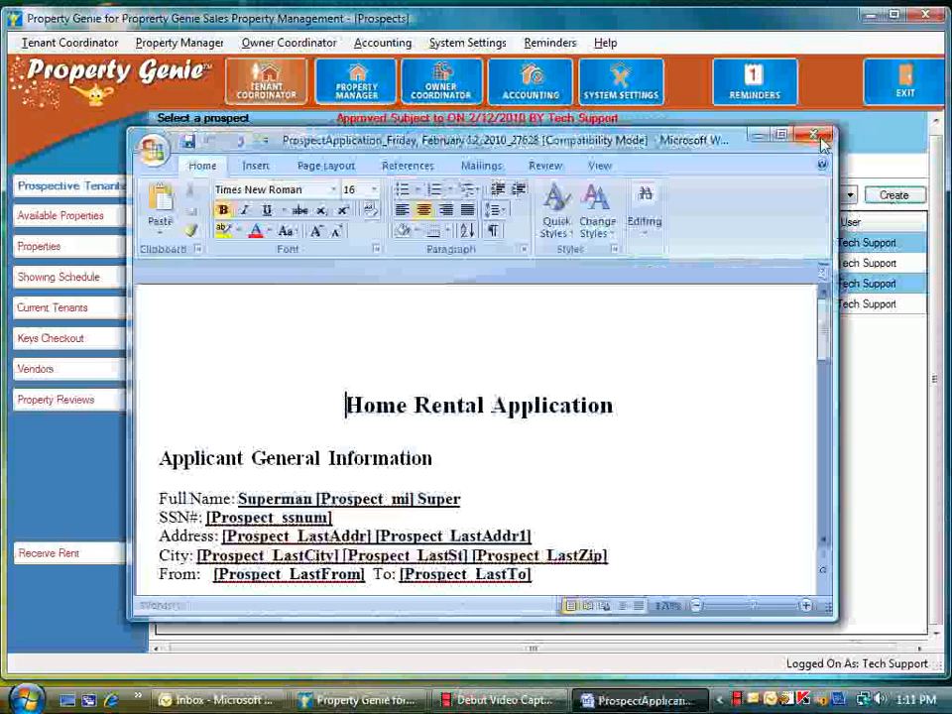
click(818, 139)
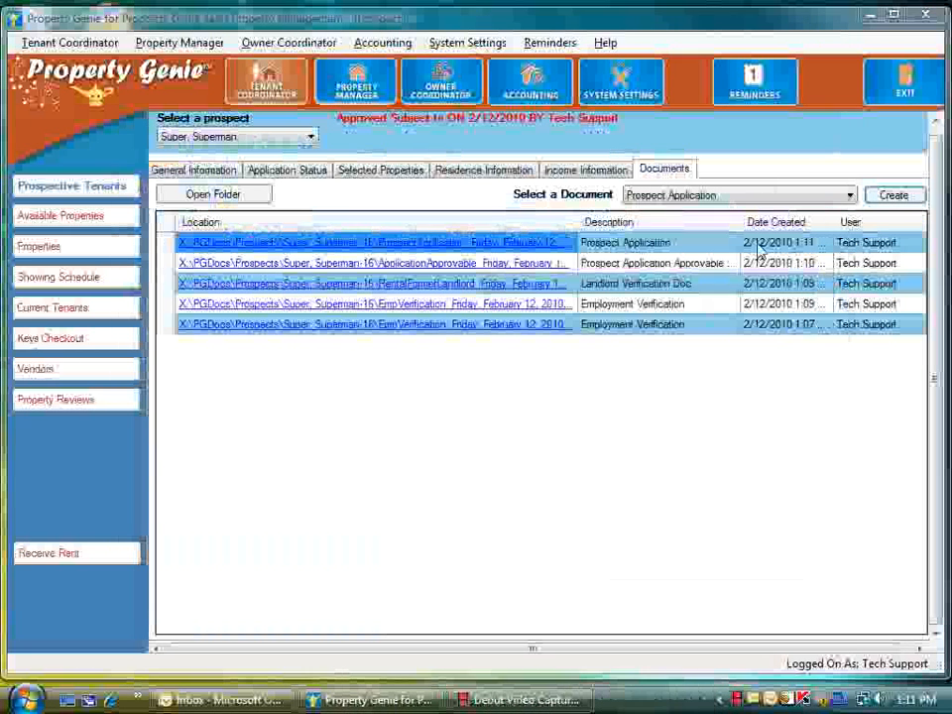
click(848, 194)
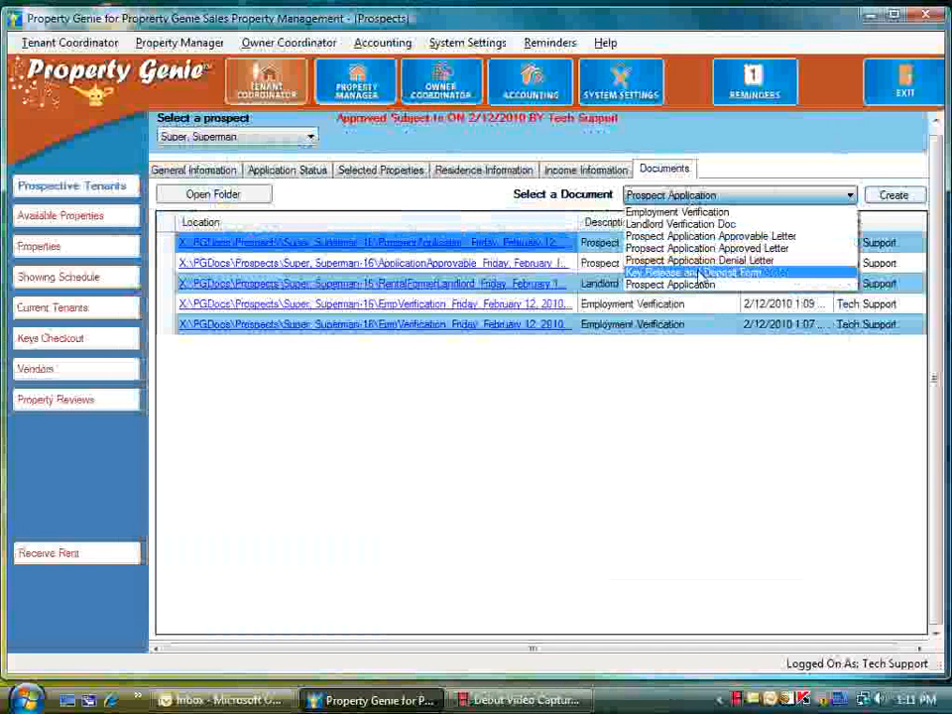
click(291, 169)
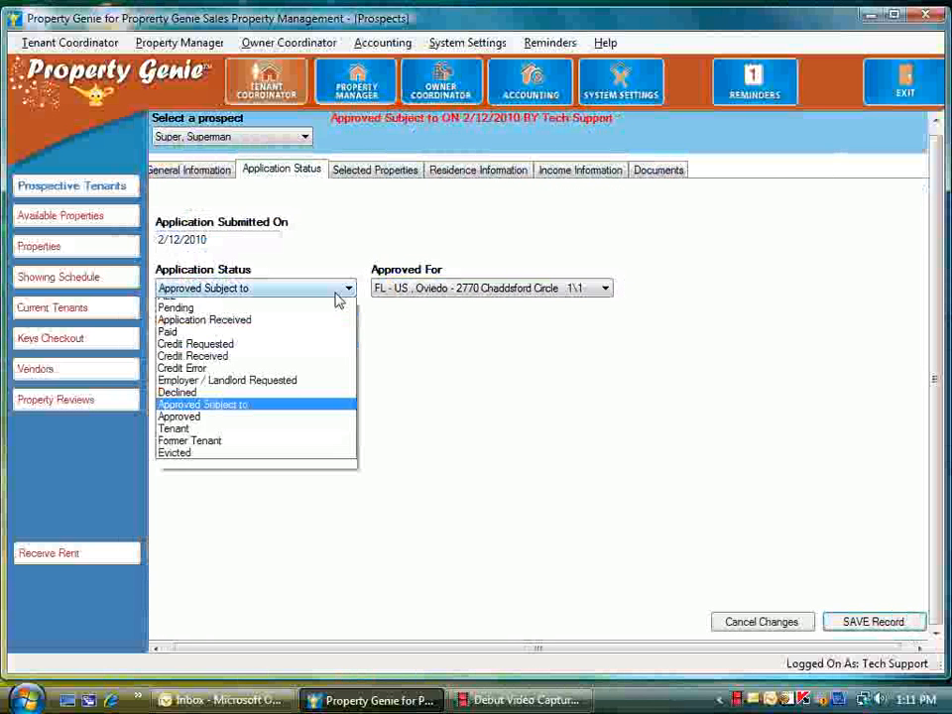
Save the status as Approved, then attempt Tenant and dismiss the not-allowed error.
click(178, 415)
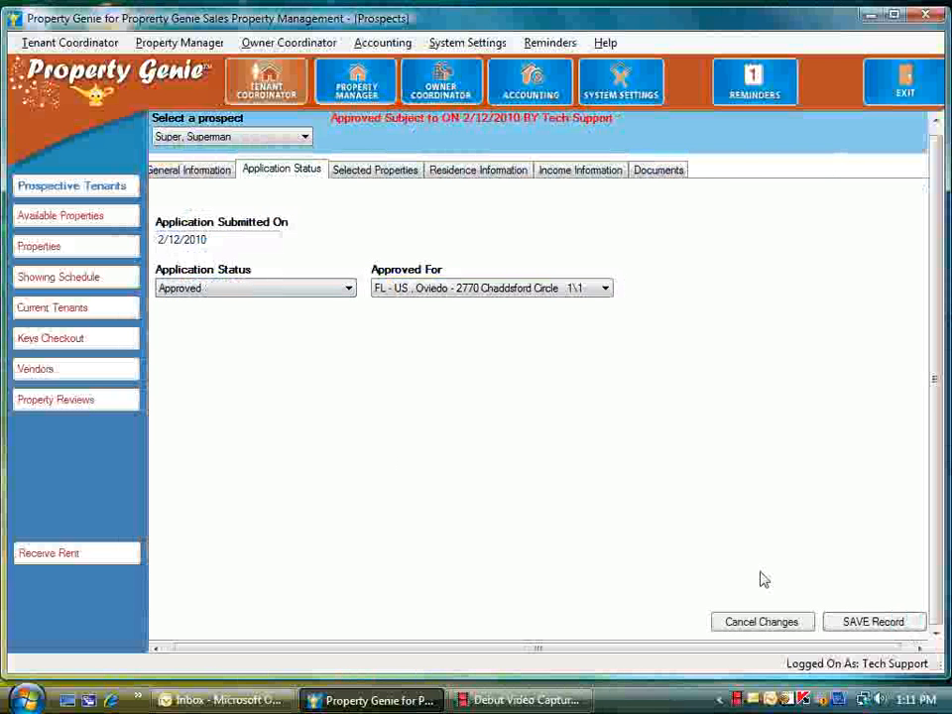
click(873, 622)
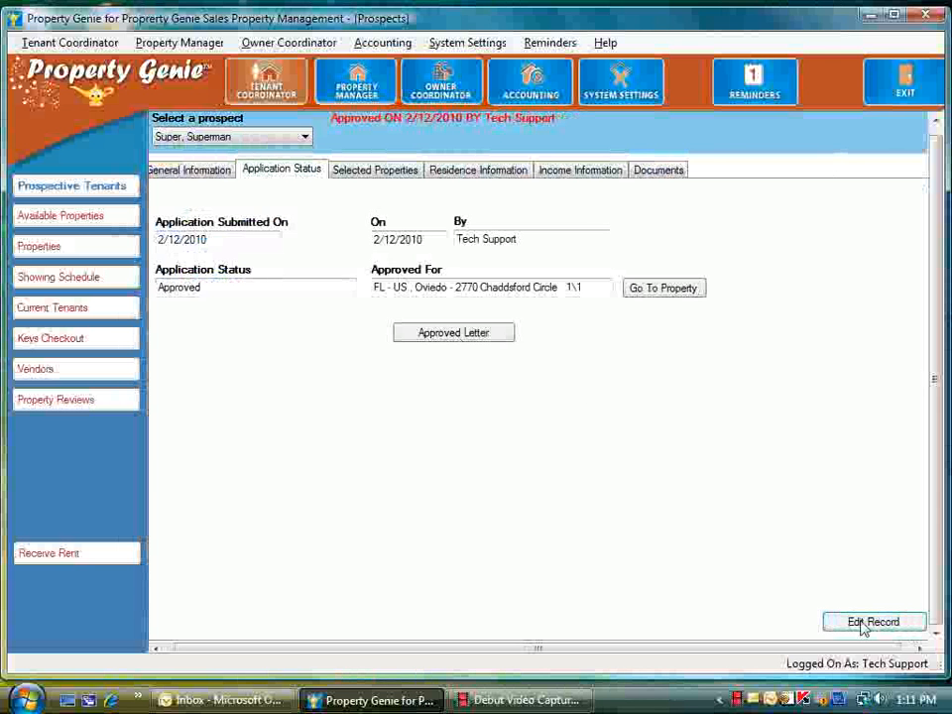
click(874, 622)
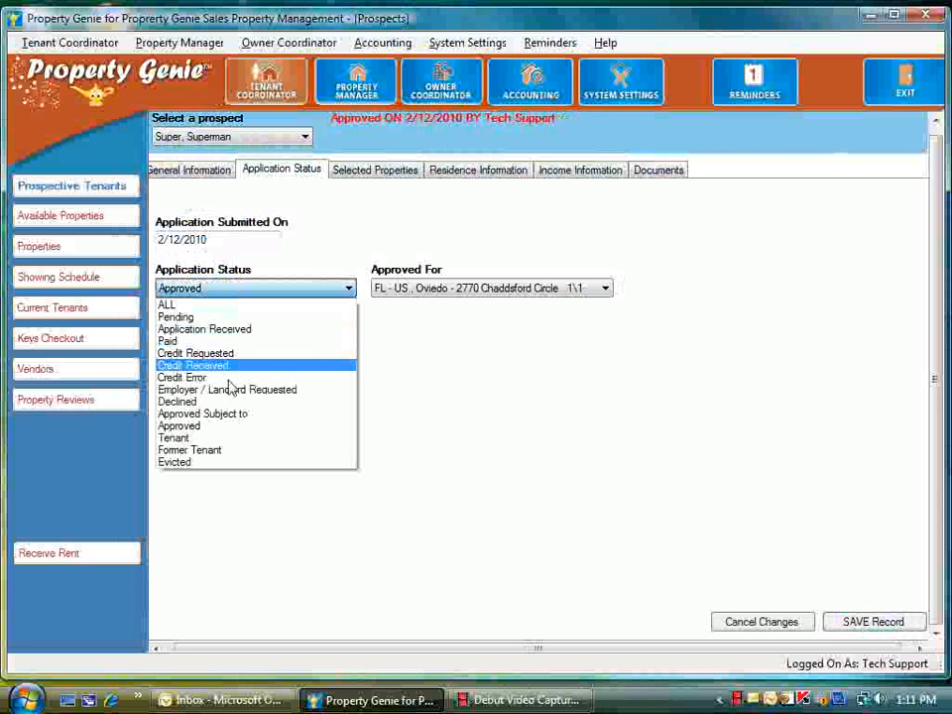
click(173, 437)
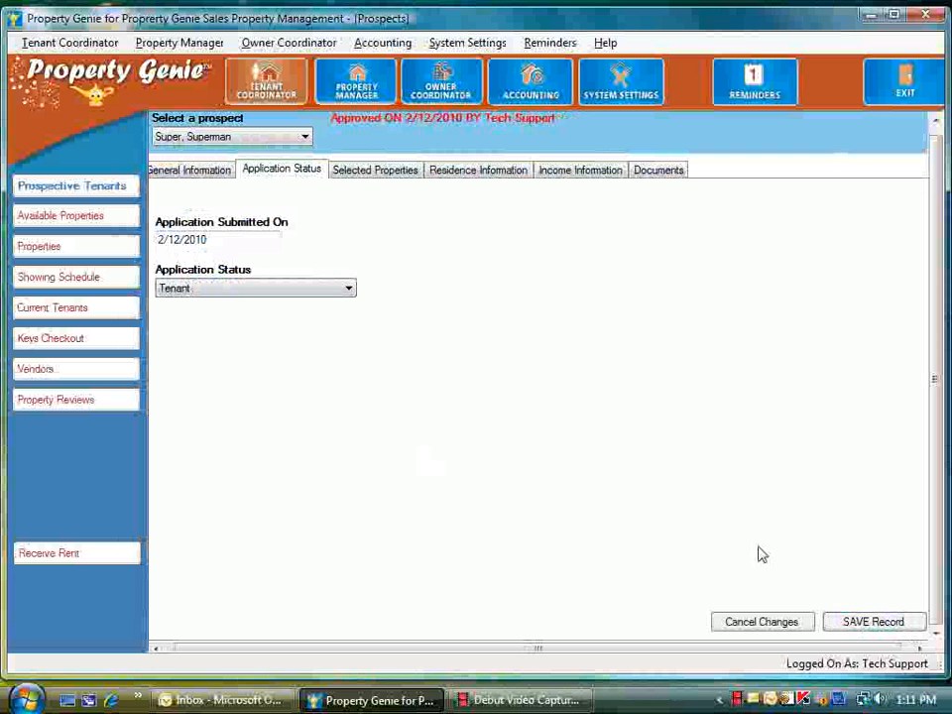
click(873, 622)
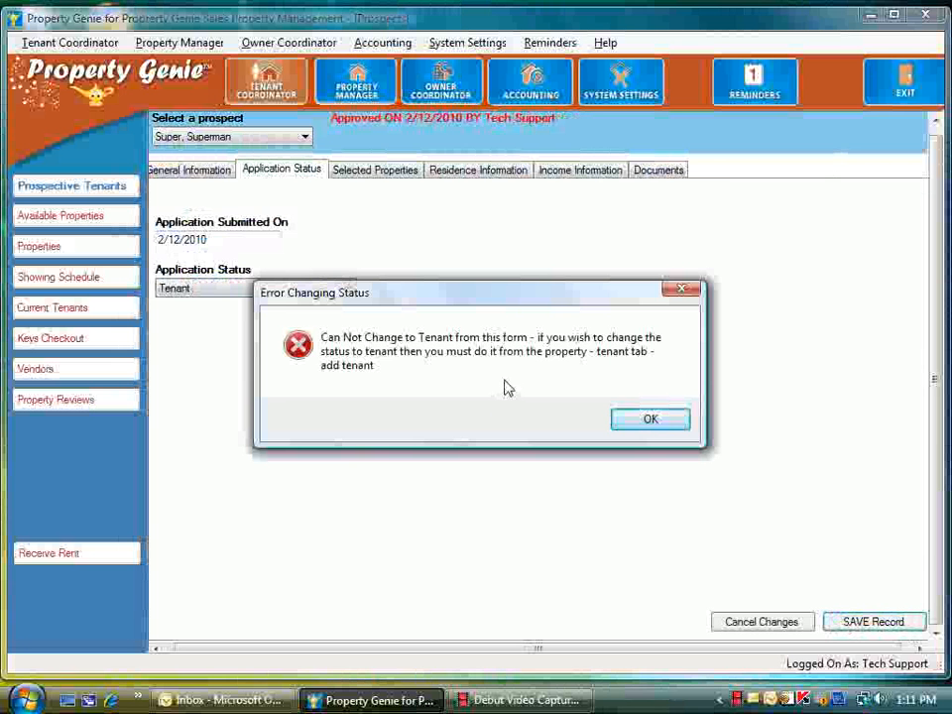
click(651, 418)
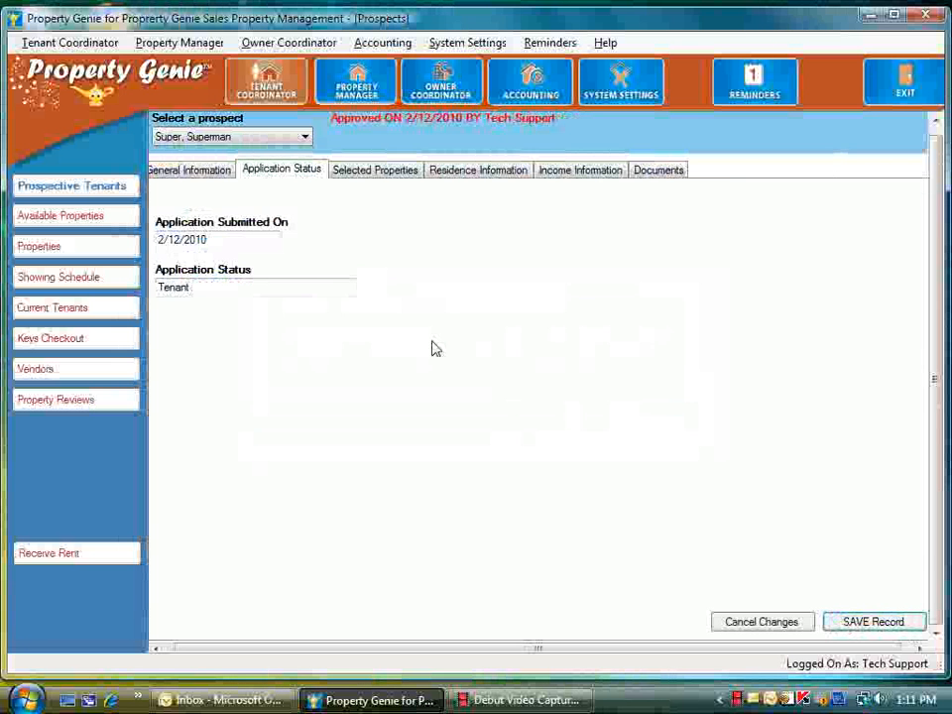